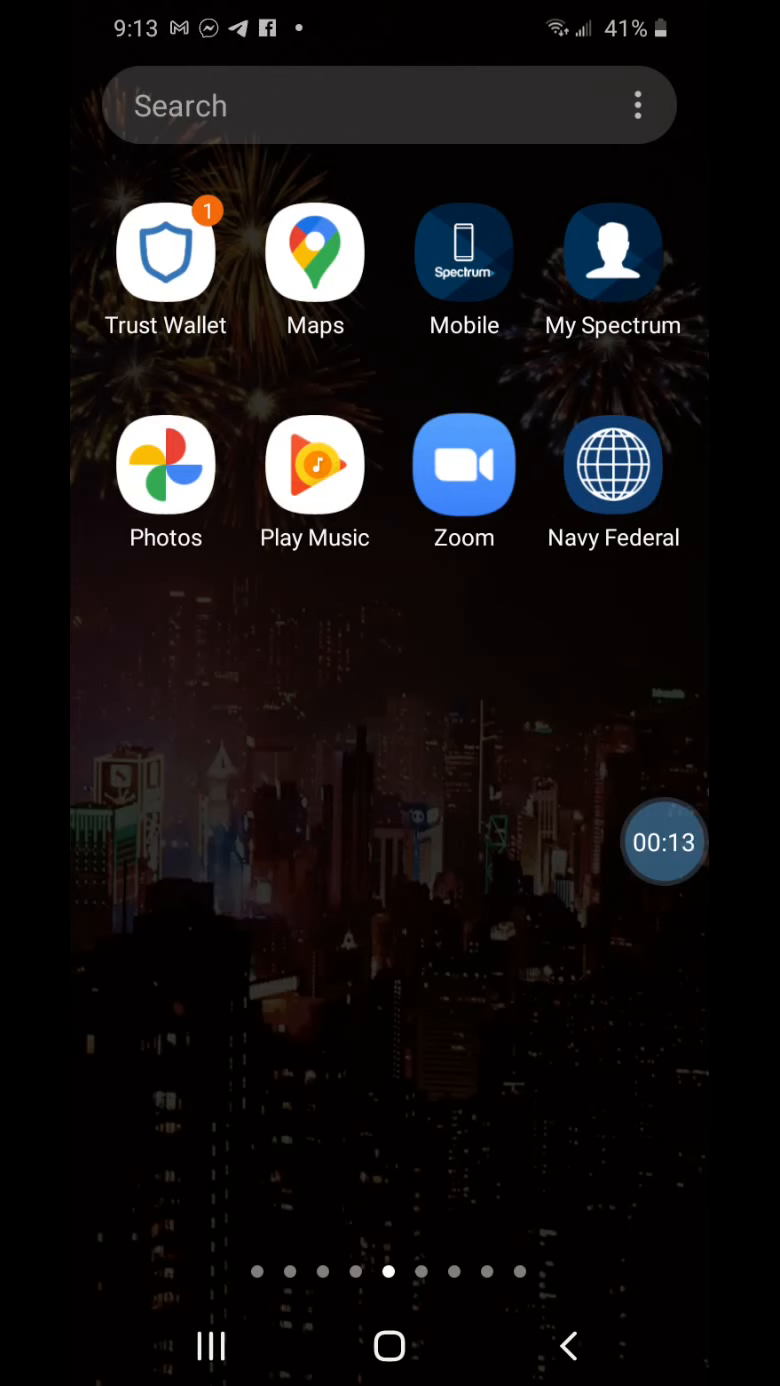
Step: Launch Trust Wallet and switch the active wallet to 'dad bnb busine 19677'
click(165, 251)
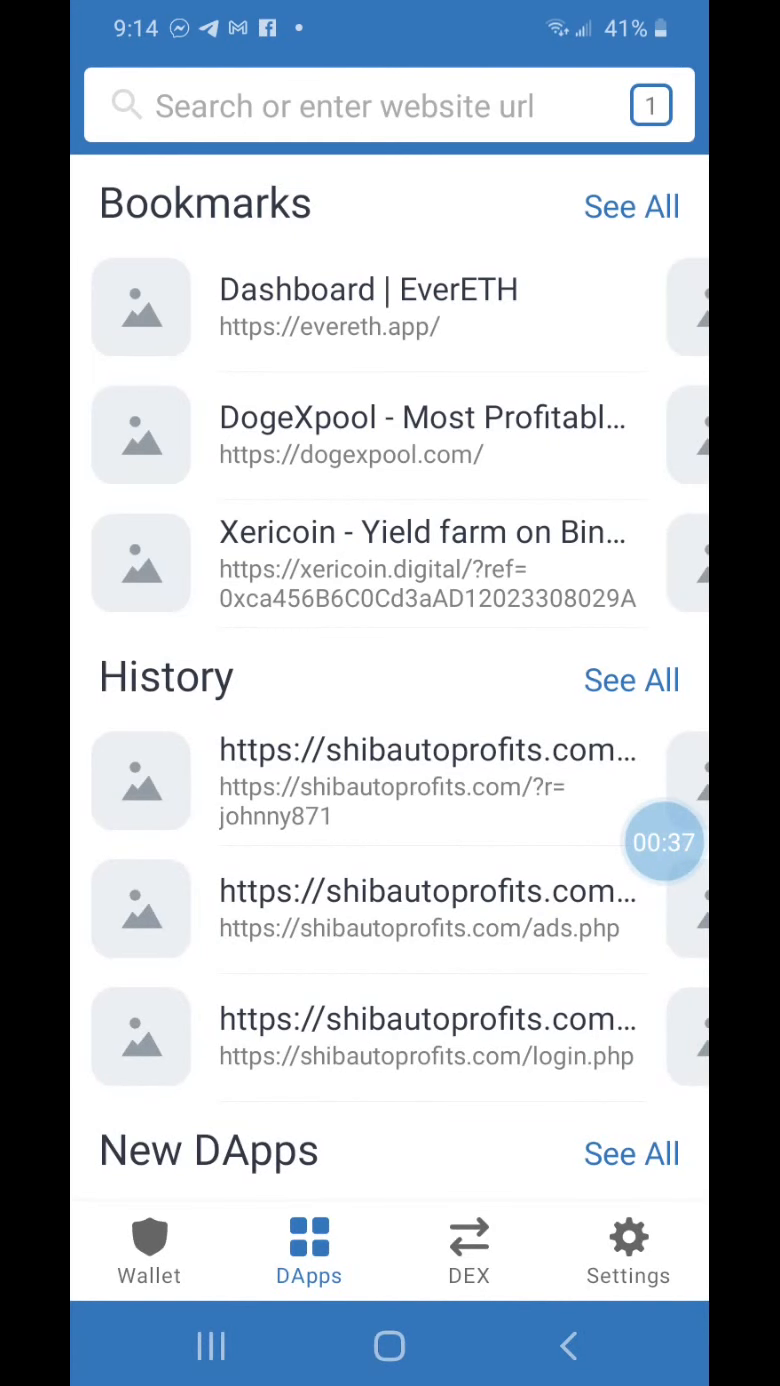
click(628, 1248)
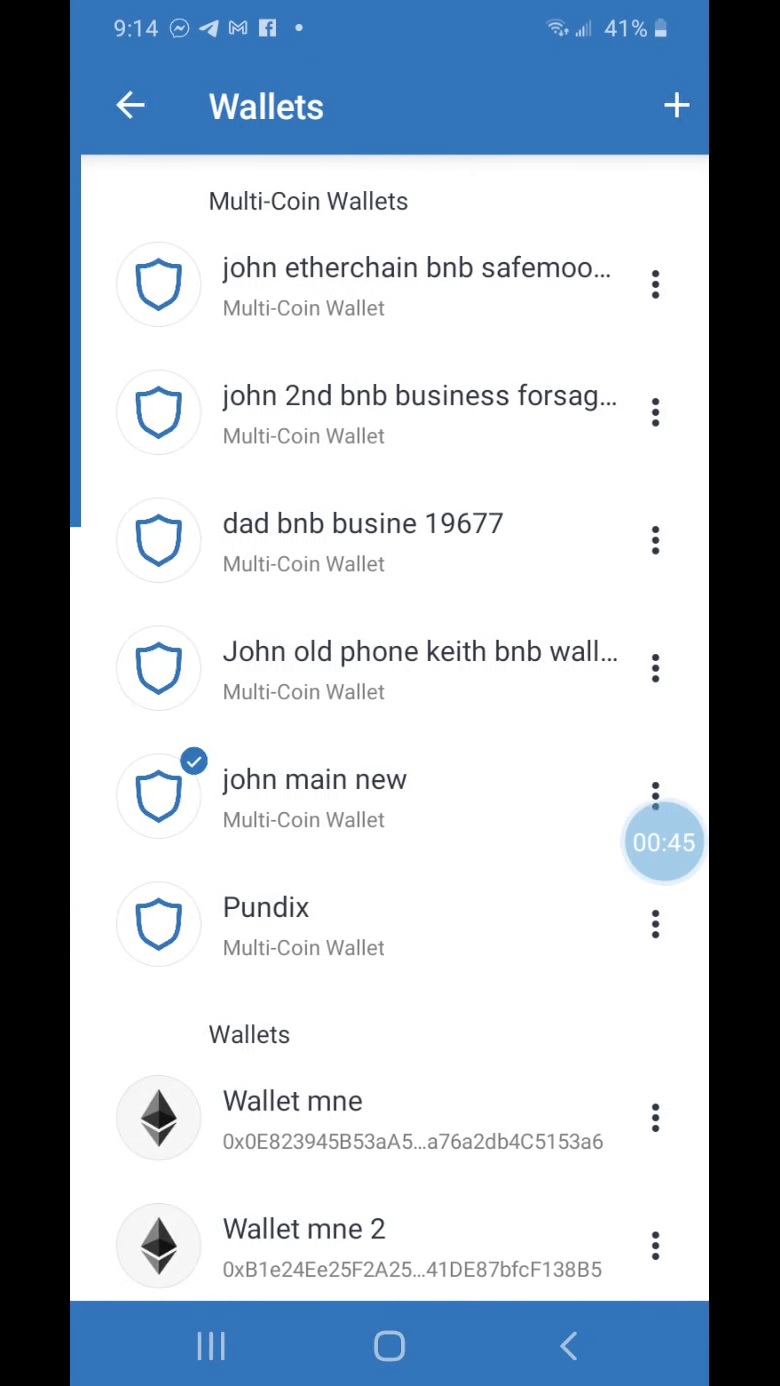
click(362, 540)
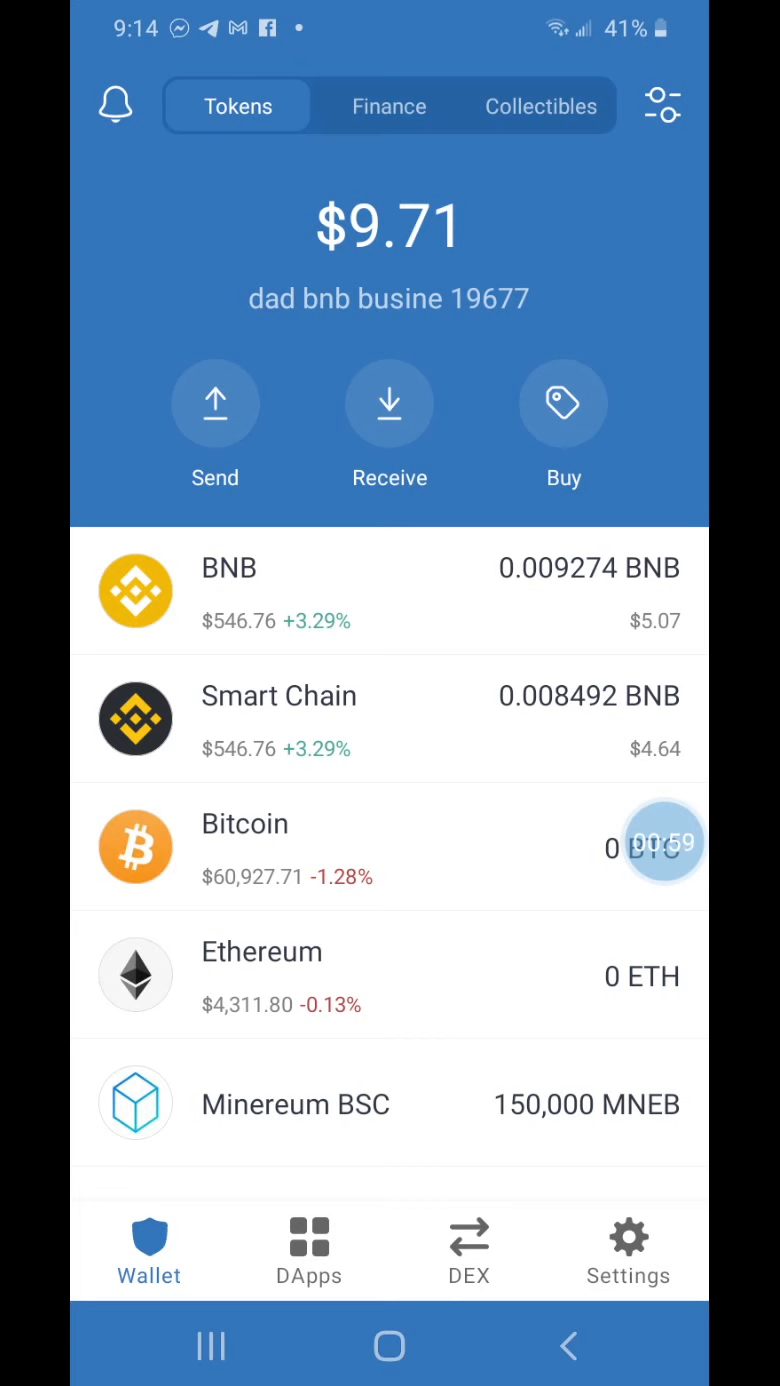
Step: Load bscscan.com in Trust Wallet's built-in DApps browser
click(308, 1250)
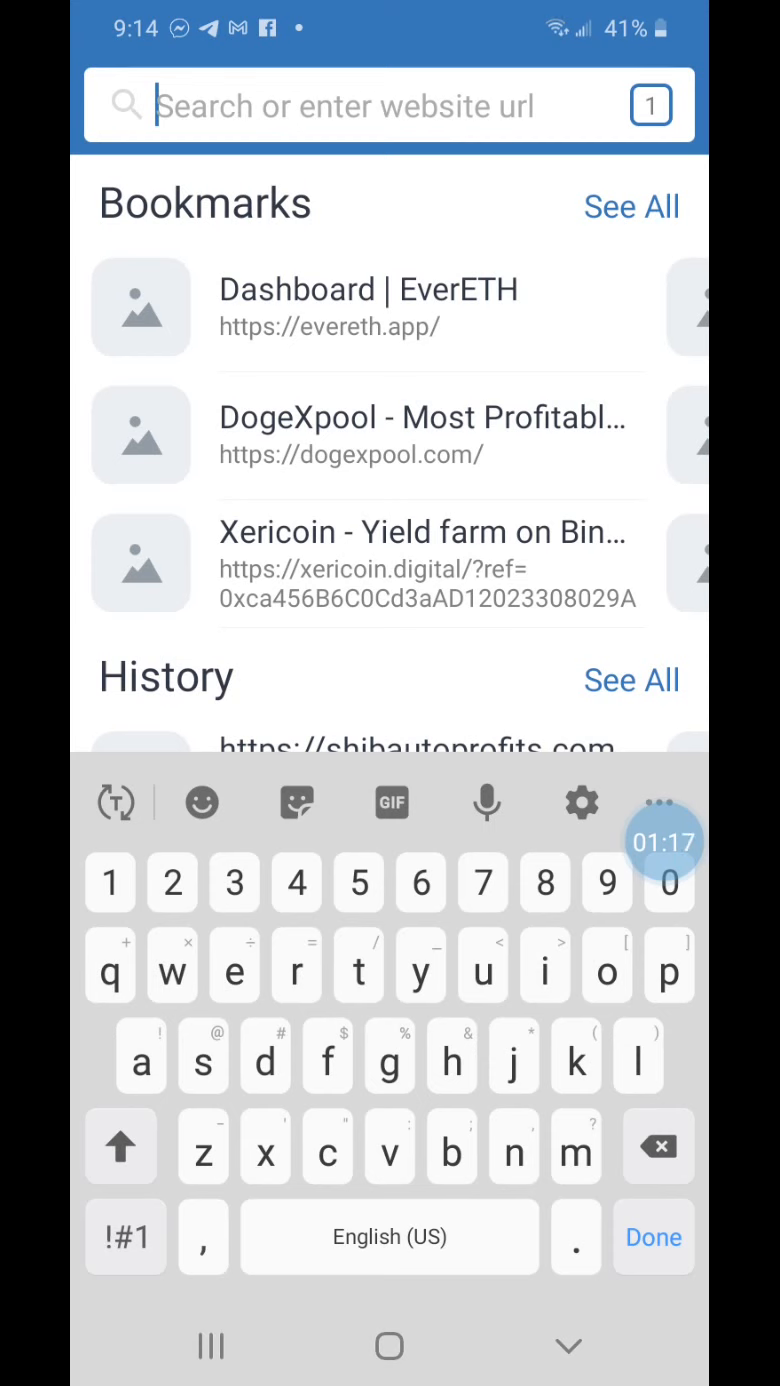
text(b)
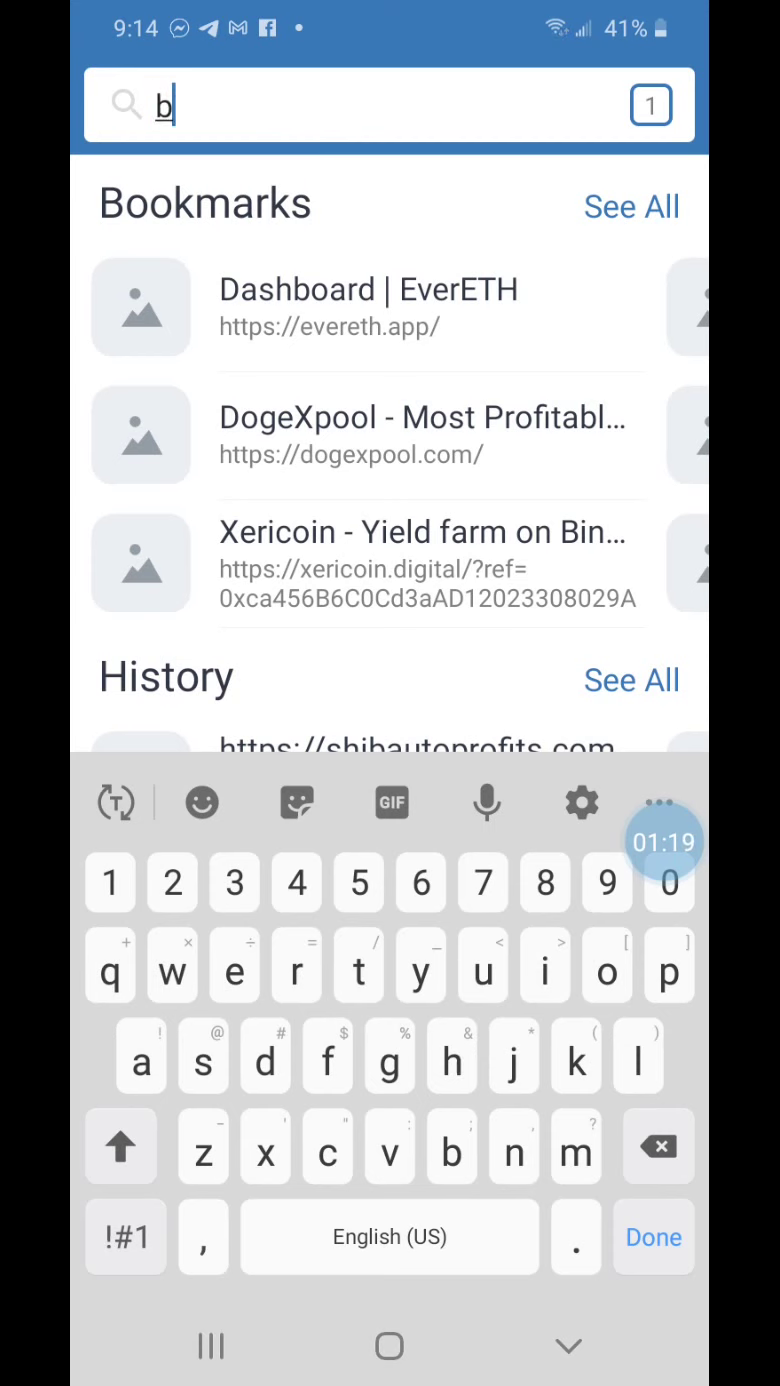
text(scscan)
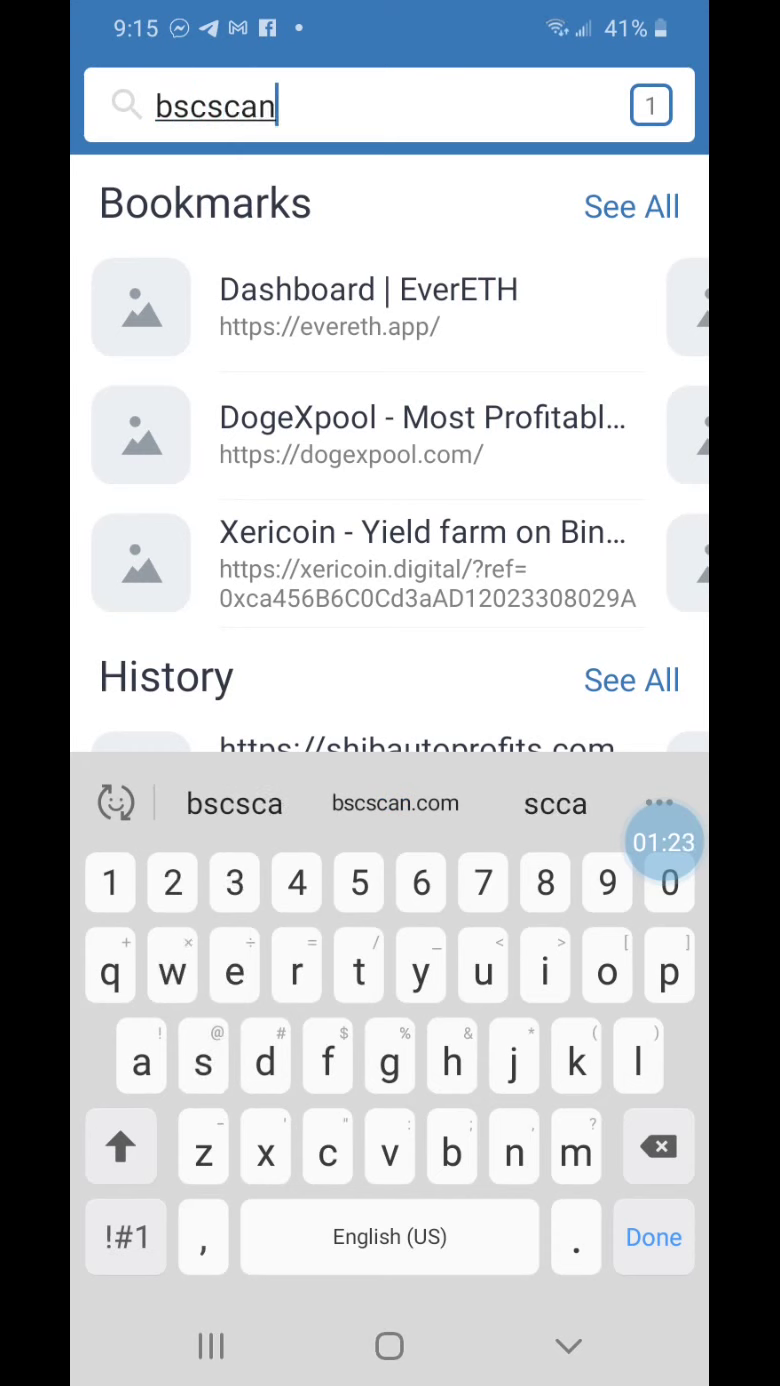
click(394, 802)
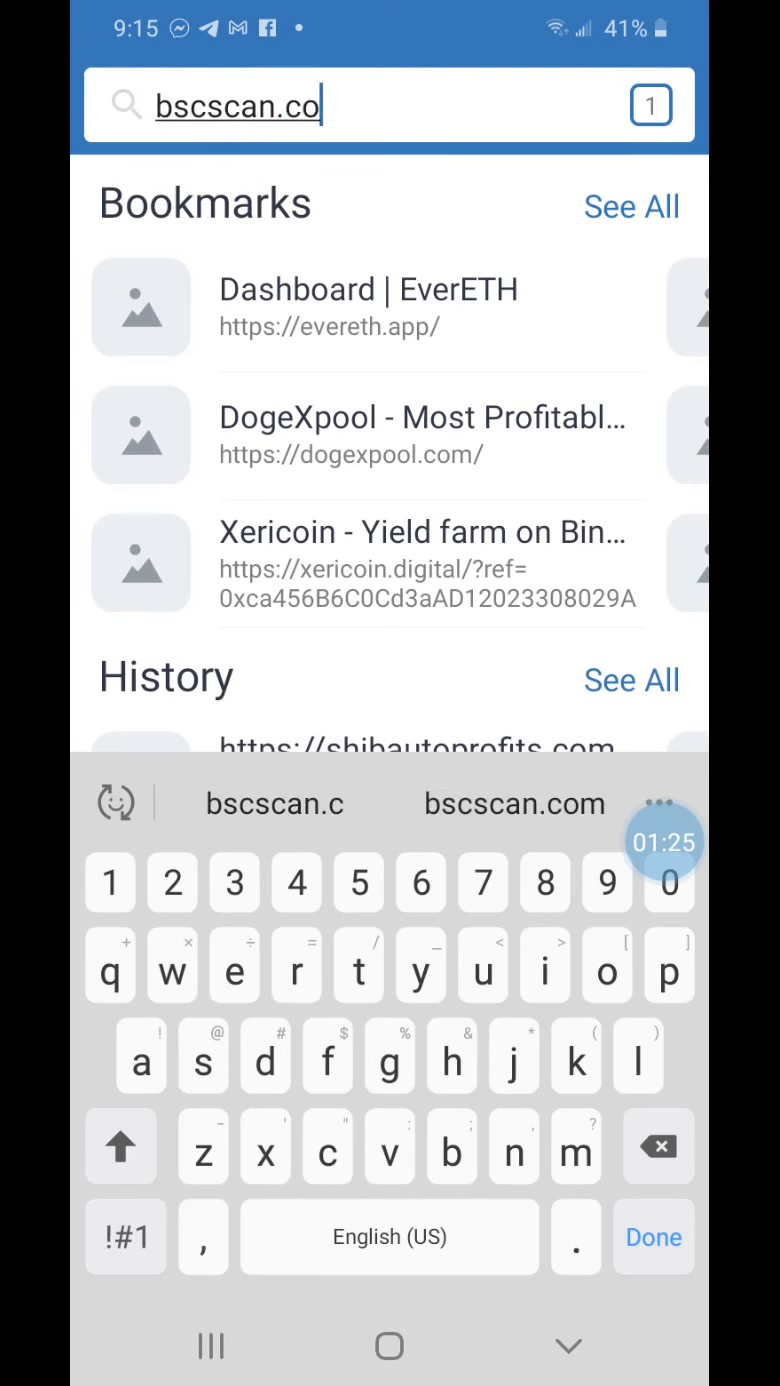
click(514, 803)
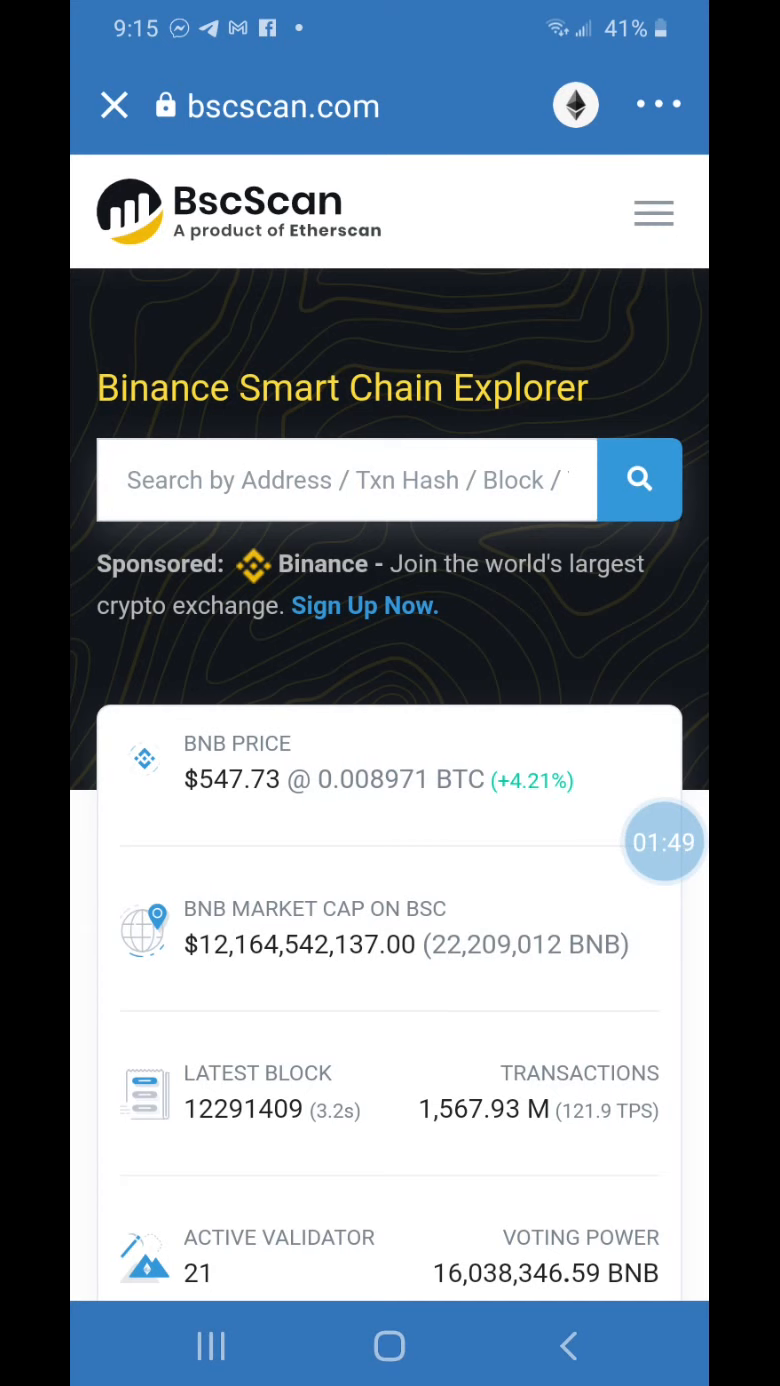
Step: Search BscScan for 'shib', copy the Binance-Peg SHIBA INU contract address, and close the page
click(345, 480)
text(S)
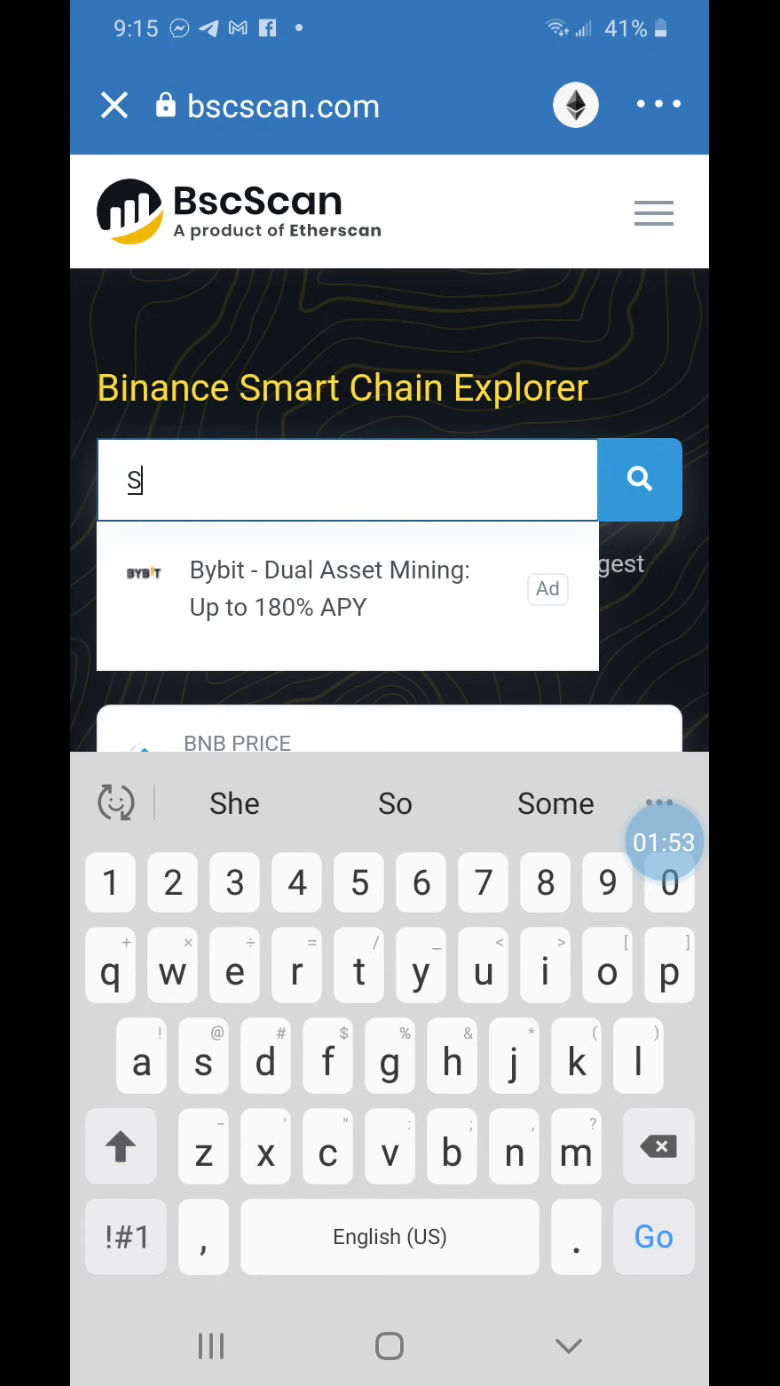
text(hib)
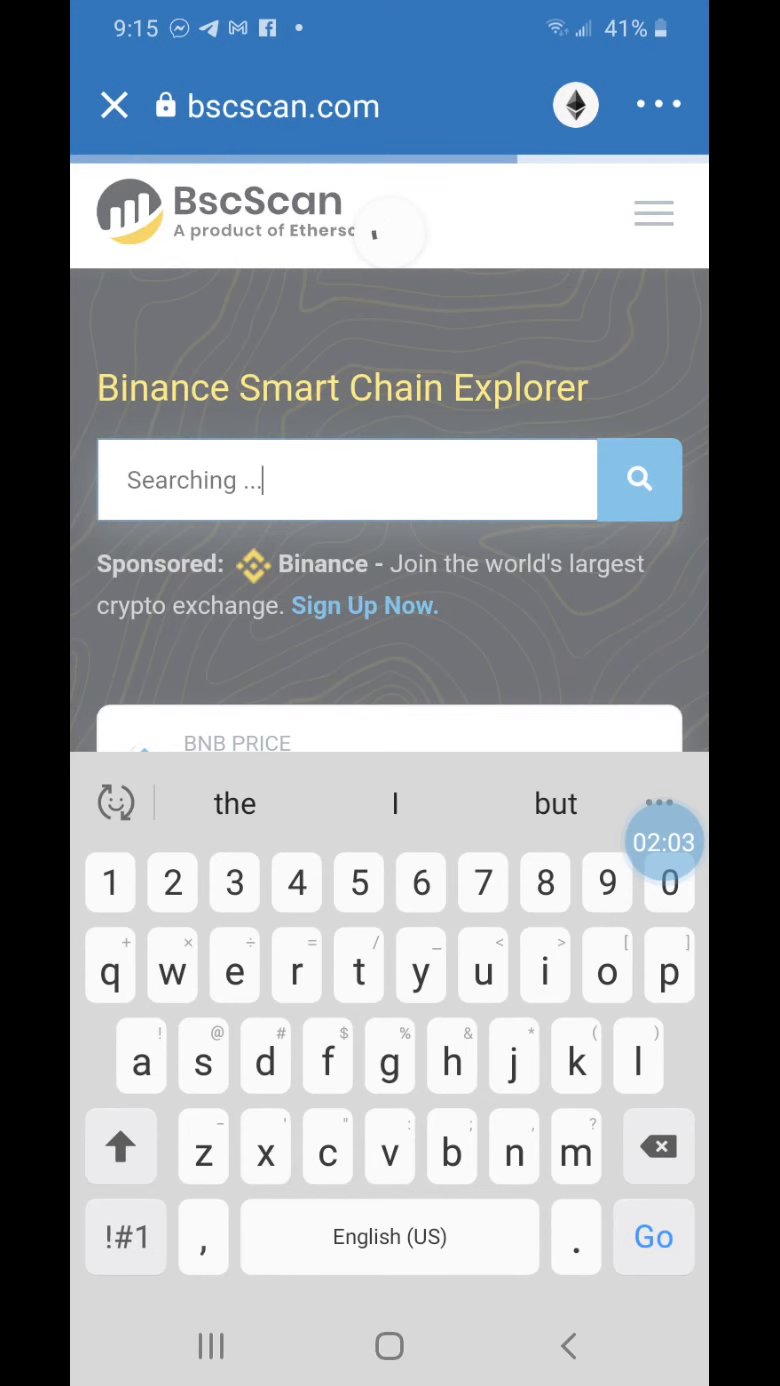
click(653, 1237)
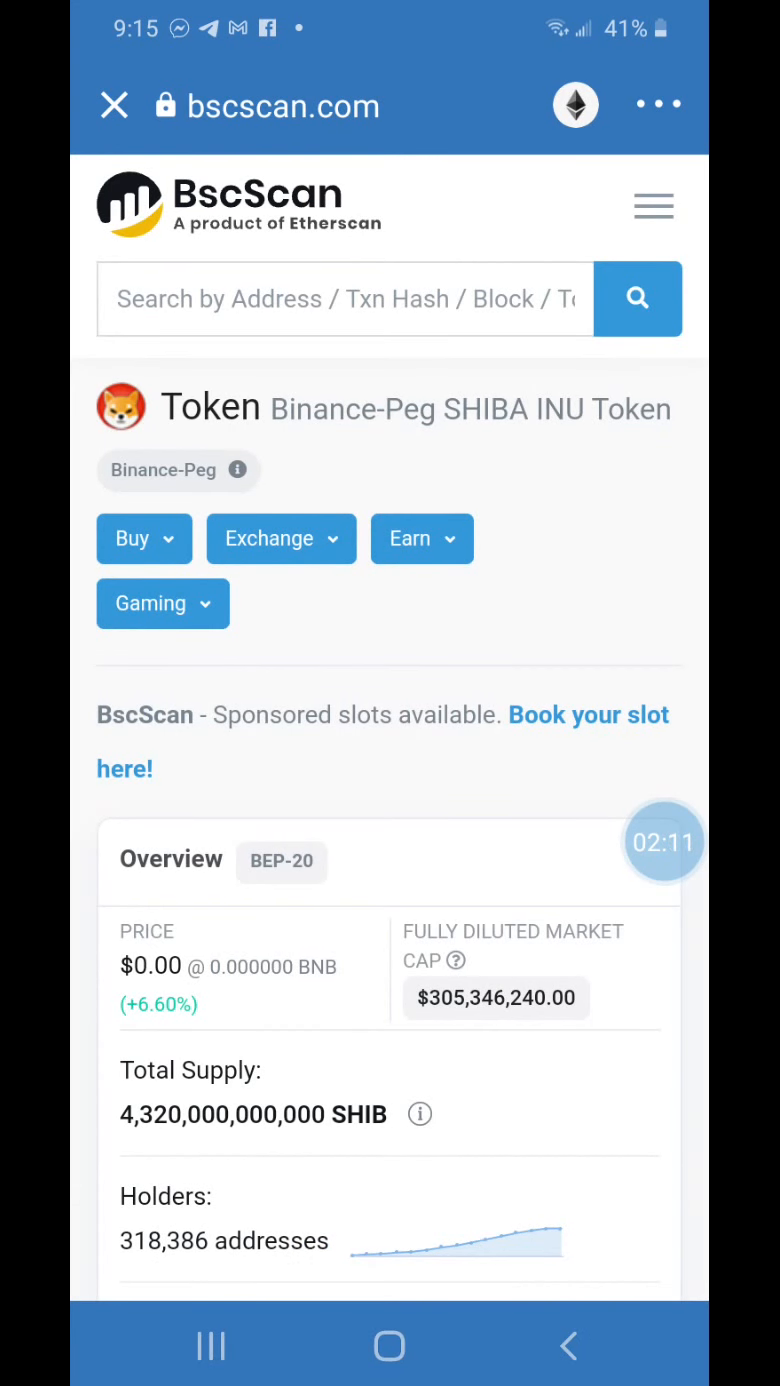
scroll(down, 3)
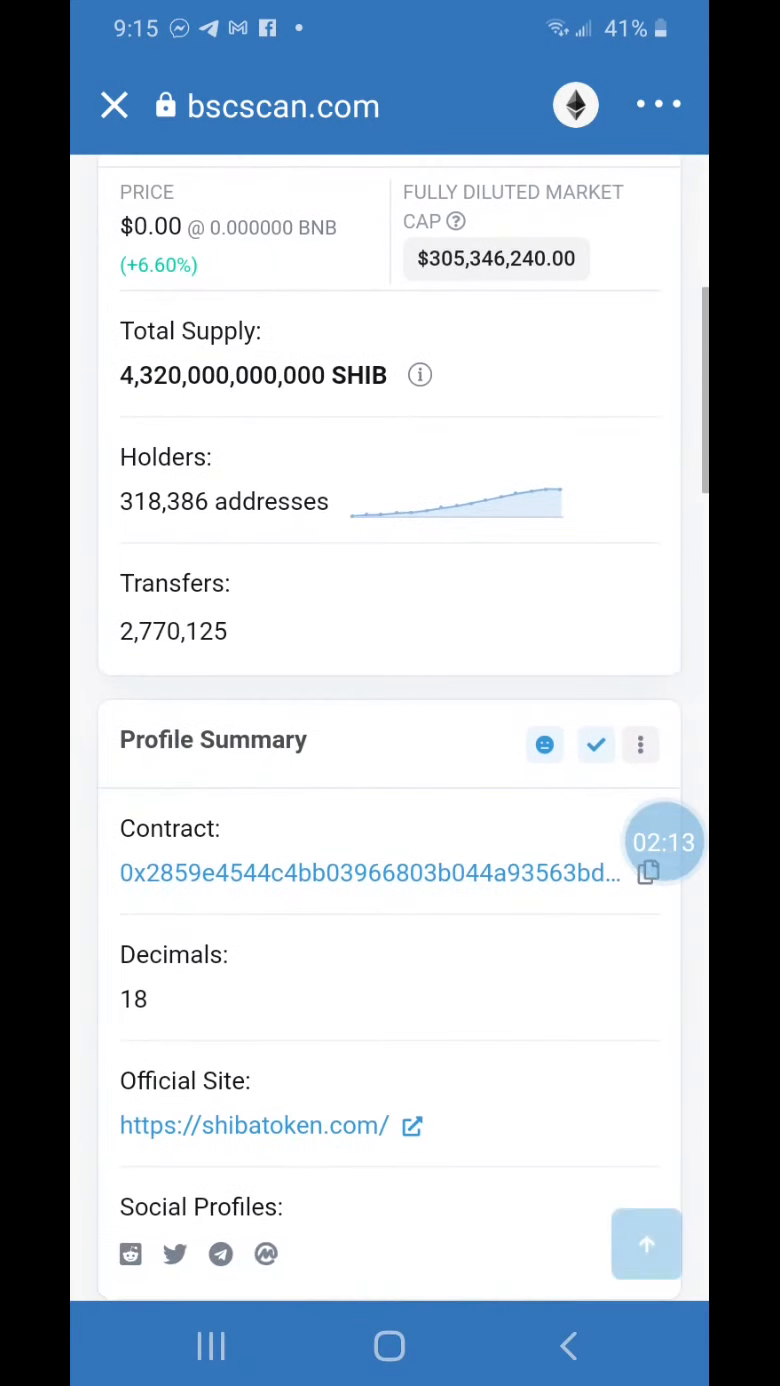
scroll(down, 3)
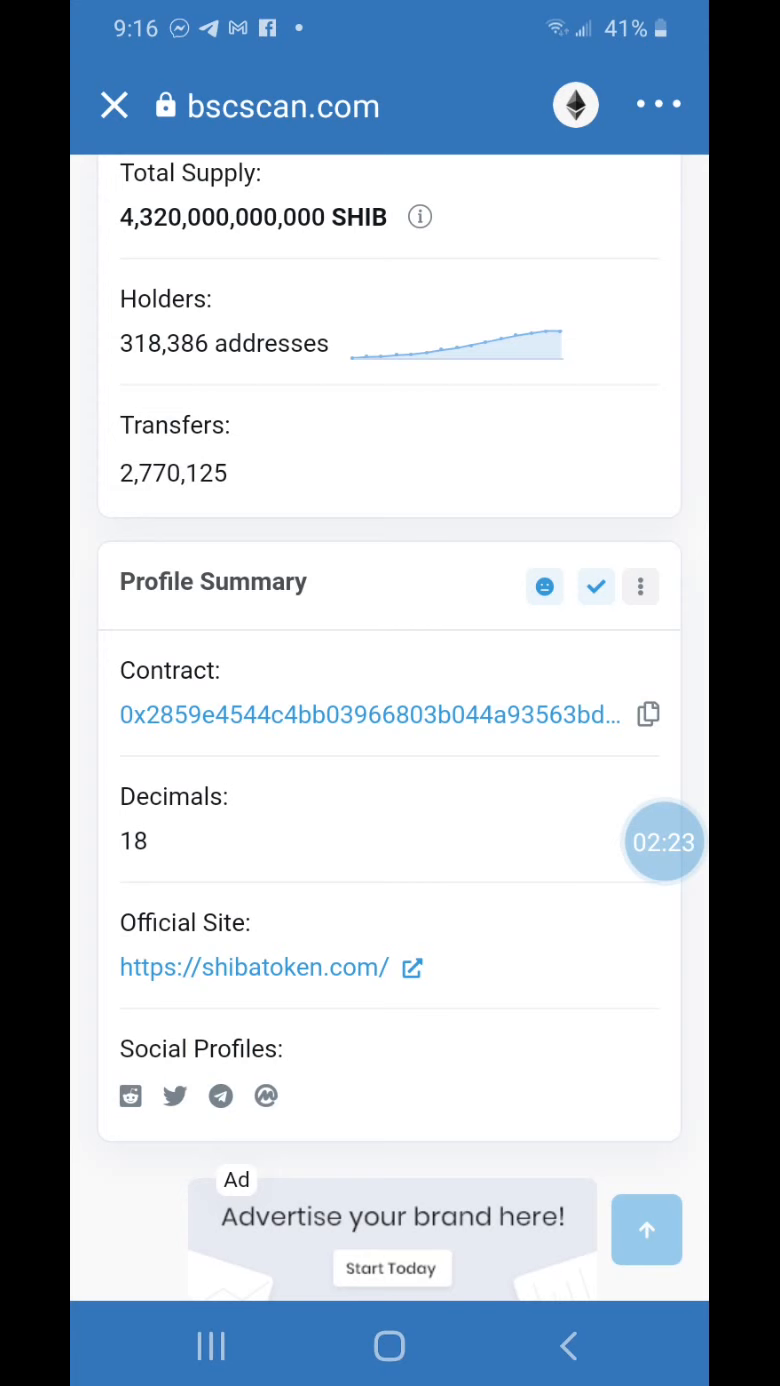
click(648, 714)
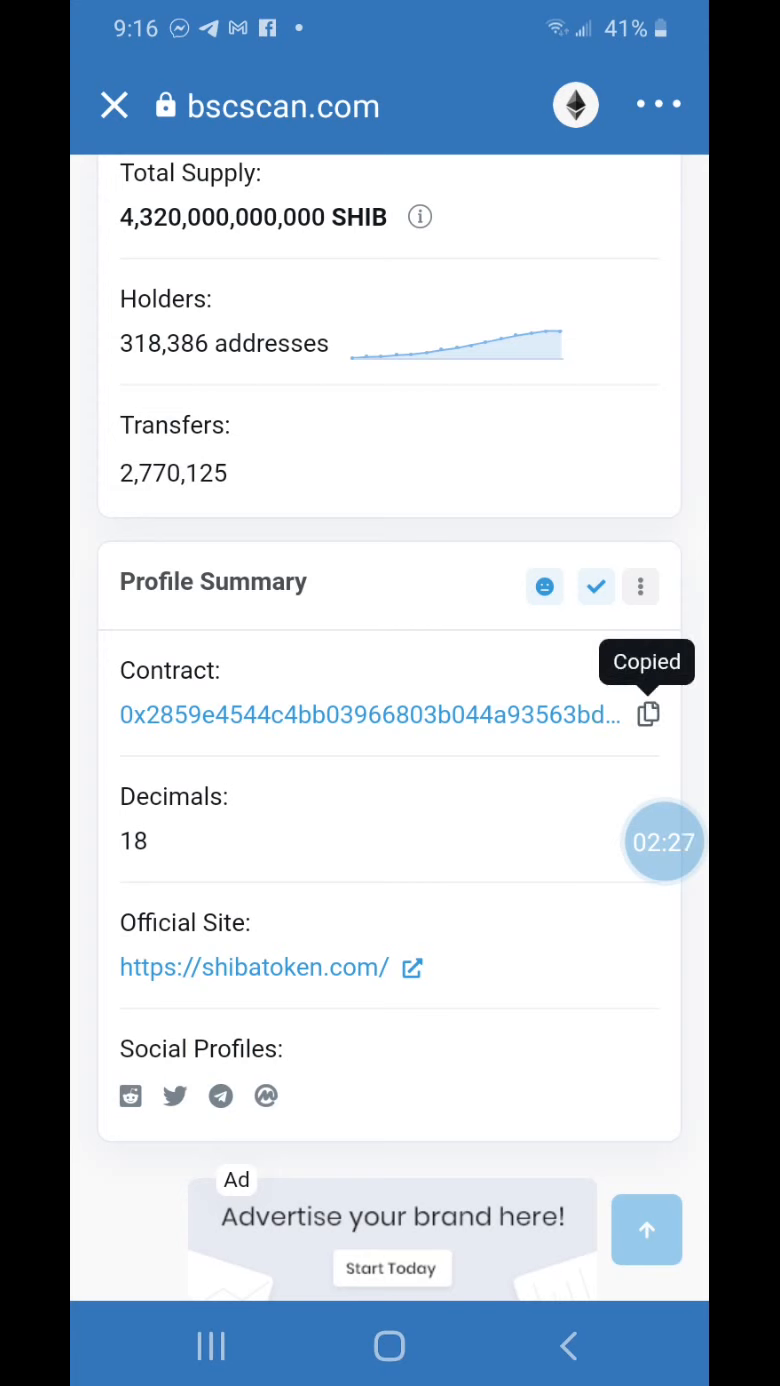
click(113, 106)
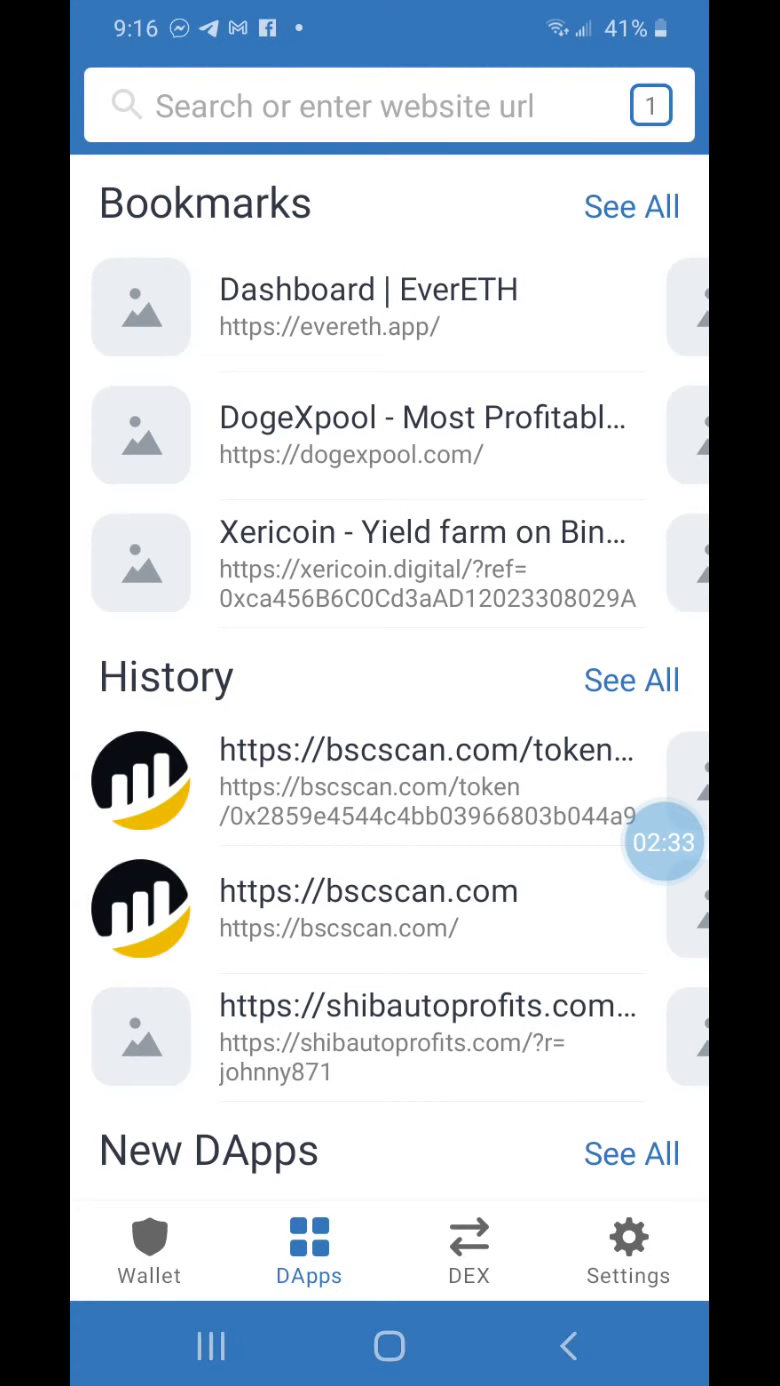
Step: From the Wallet tab's token management list, reach the Add Custom Token form
click(148, 1248)
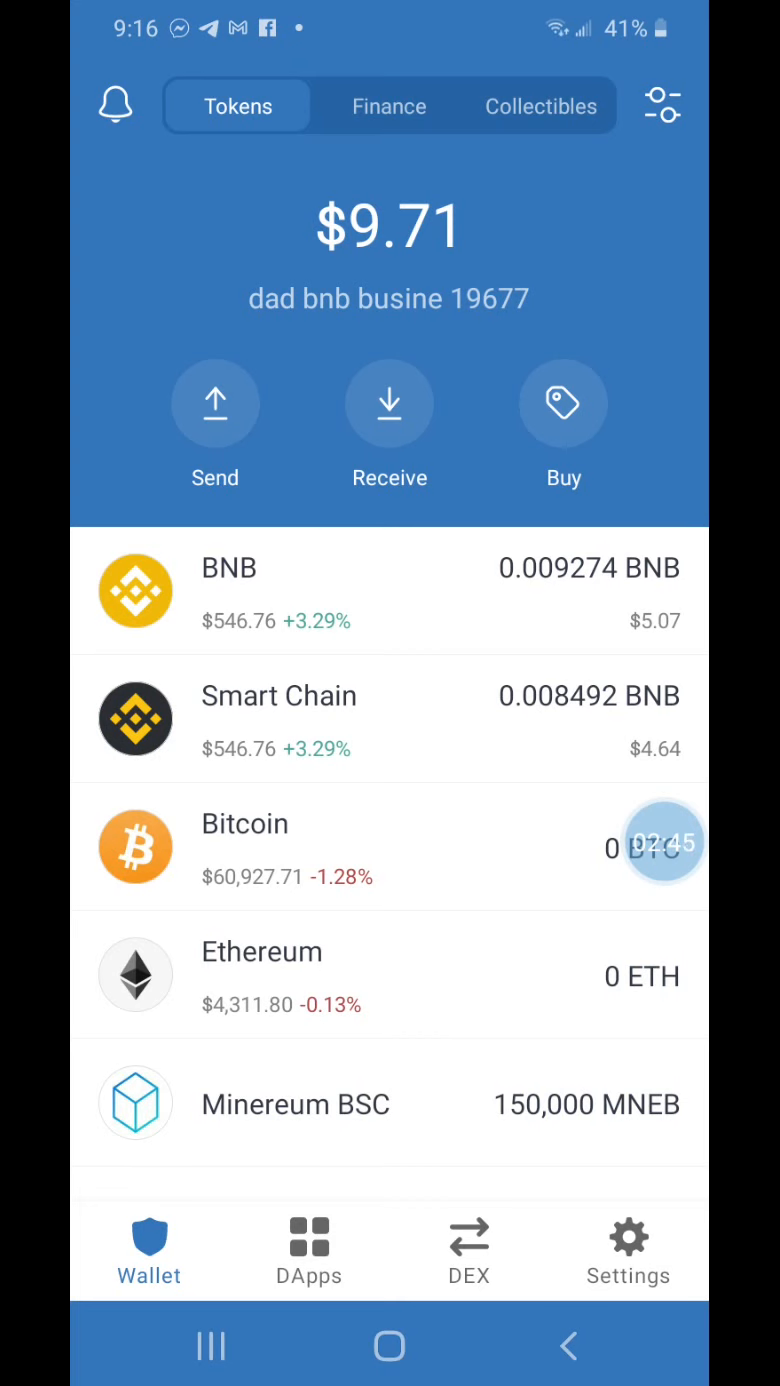
click(660, 105)
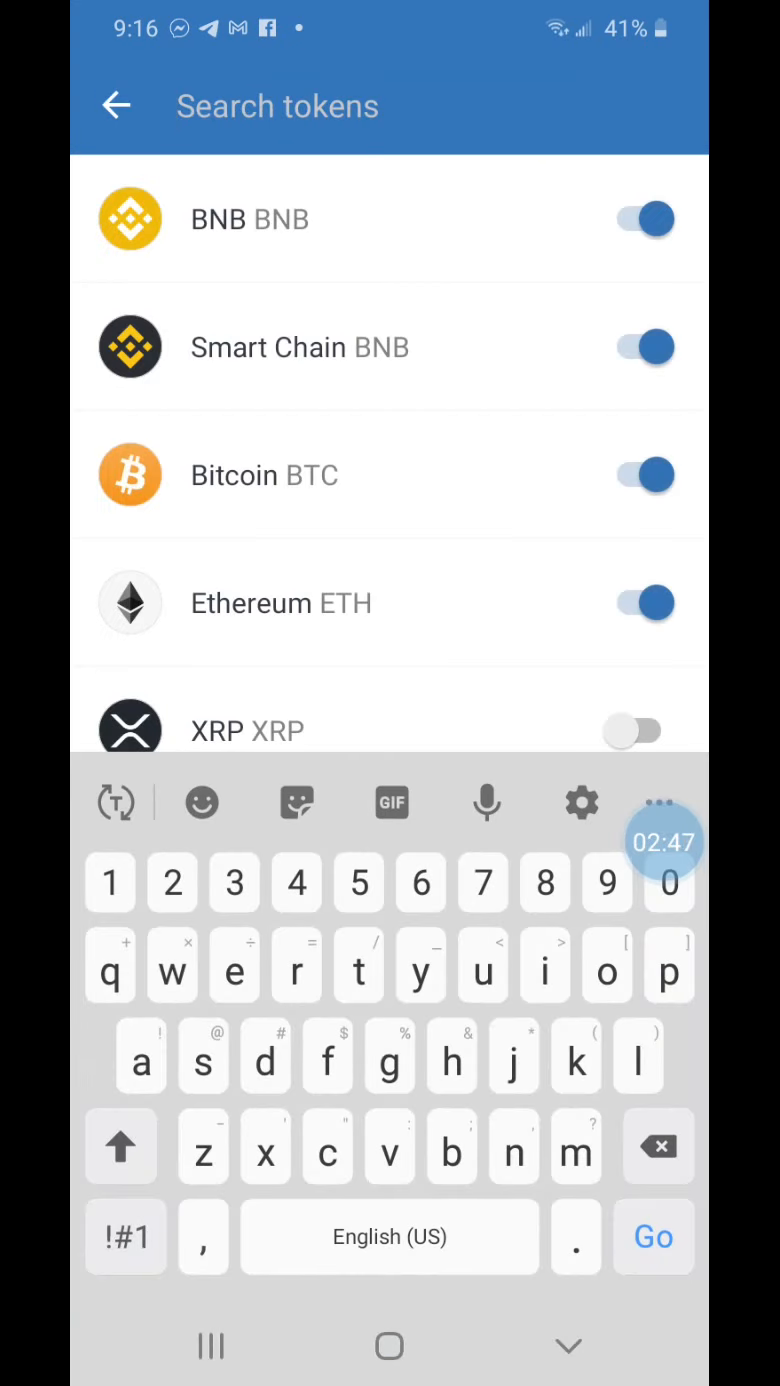
scroll(down, 3)
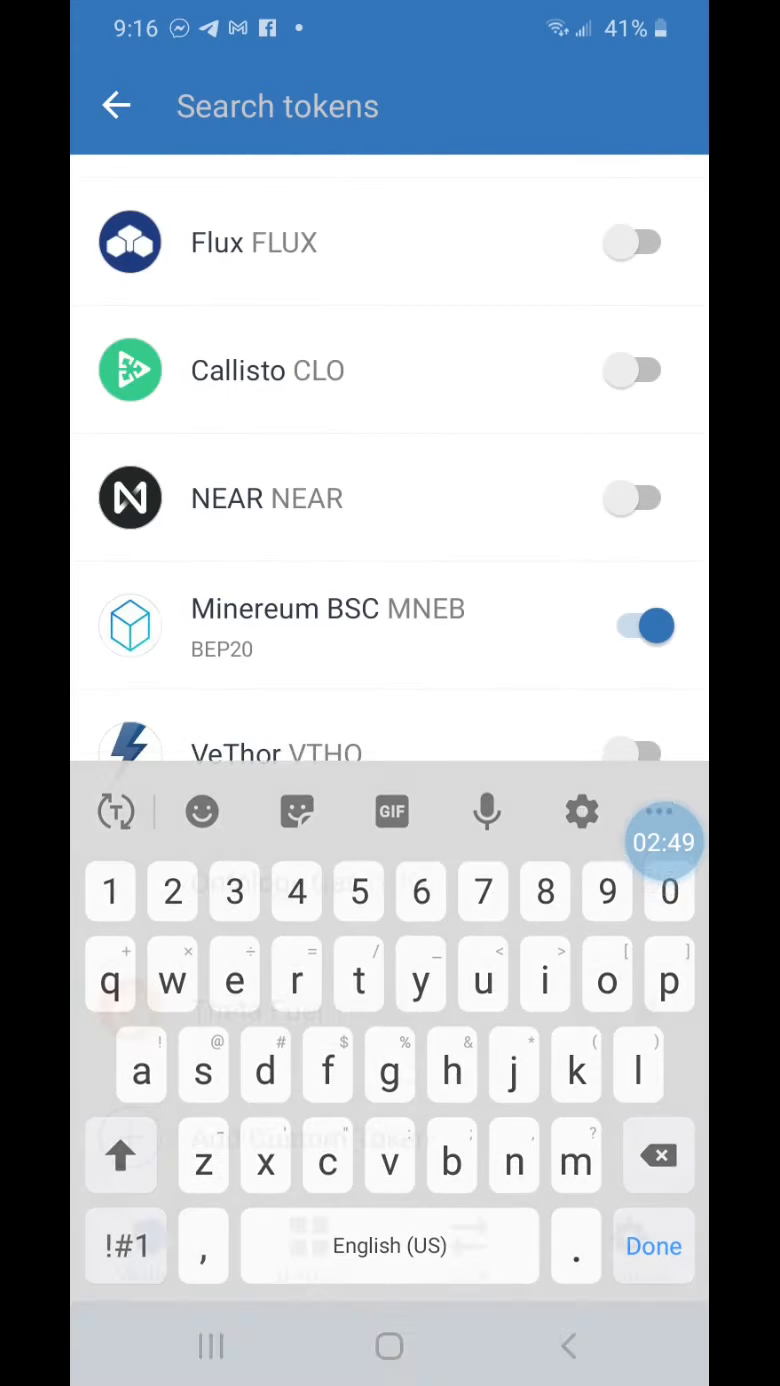
click(653, 1246)
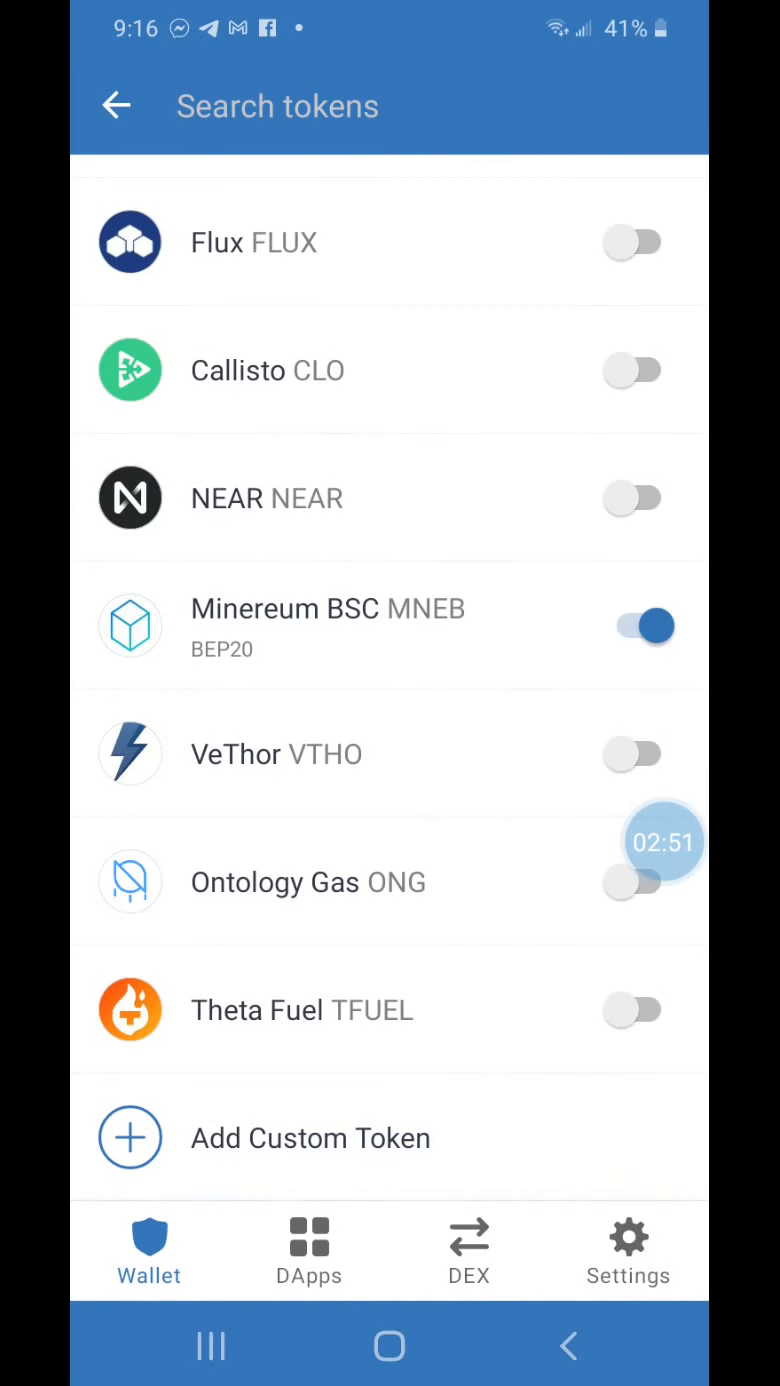
click(310, 1138)
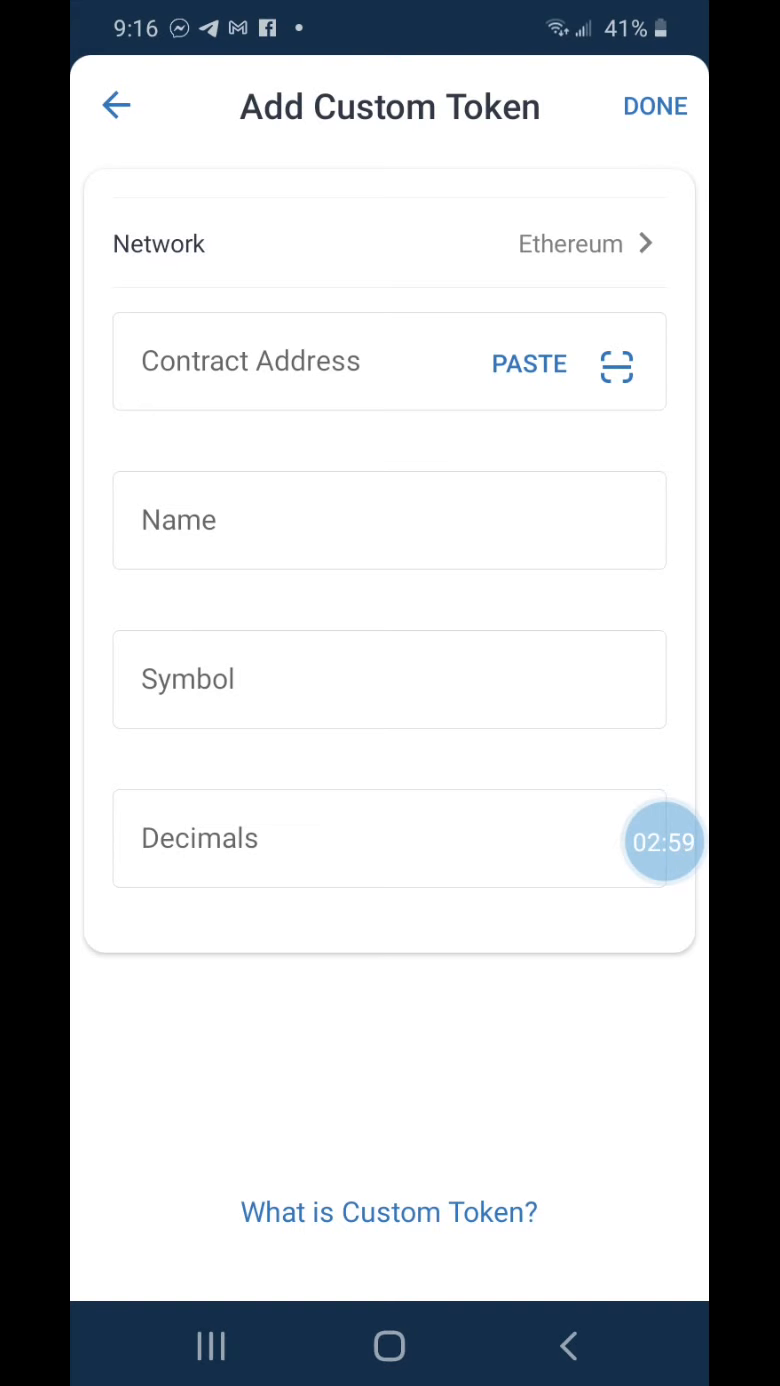
Step: Add SHIBA INU as a Smart Chain custom token using the pasted contract address
click(585, 243)
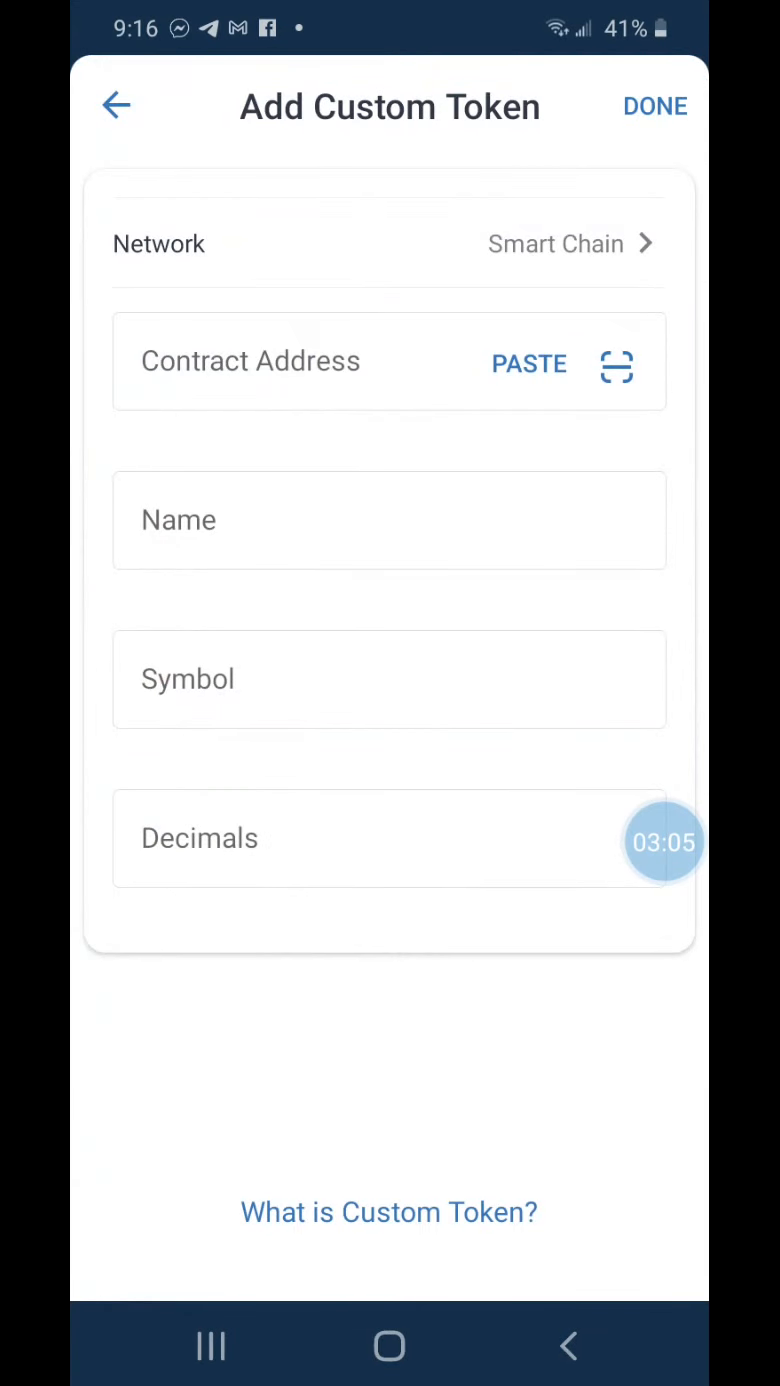
click(529, 363)
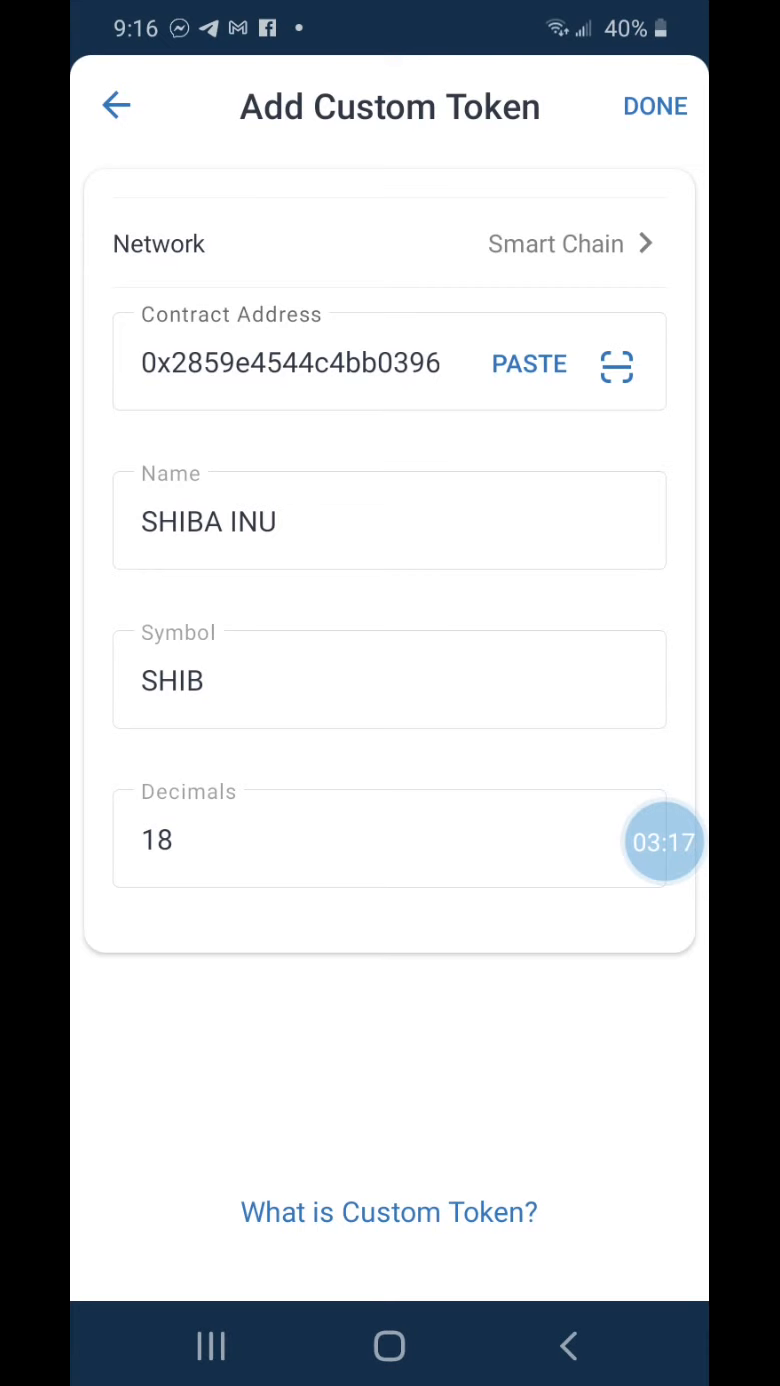
click(655, 106)
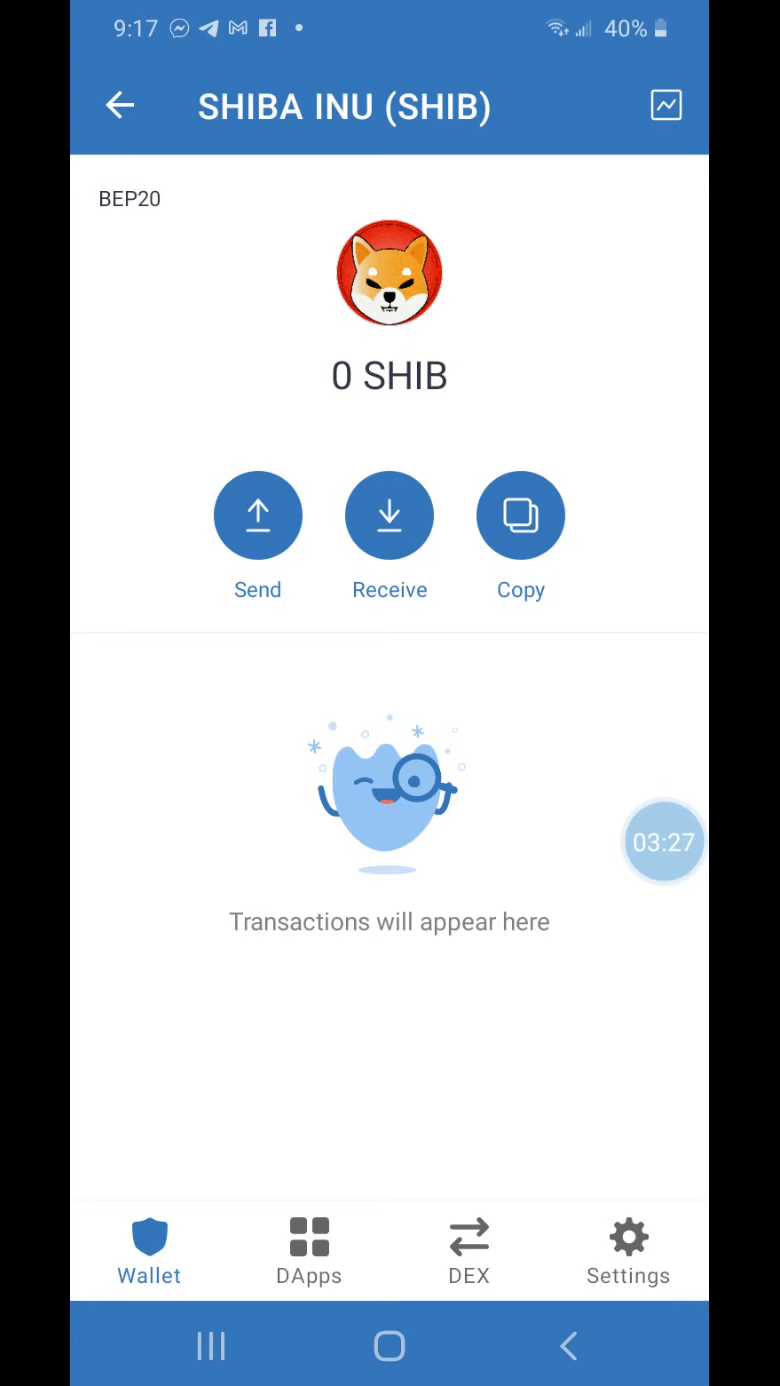
Step: Return to the main token list showing SHIBA INU at 0 SHIB, then enter the DApps browser
click(117, 106)
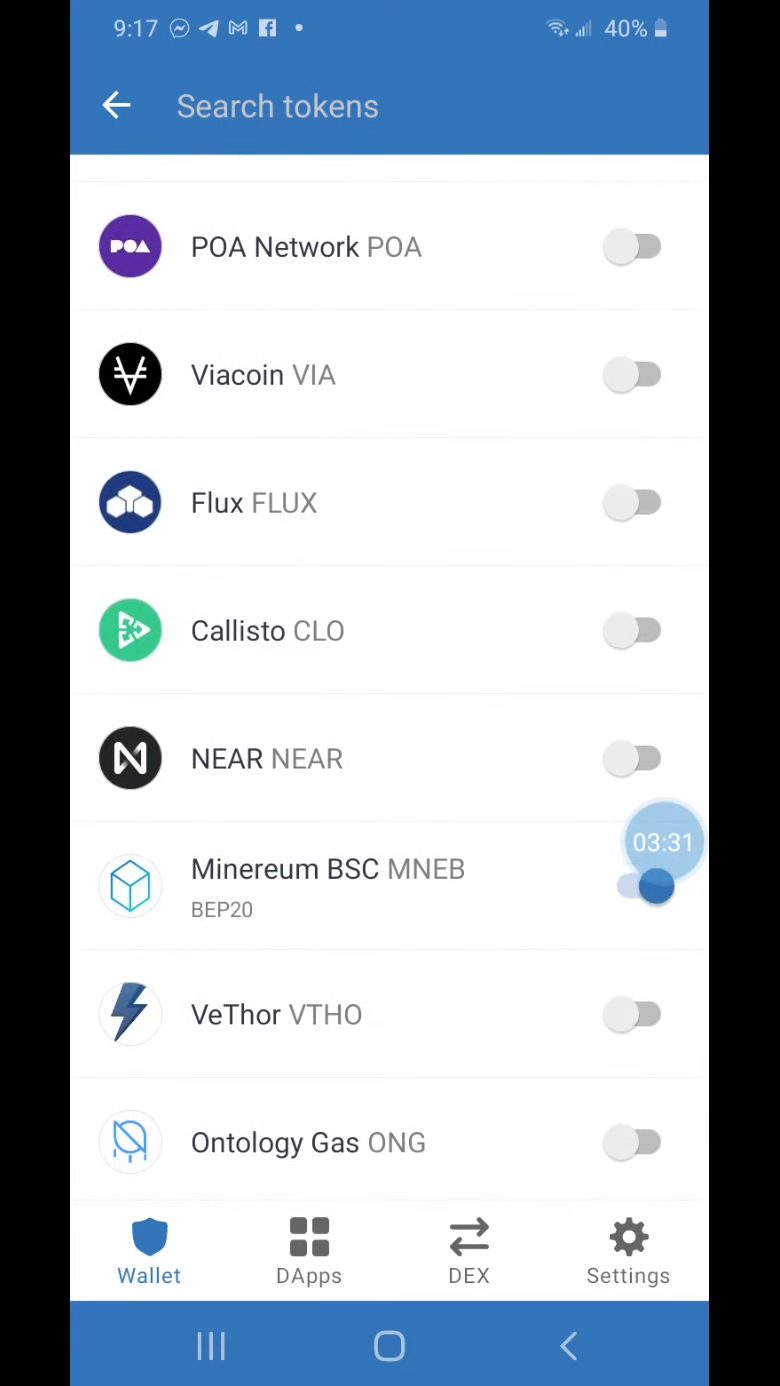
click(116, 106)
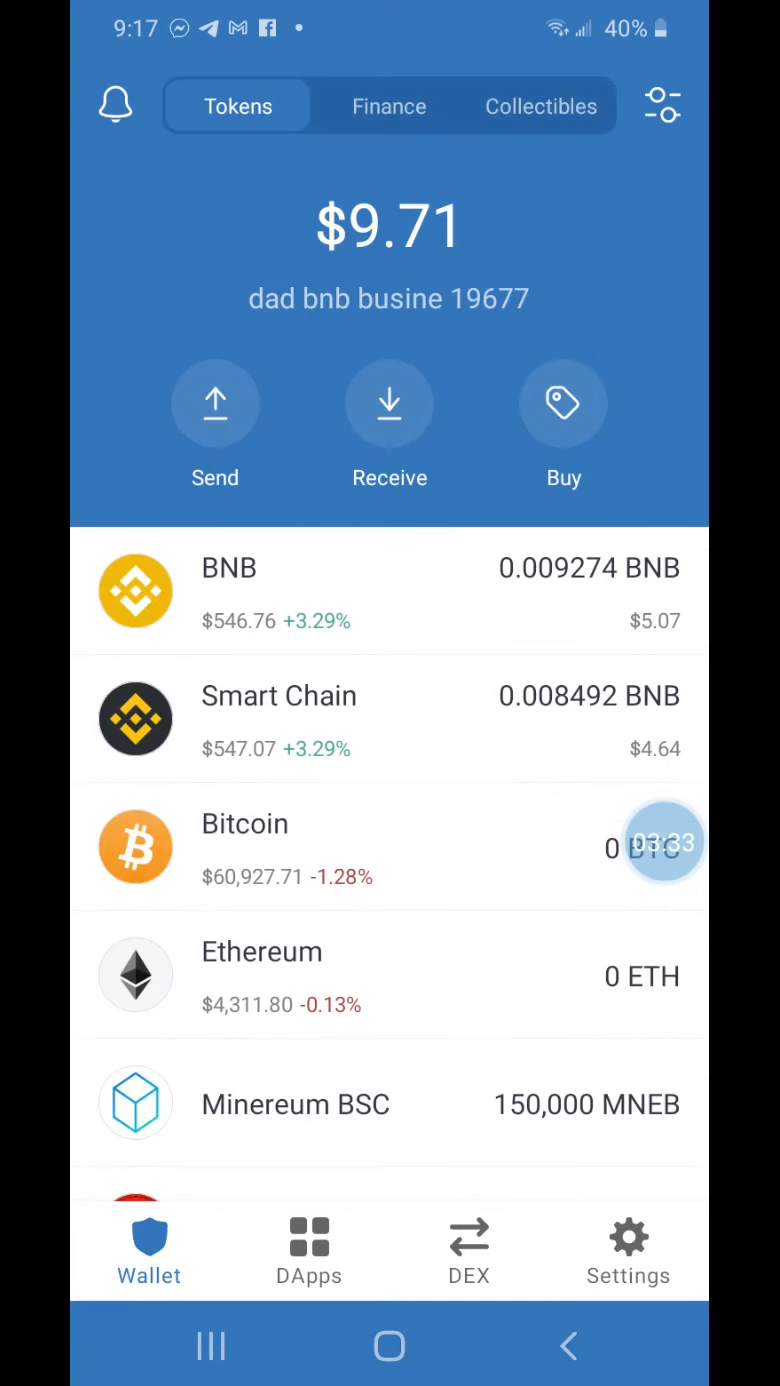
scroll(up, 3)
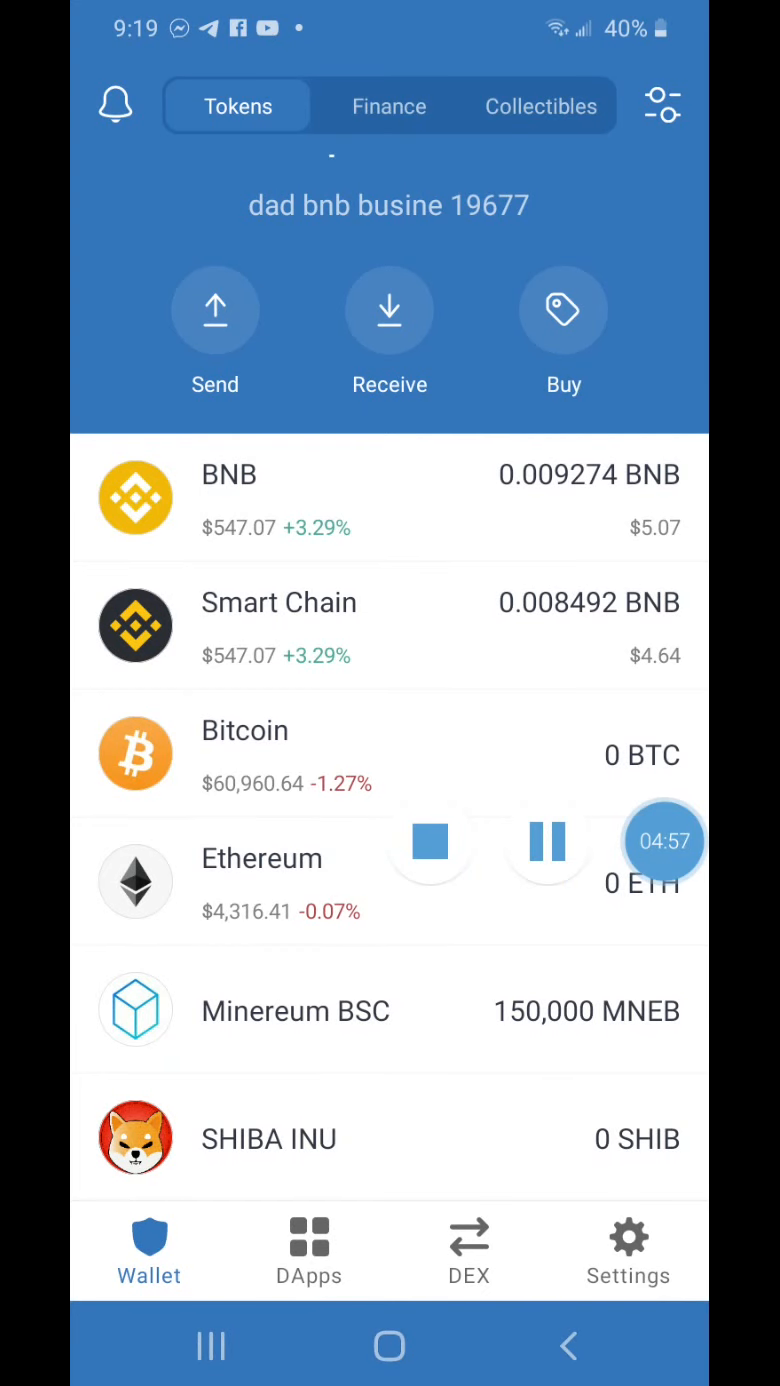
click(308, 1248)
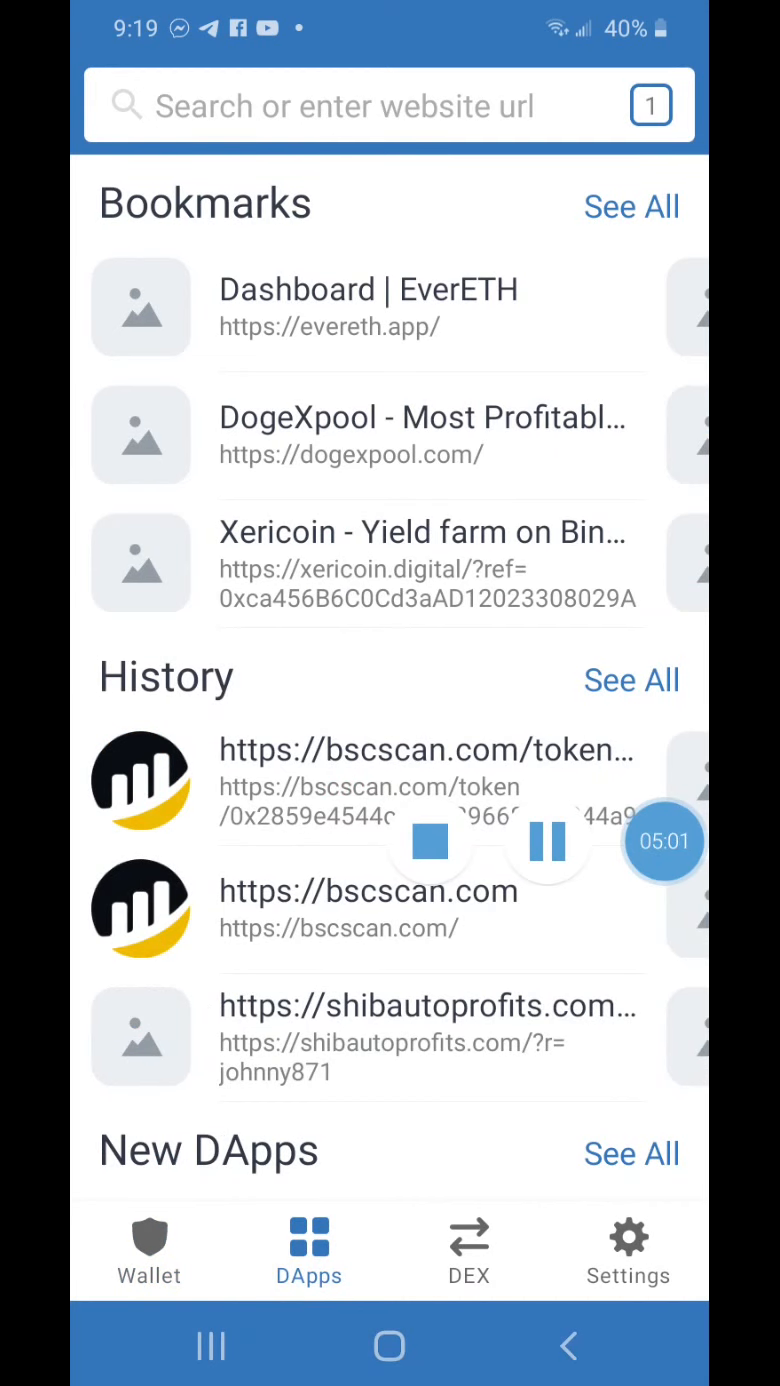
click(390, 105)
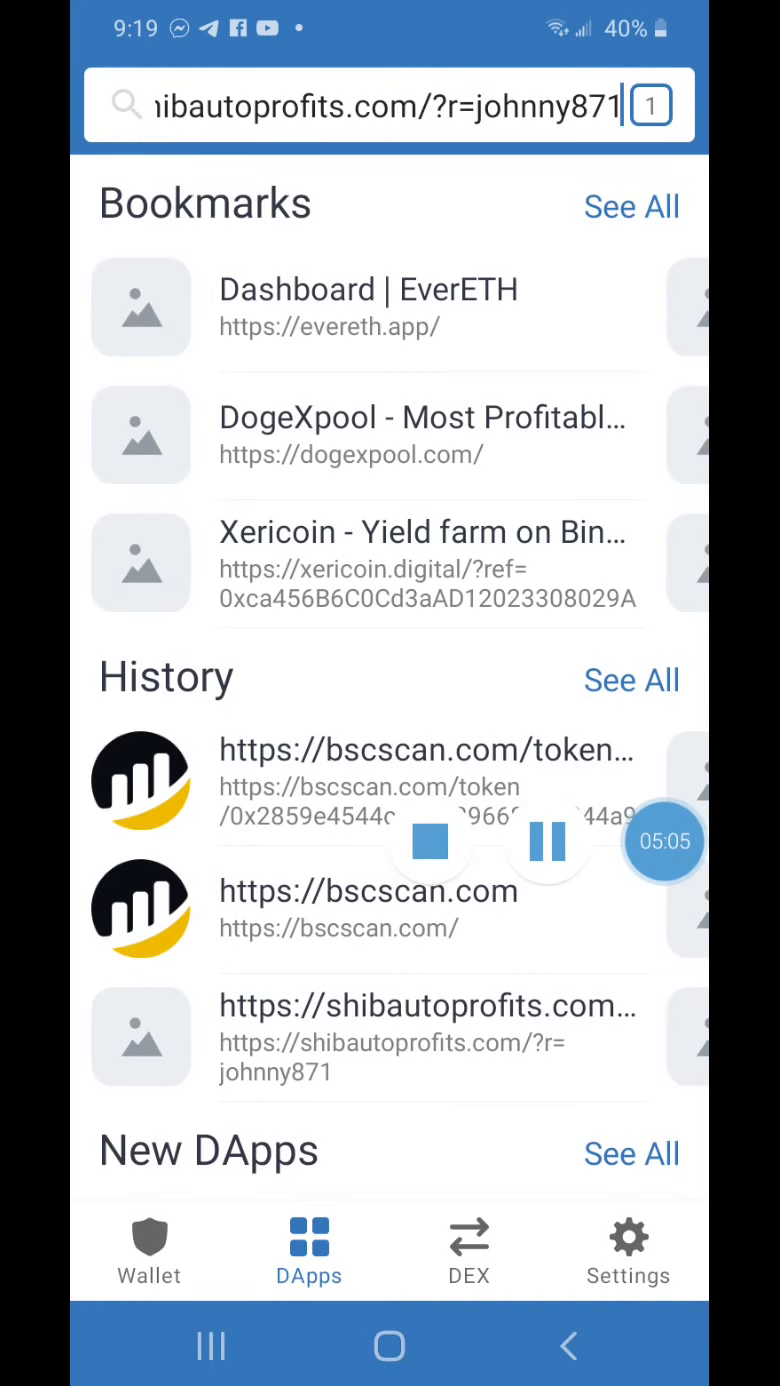
click(175, 107)
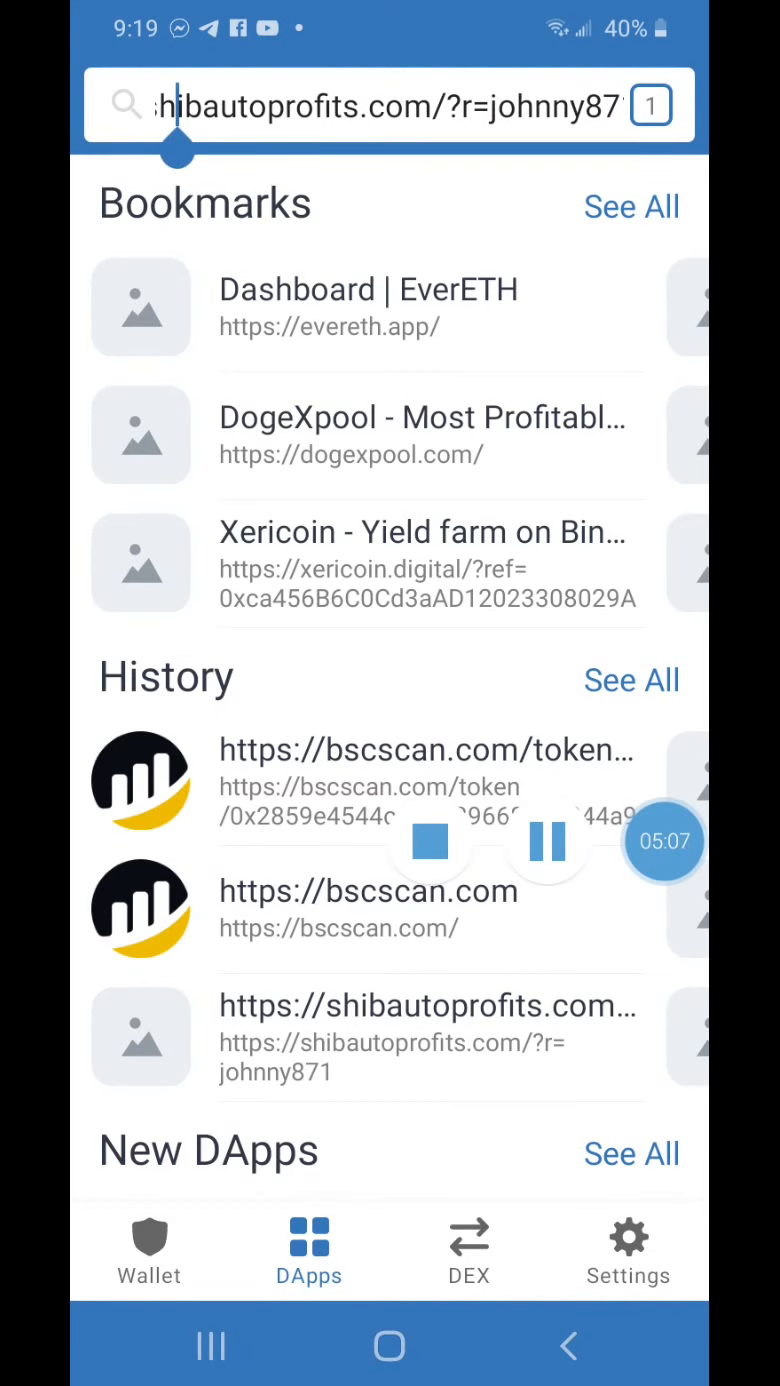
click(390, 106)
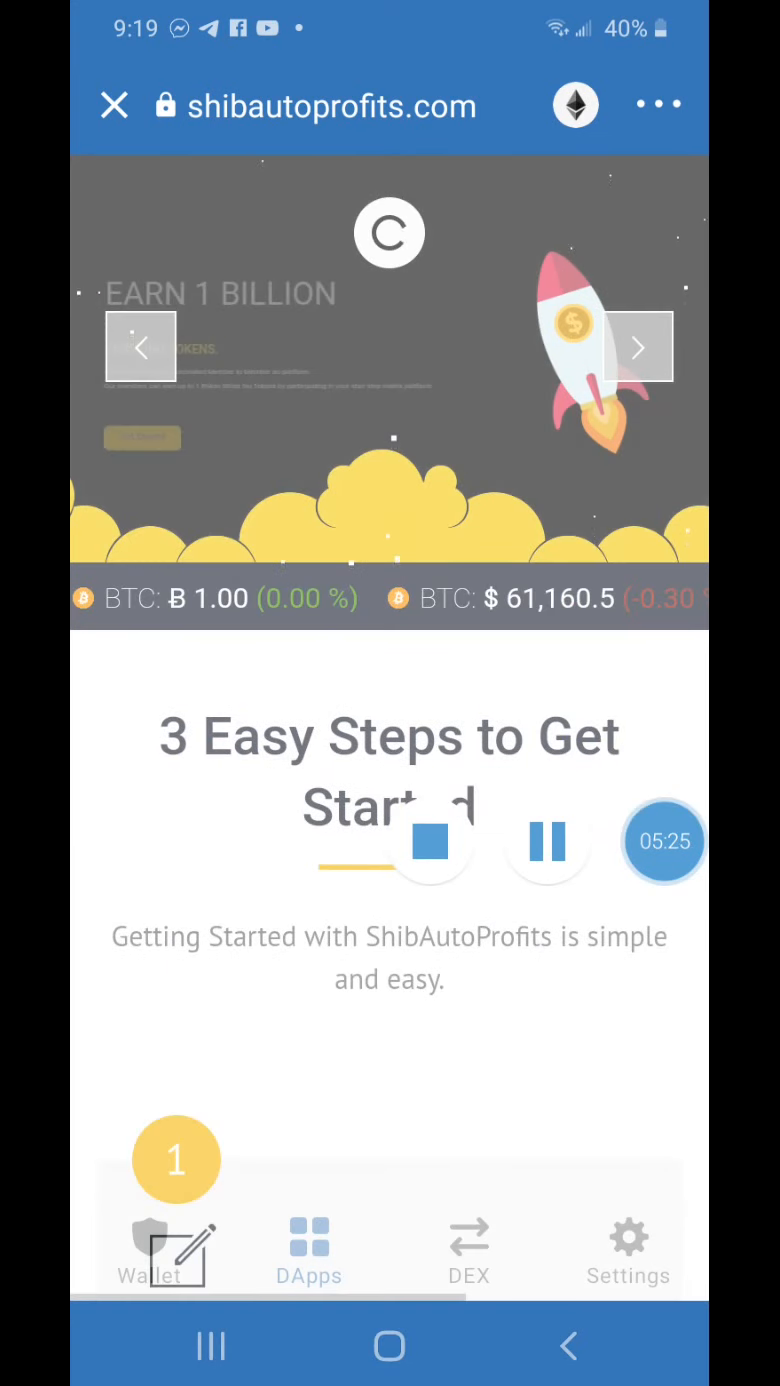
scroll(down, 3)
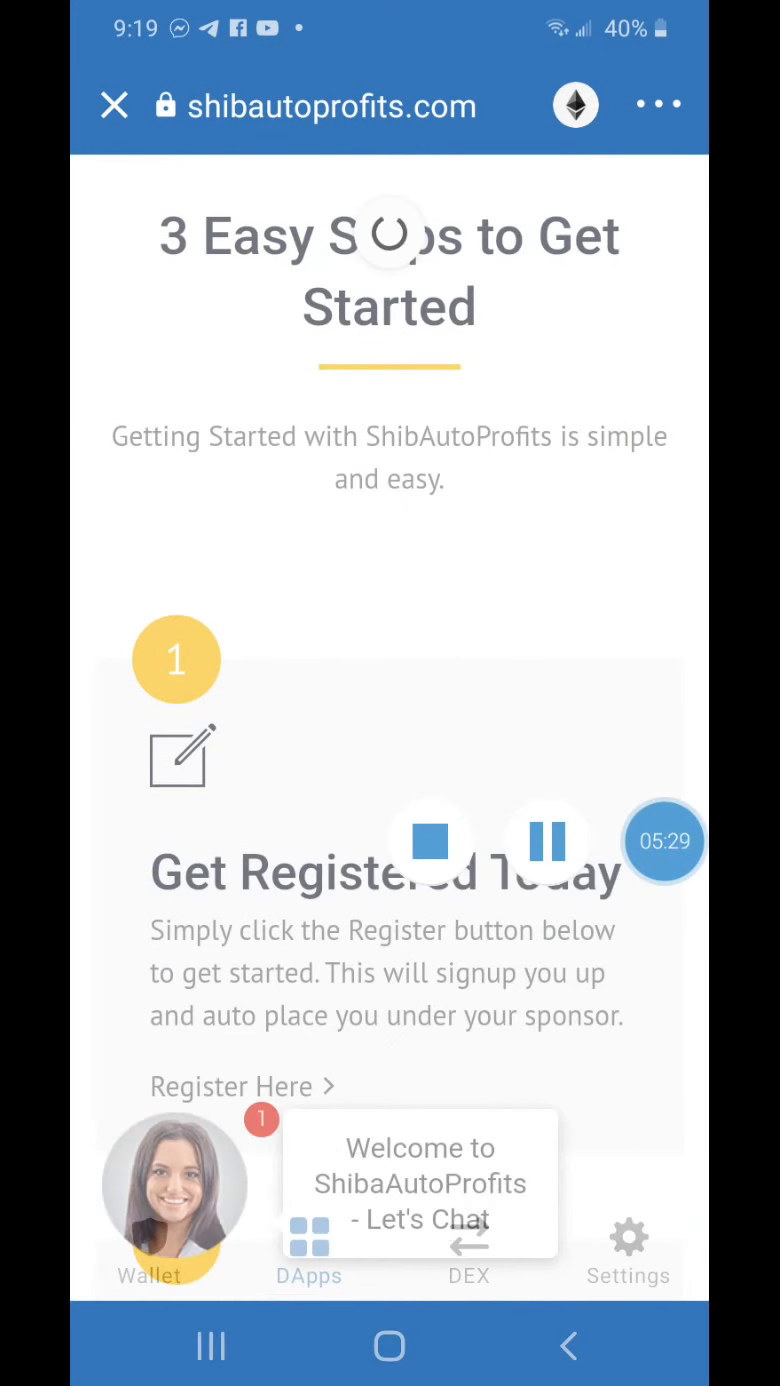
scroll(down, 3)
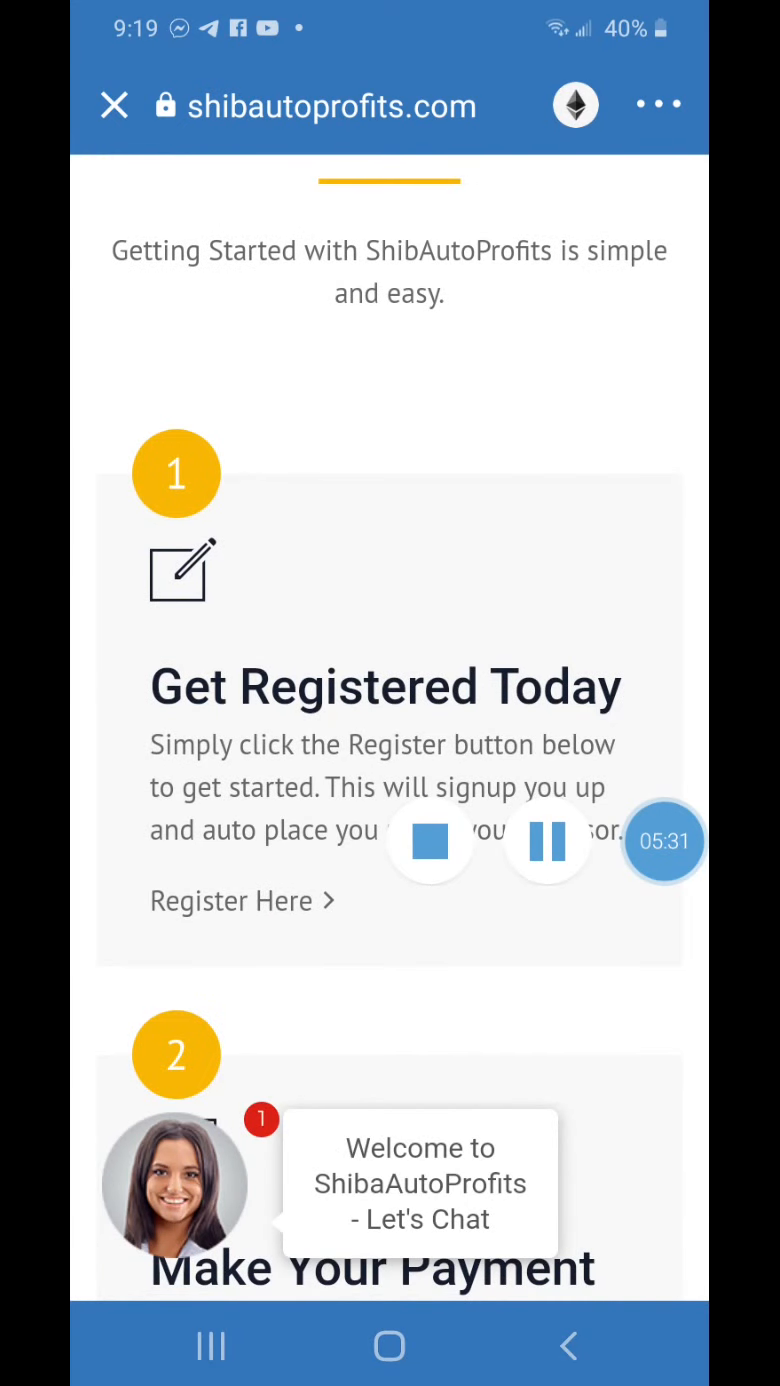
scroll(up, 3)
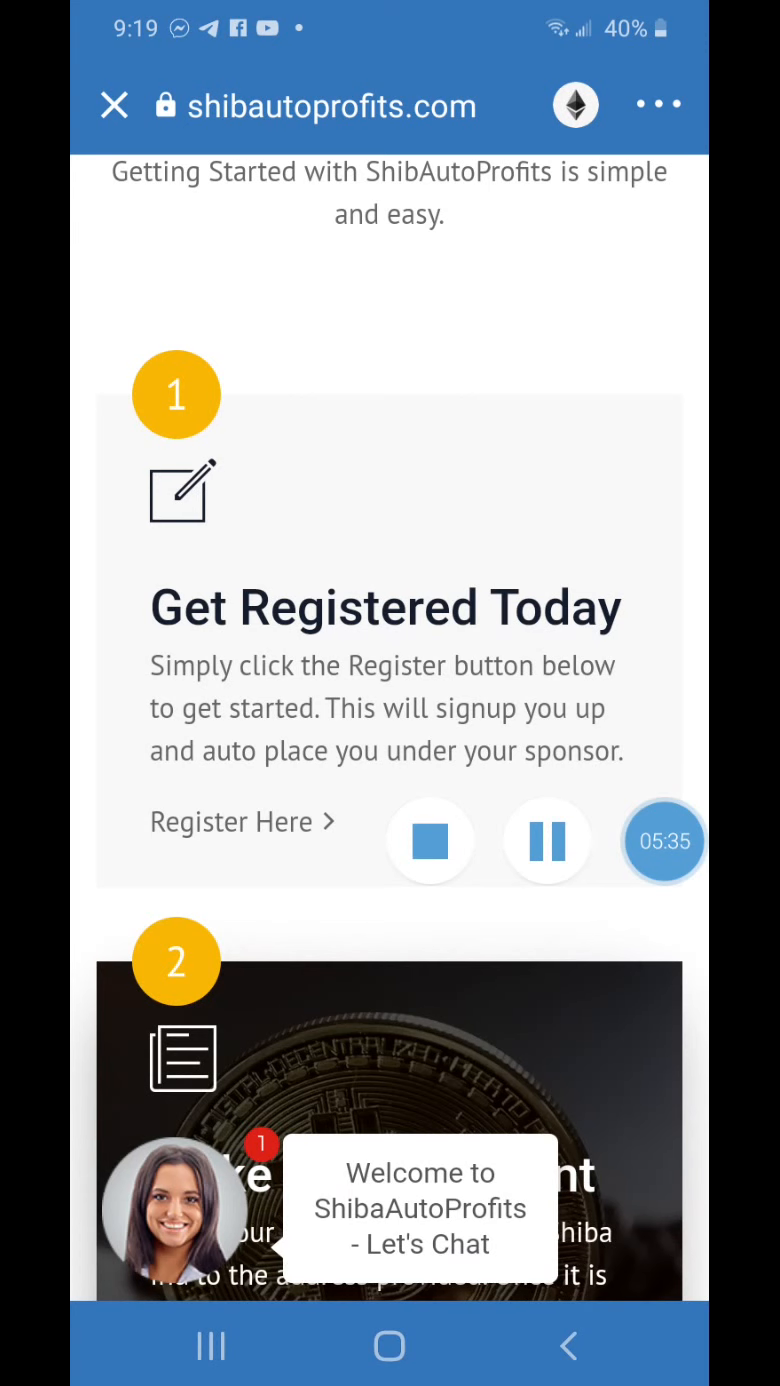
scroll(down, 3)
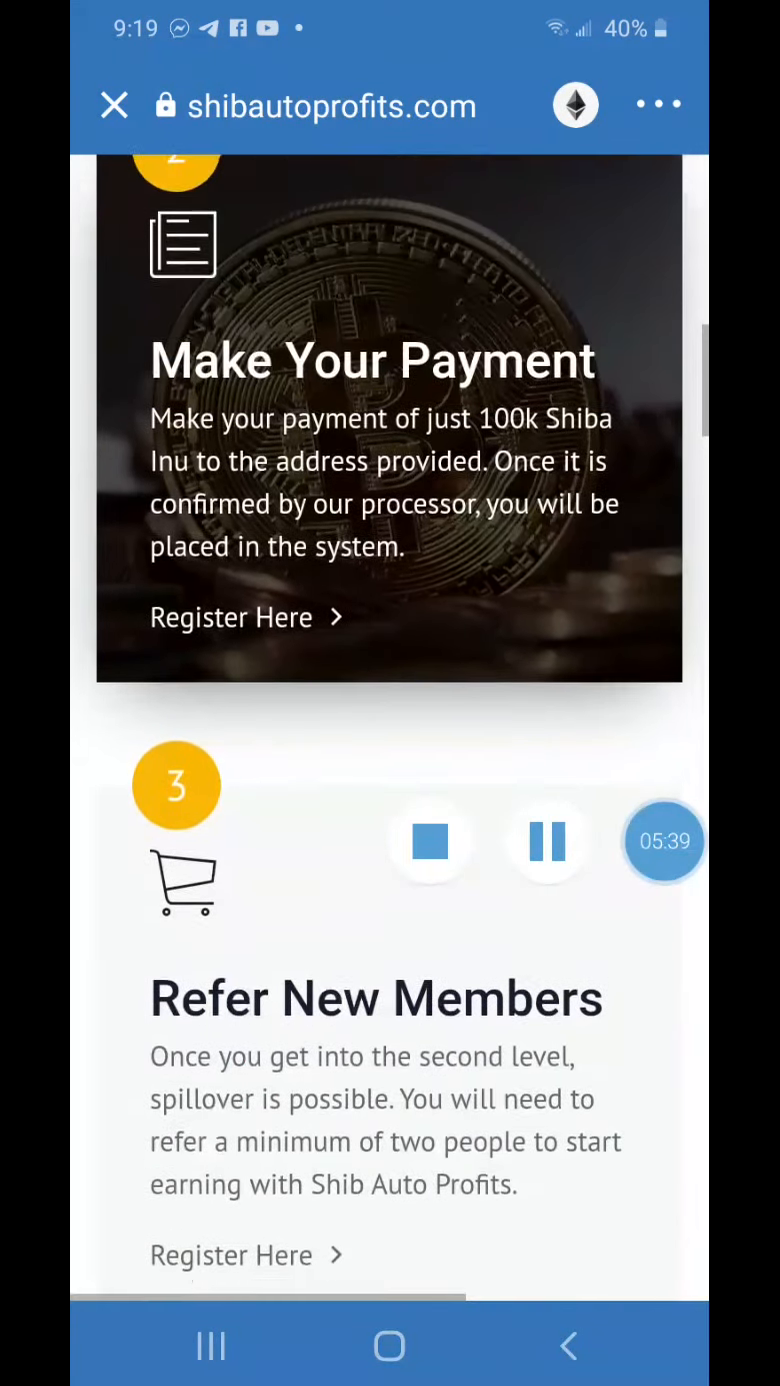
scroll(up, 3)
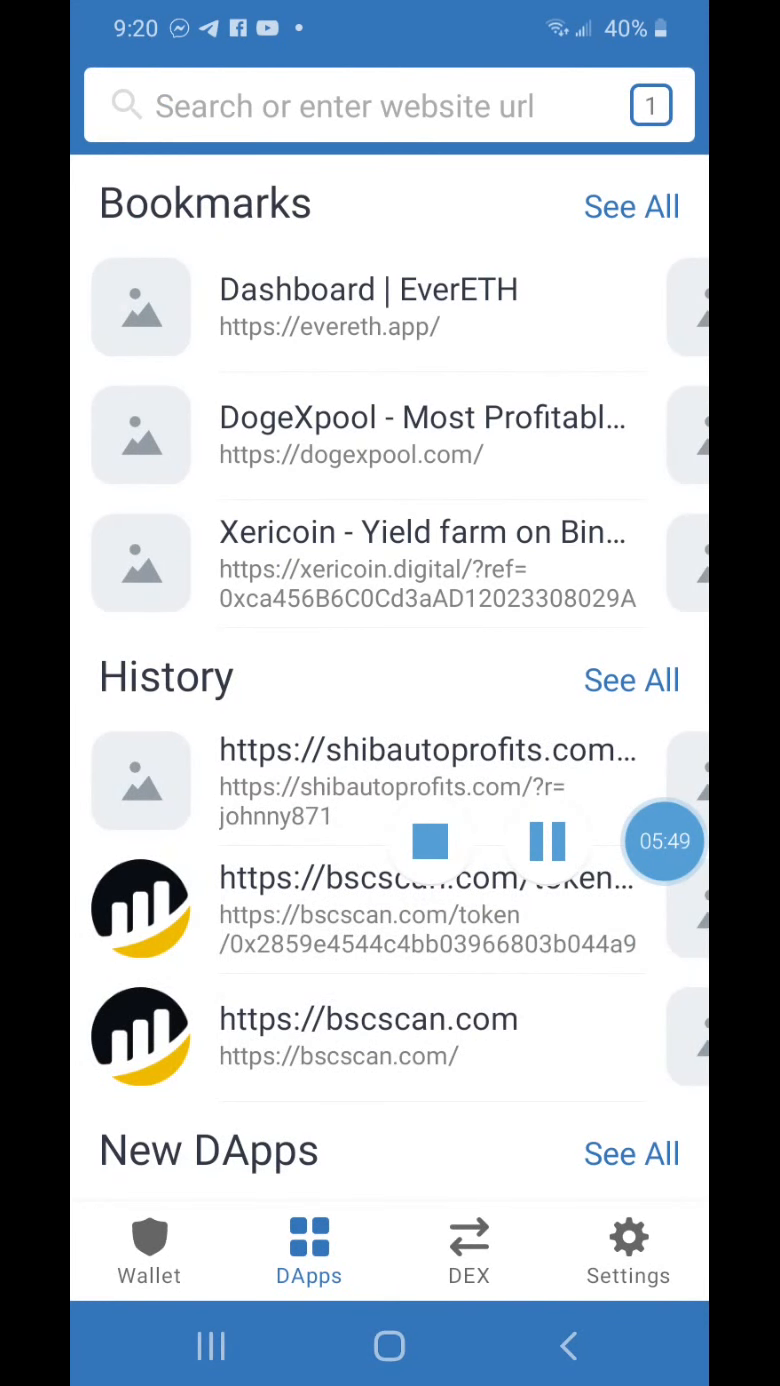
Step: Copy the SHIBA INU (SHIB) BEP20 receiving address from its Receive screen
click(148, 1248)
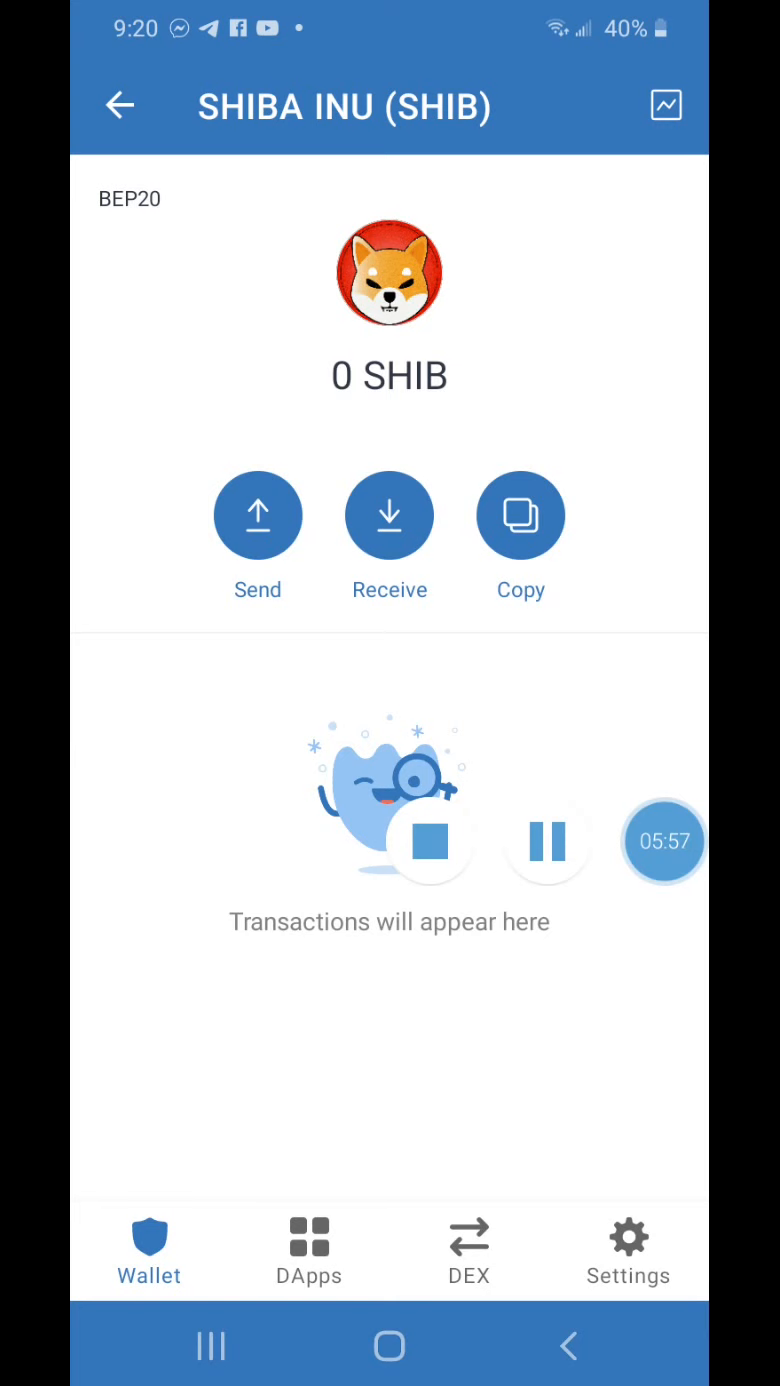
click(389, 515)
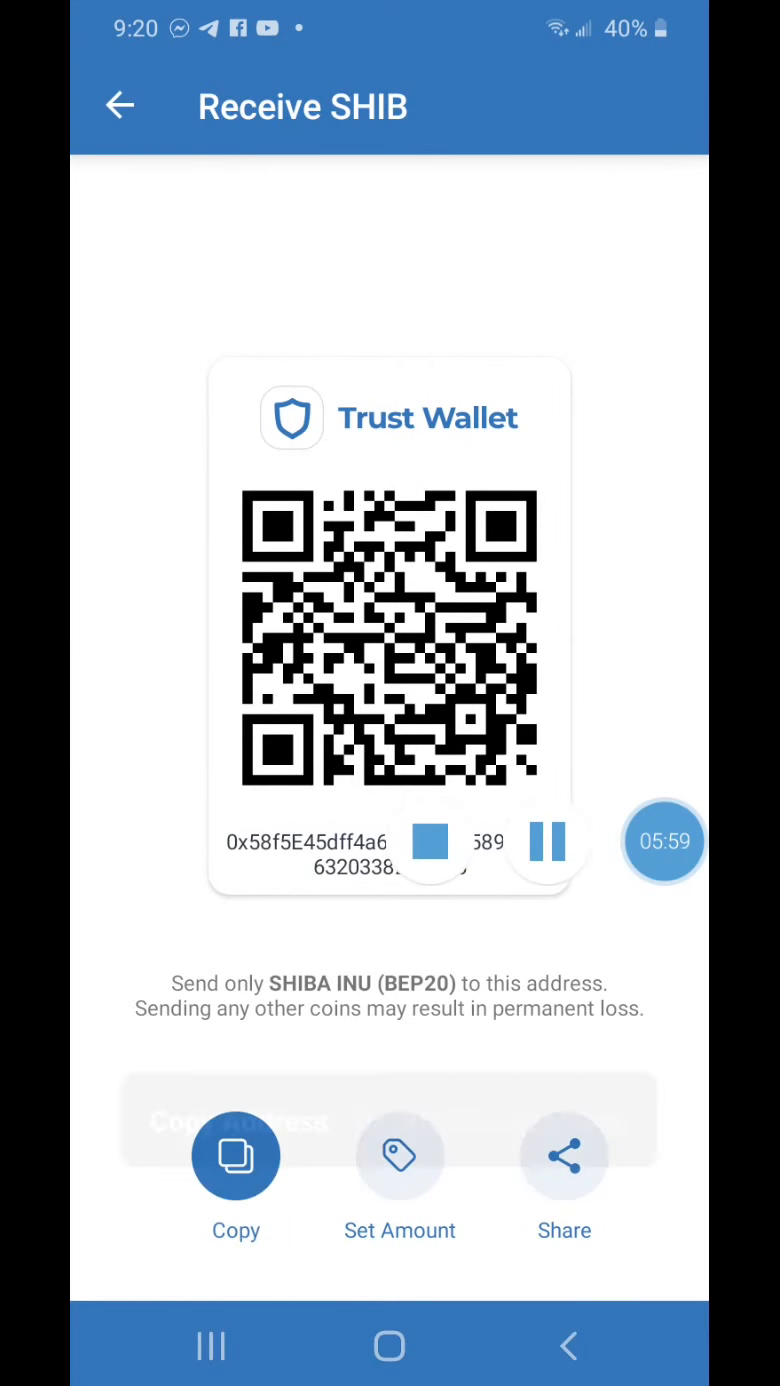
click(236, 1157)
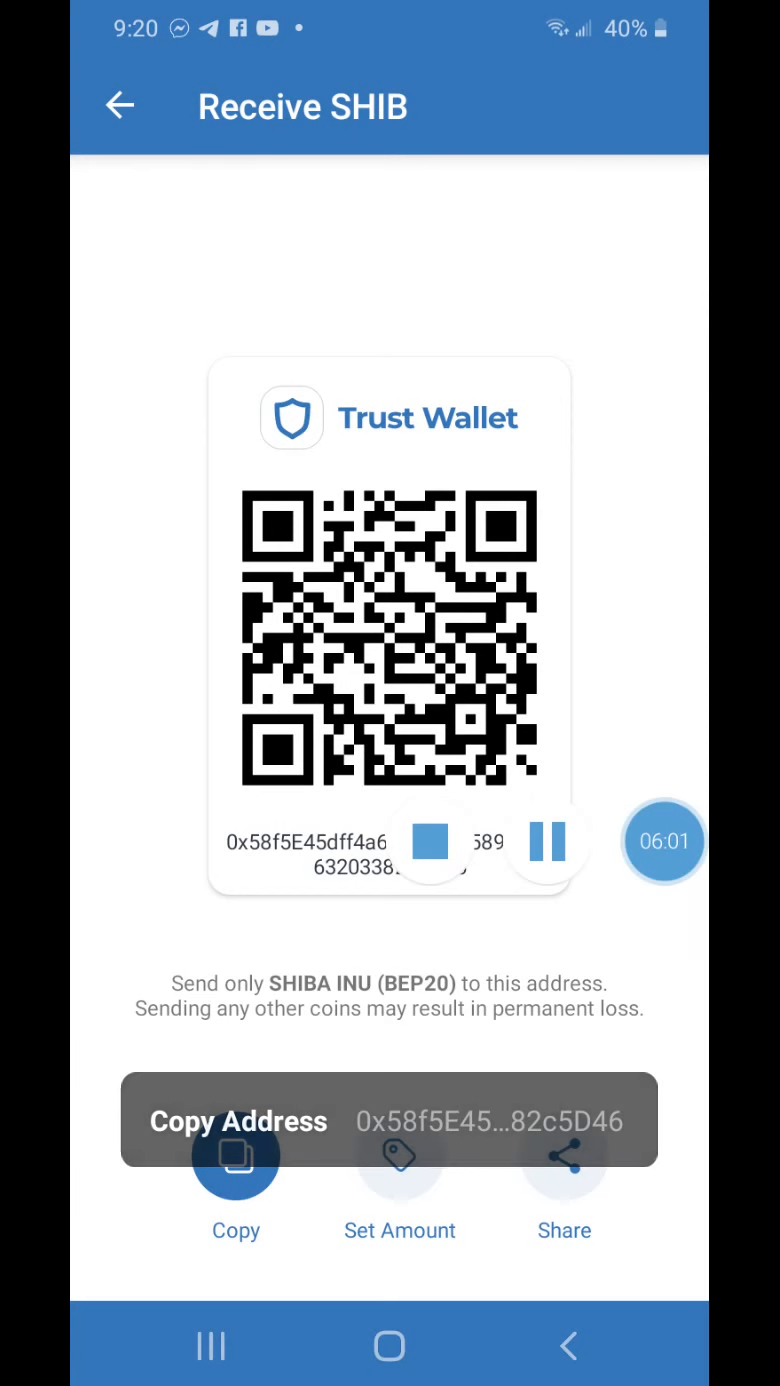
click(308, 1248)
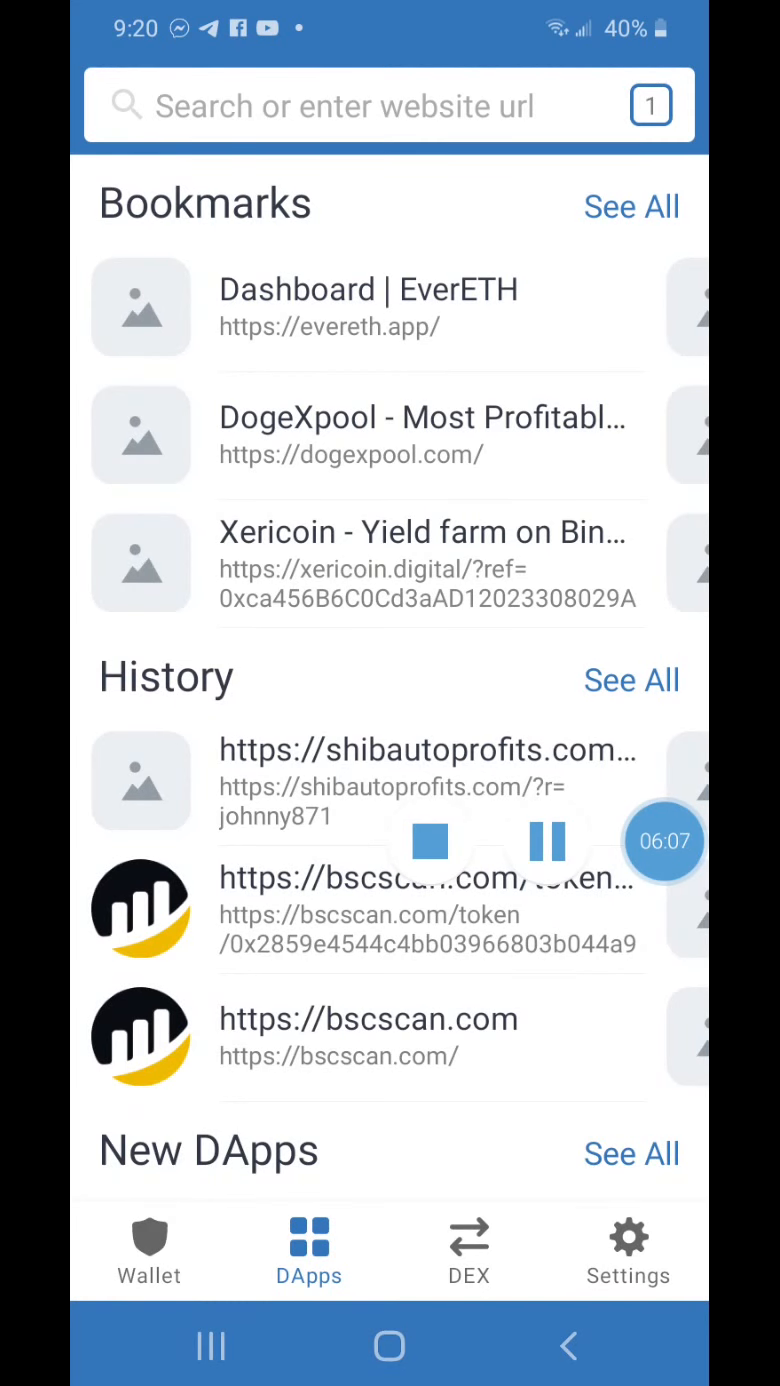
Step: Reopen shibautoprofits.com from the DApps browser history
click(425, 750)
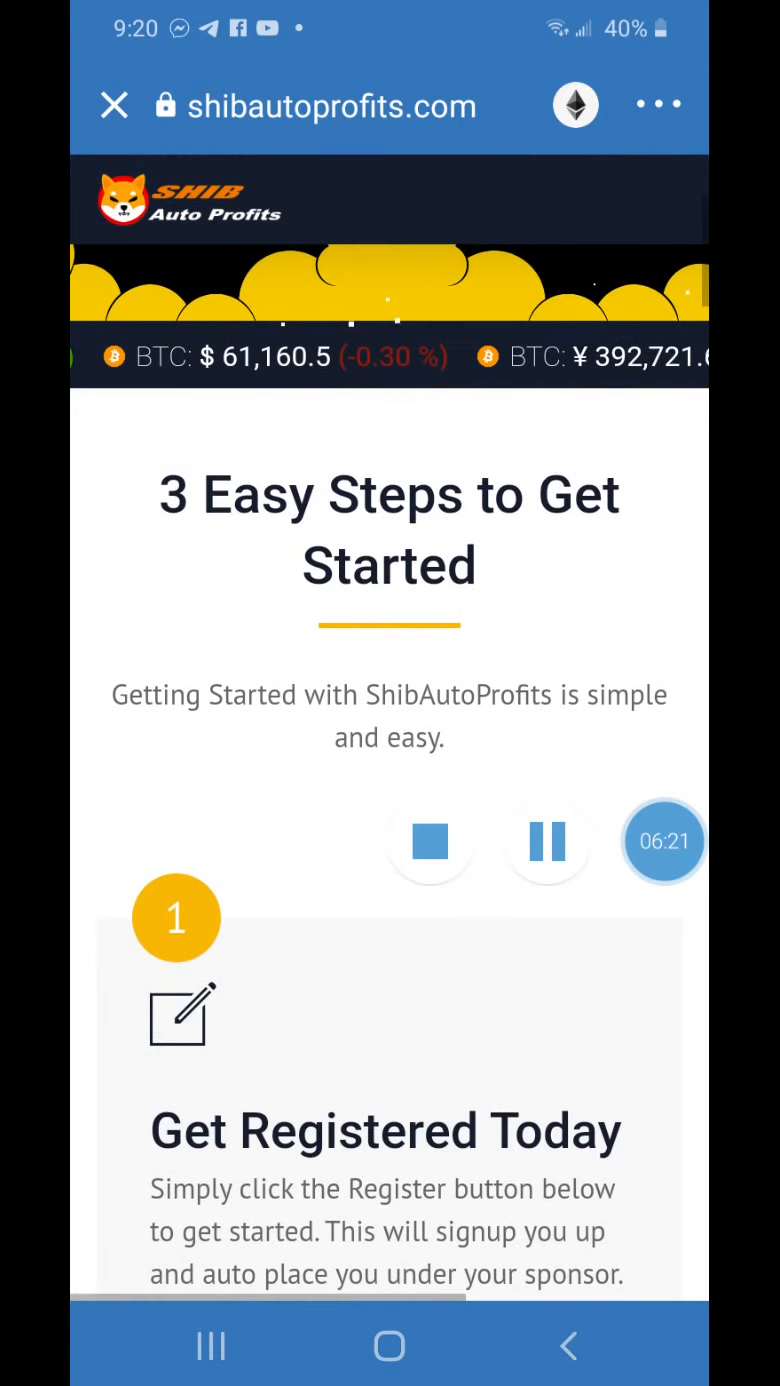
Step: Scroll through the three ShibAutoProfits getting-started steps up to Get Registered Today
scroll(down, 3)
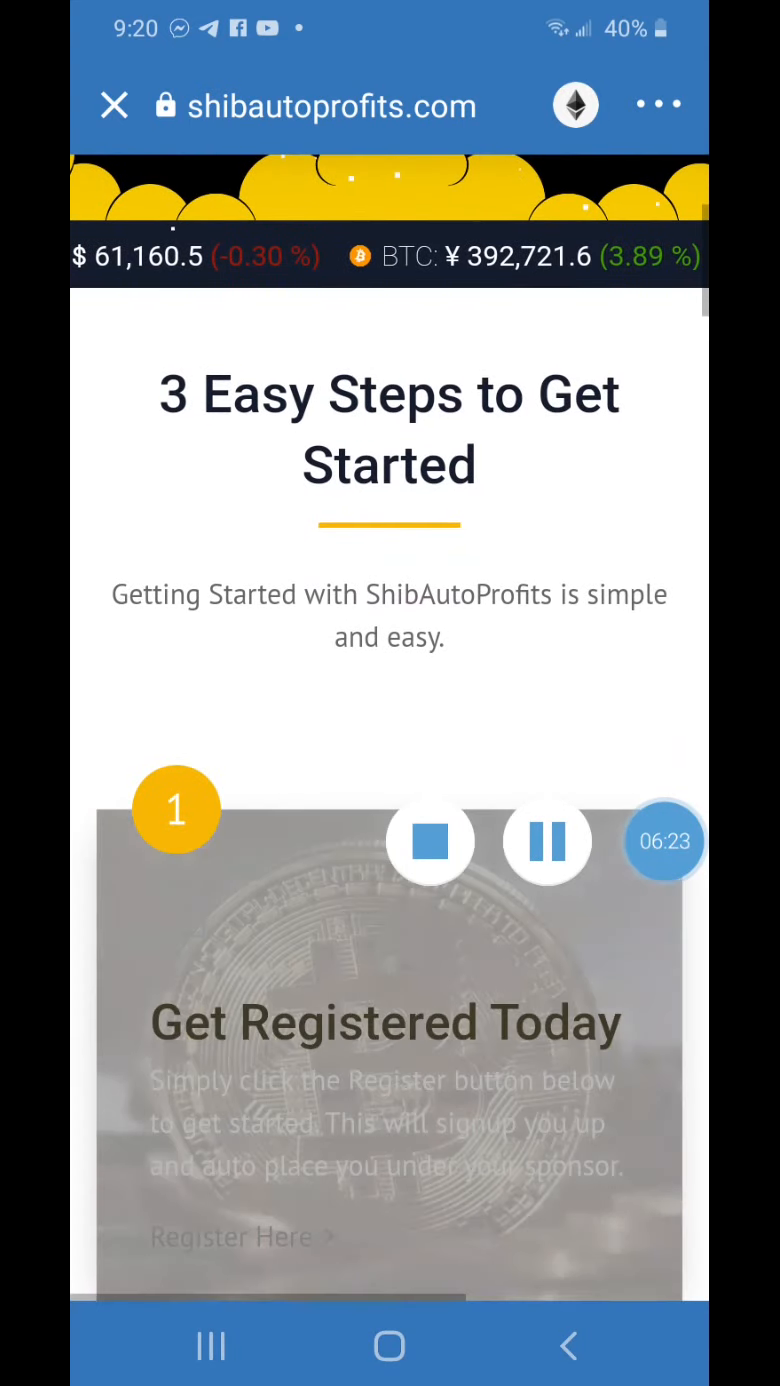
scroll(down, 3)
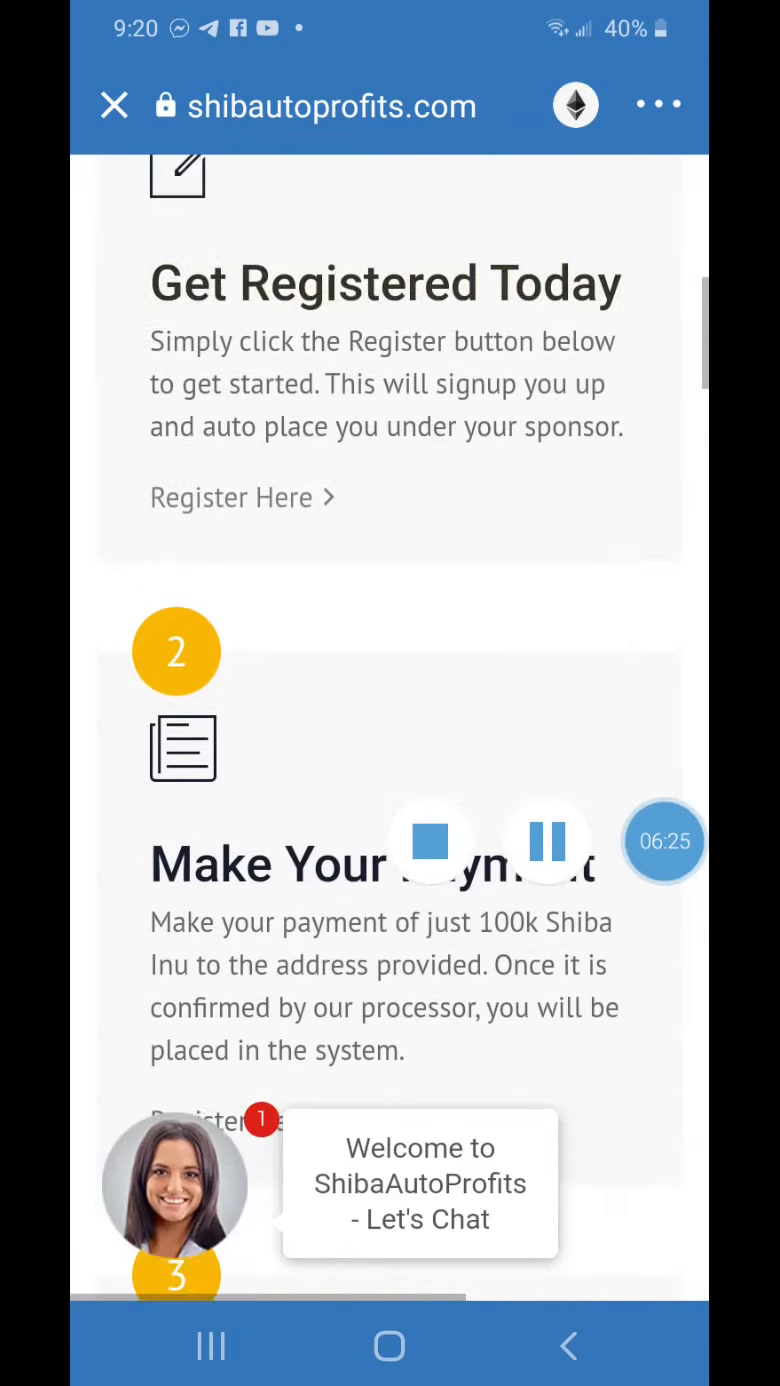
scroll(up, 3)
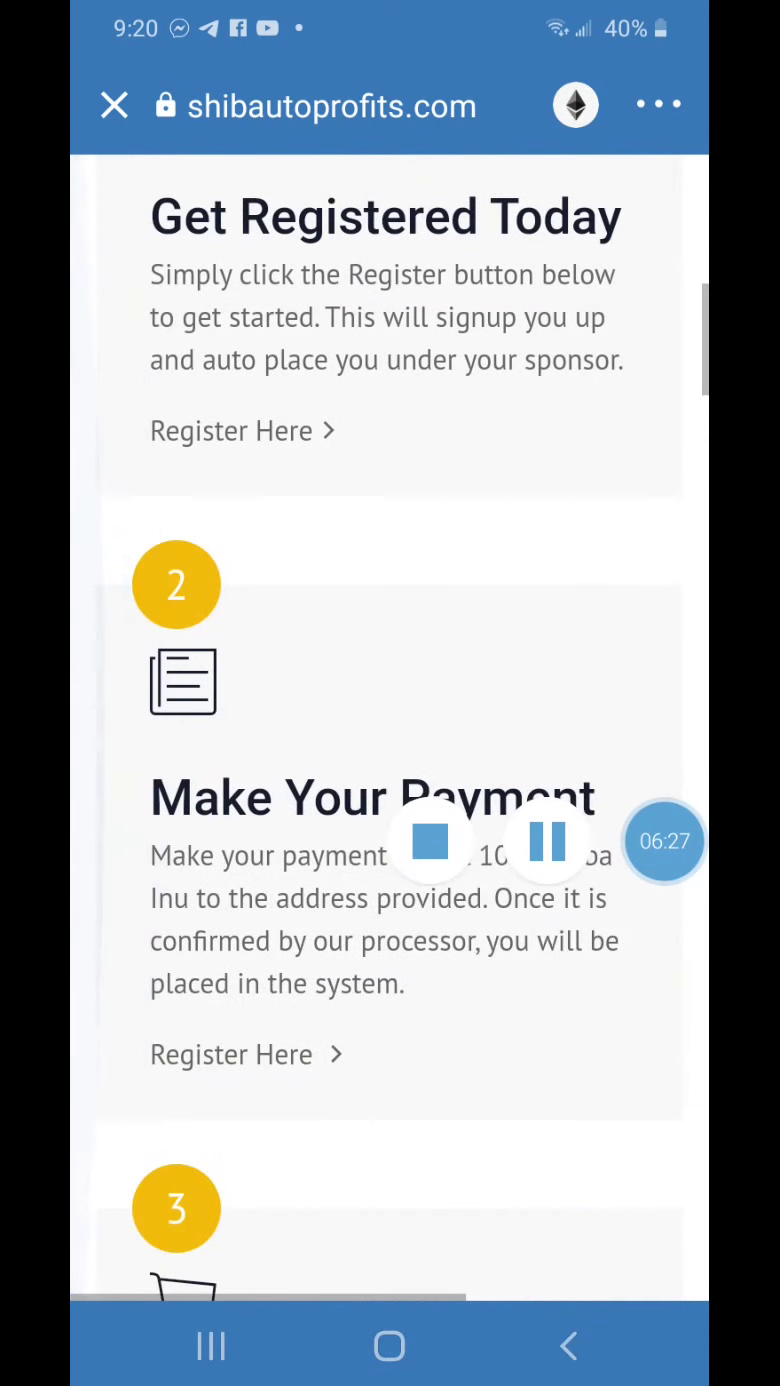
scroll(up, 3)
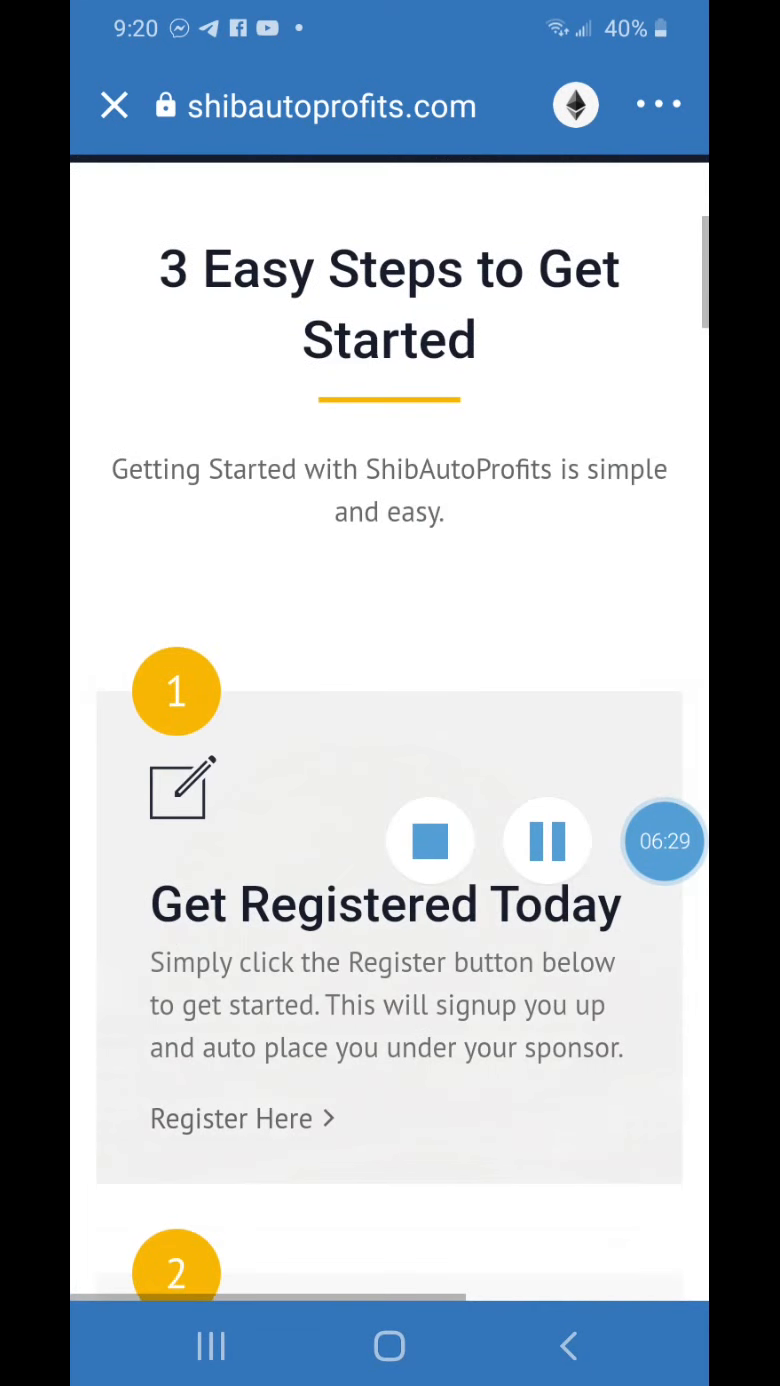
scroll(down, 3)
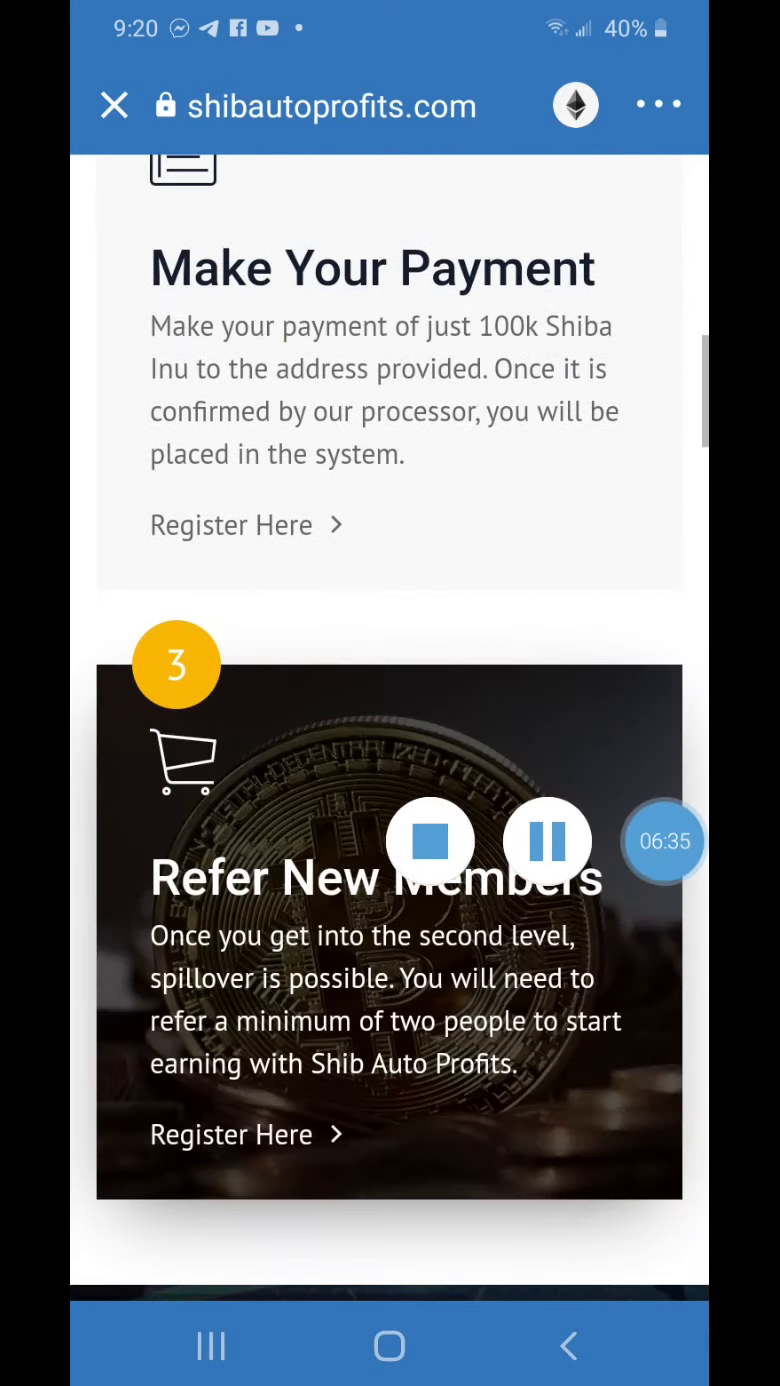
scroll(down, 3)
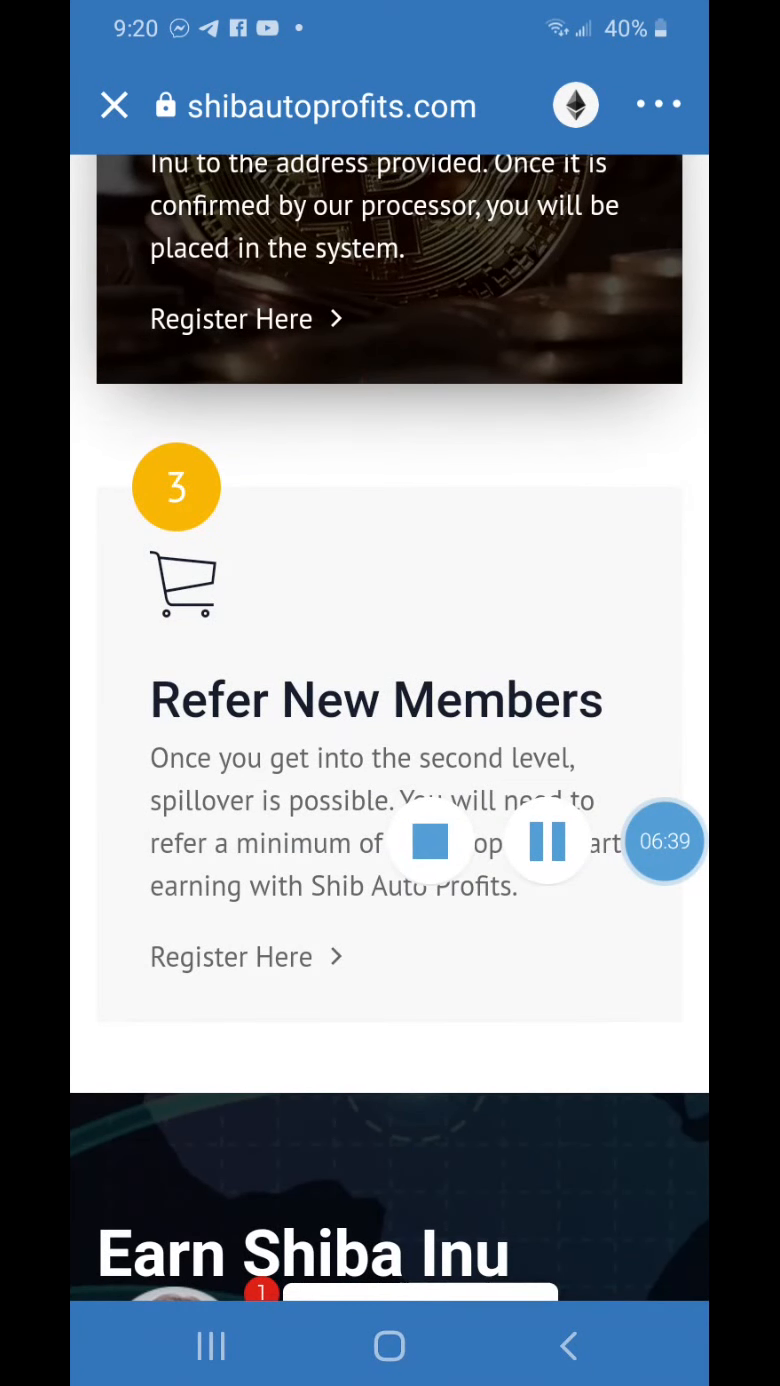
scroll(up, 3)
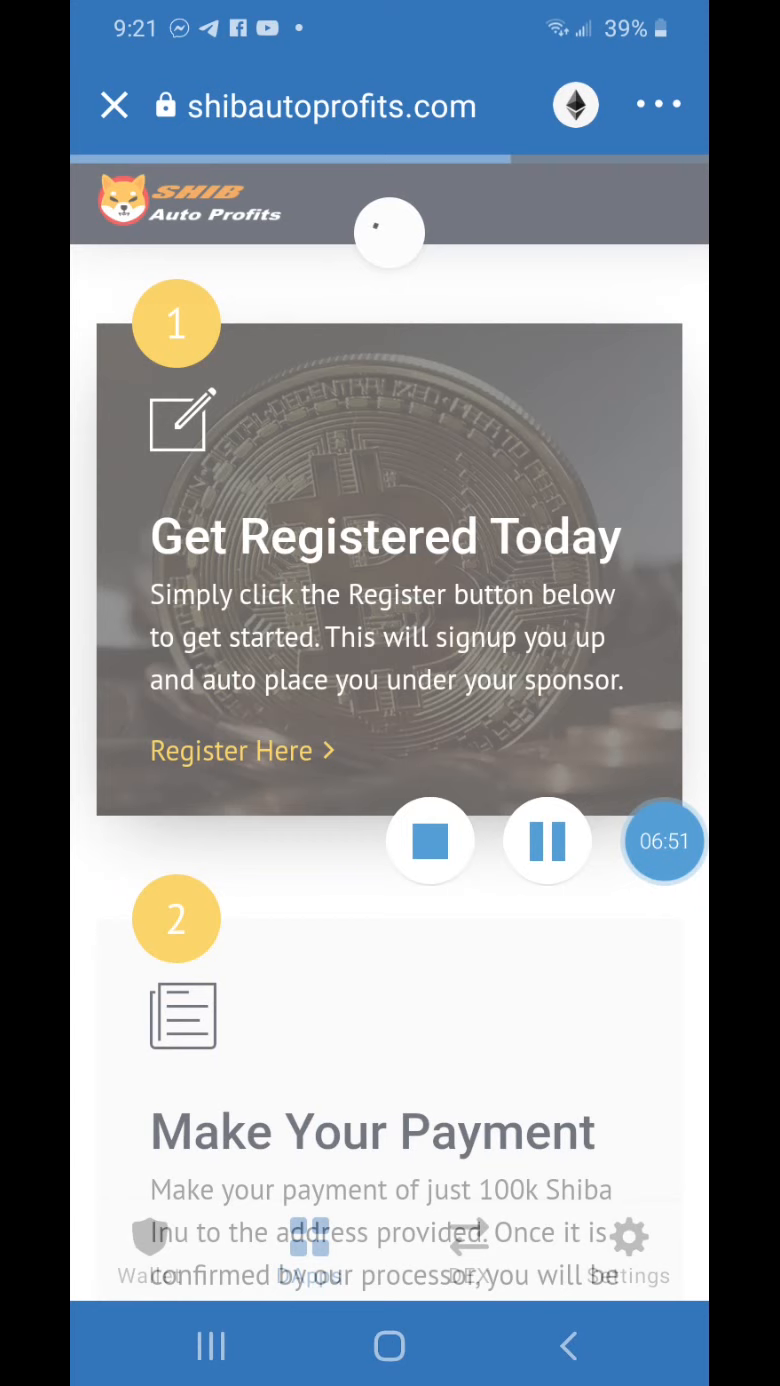
click(230, 750)
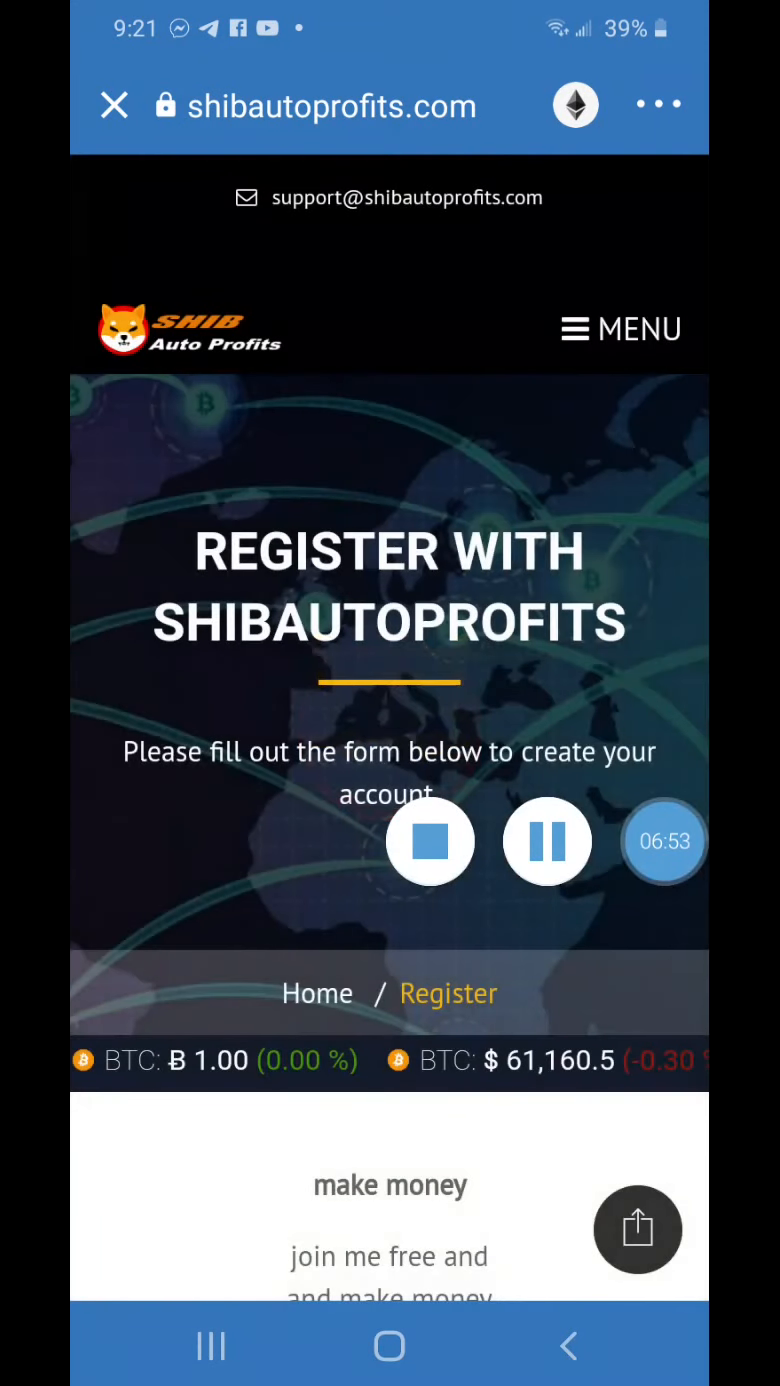
scroll(down, 3)
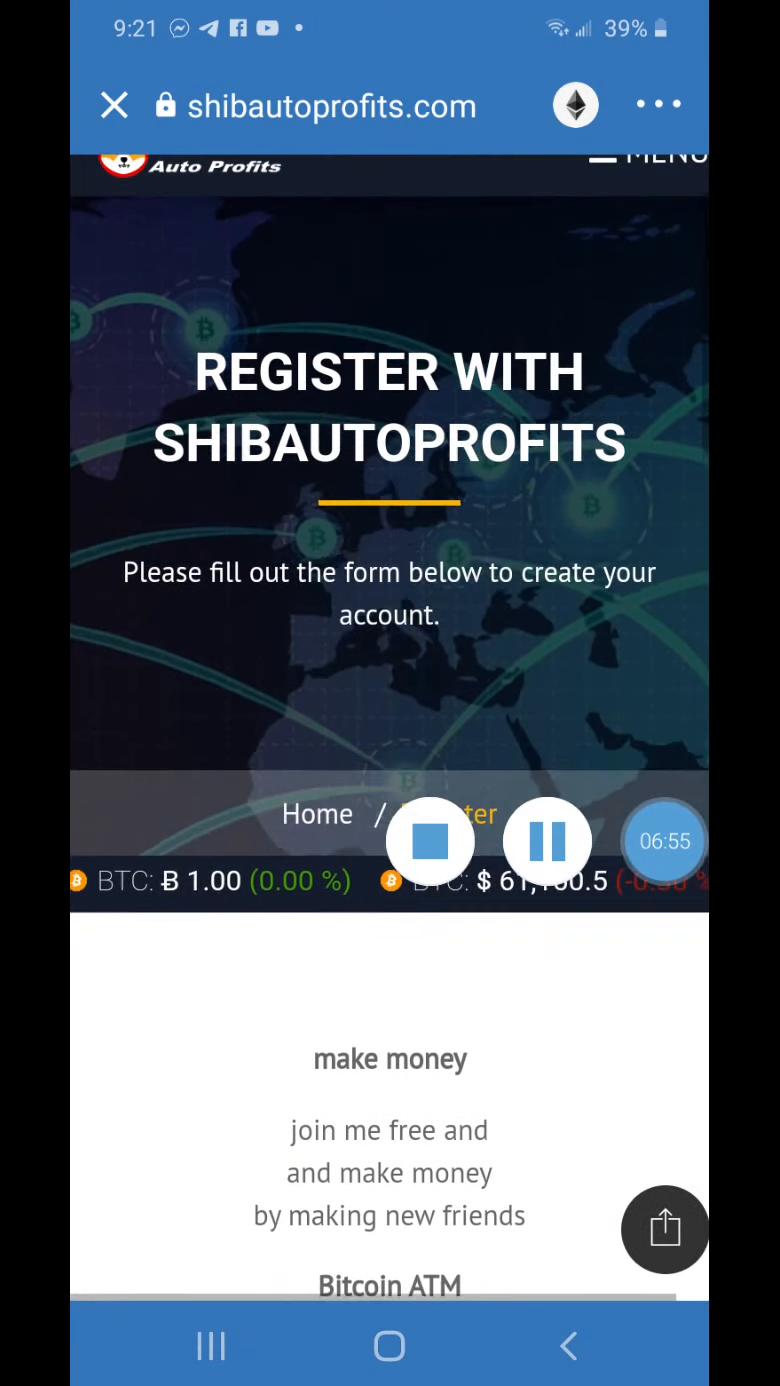
scroll(down, 3)
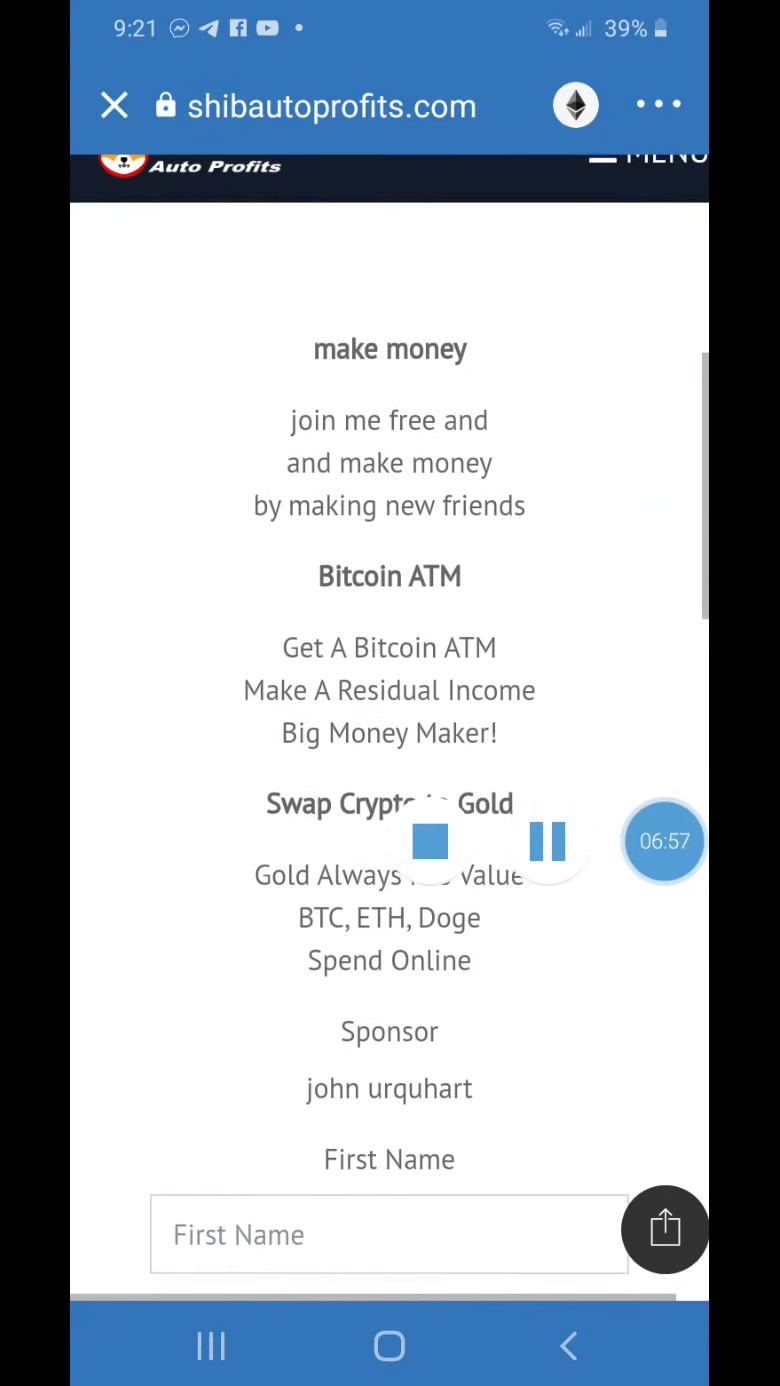
scroll(down, 3)
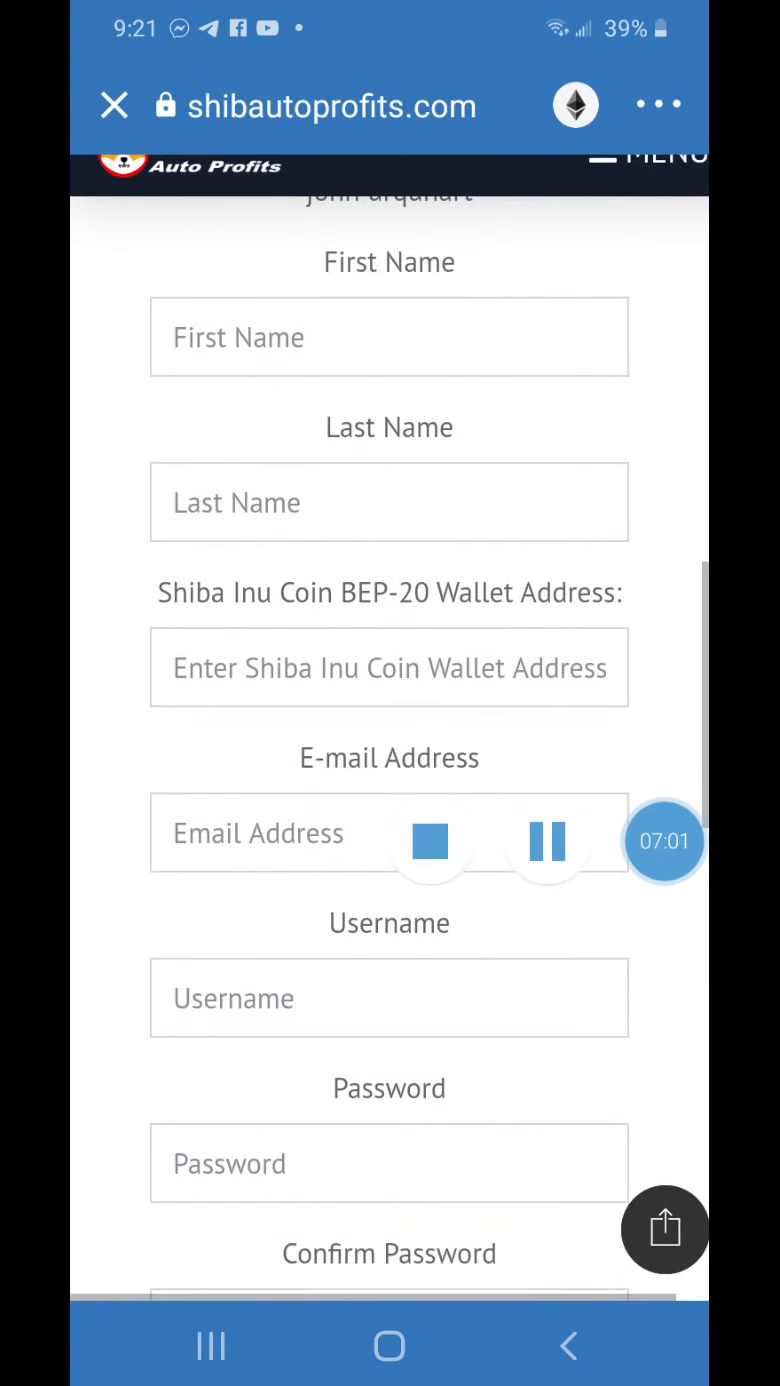
scroll(down, 3)
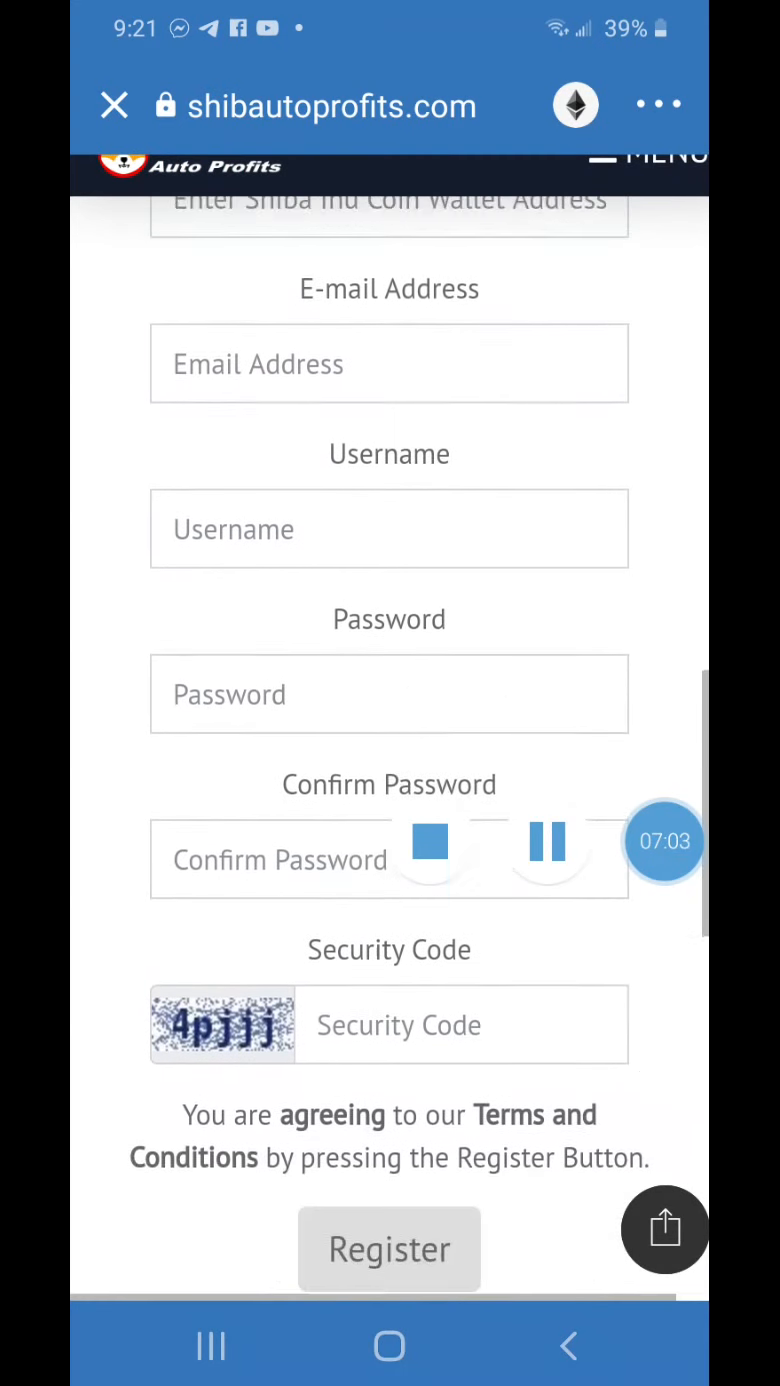
scroll(up, 3)
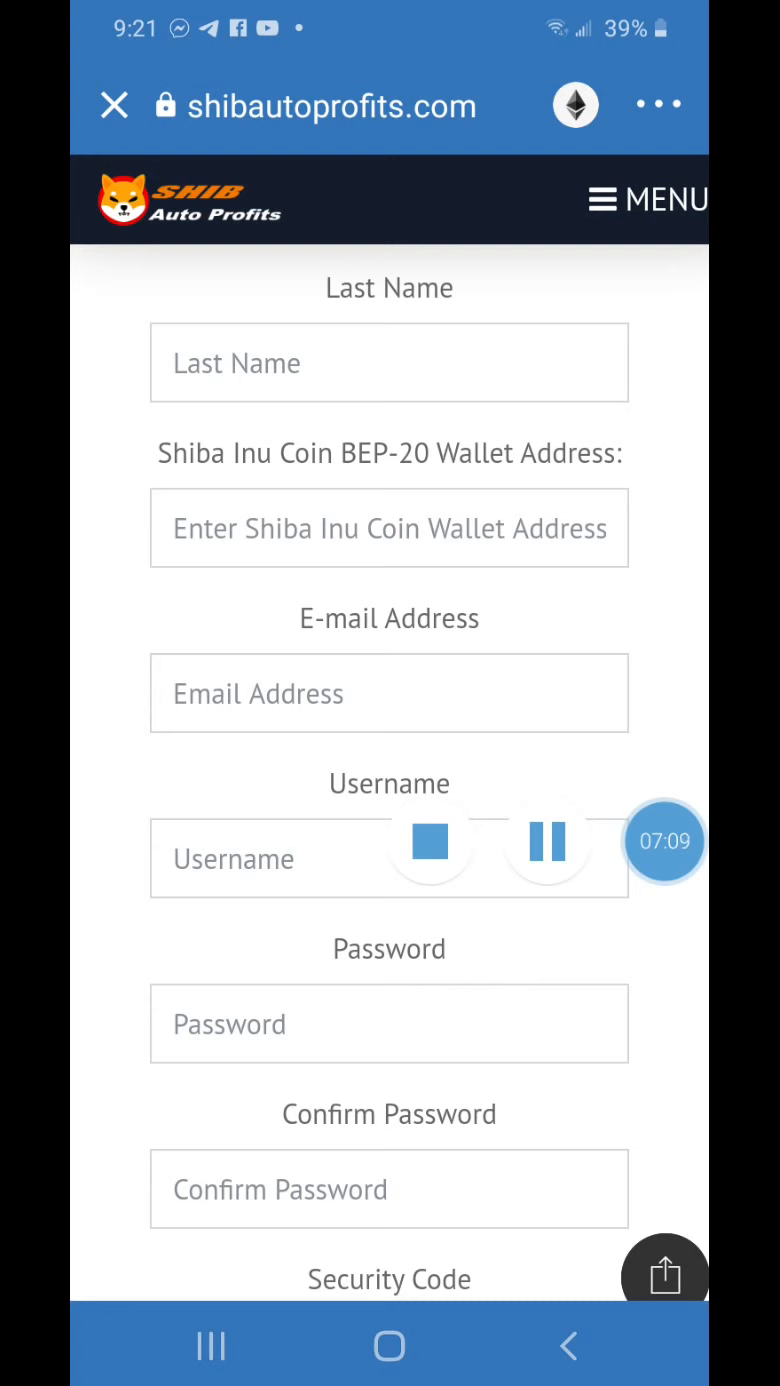
Step: Paste the copied SHIB address into the Shiba Inu Coin BEP-20 Wallet Address field
click(389, 528)
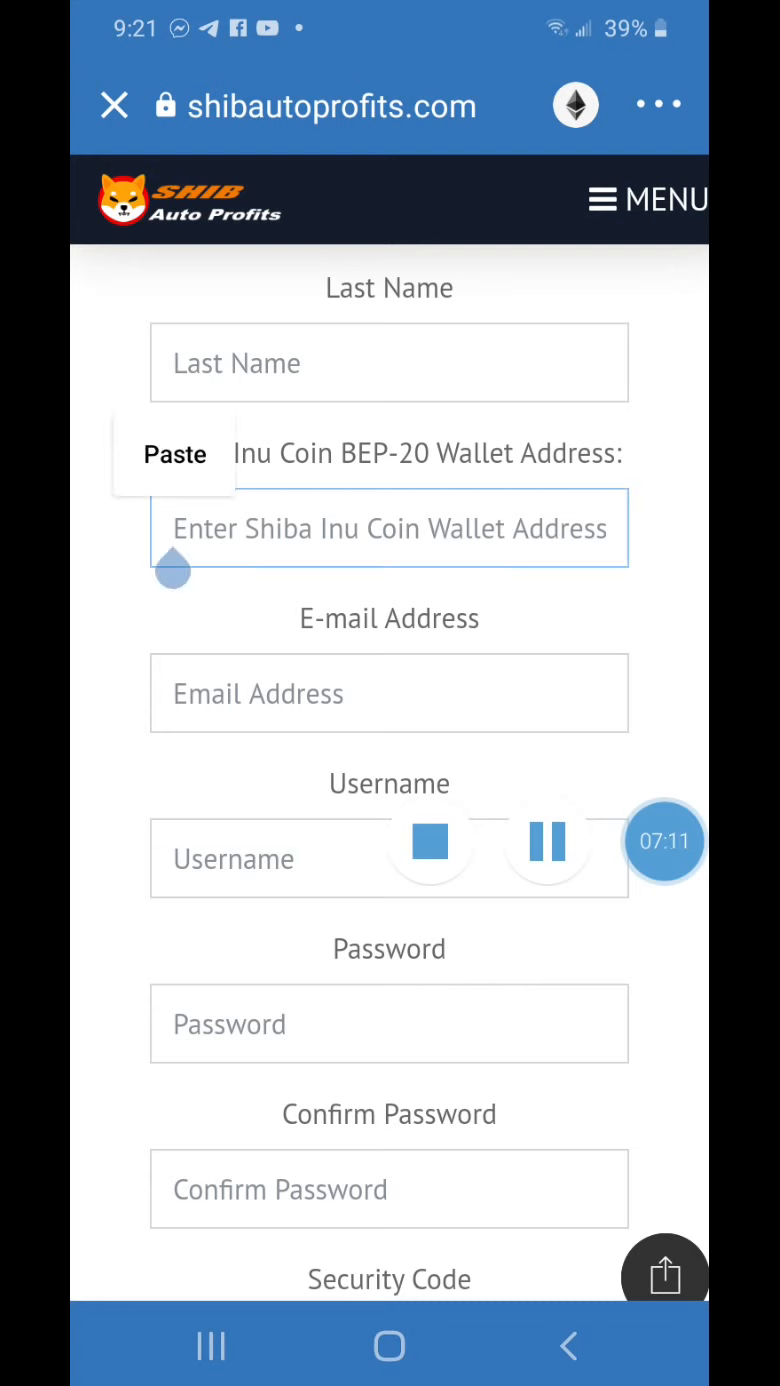
click(174, 454)
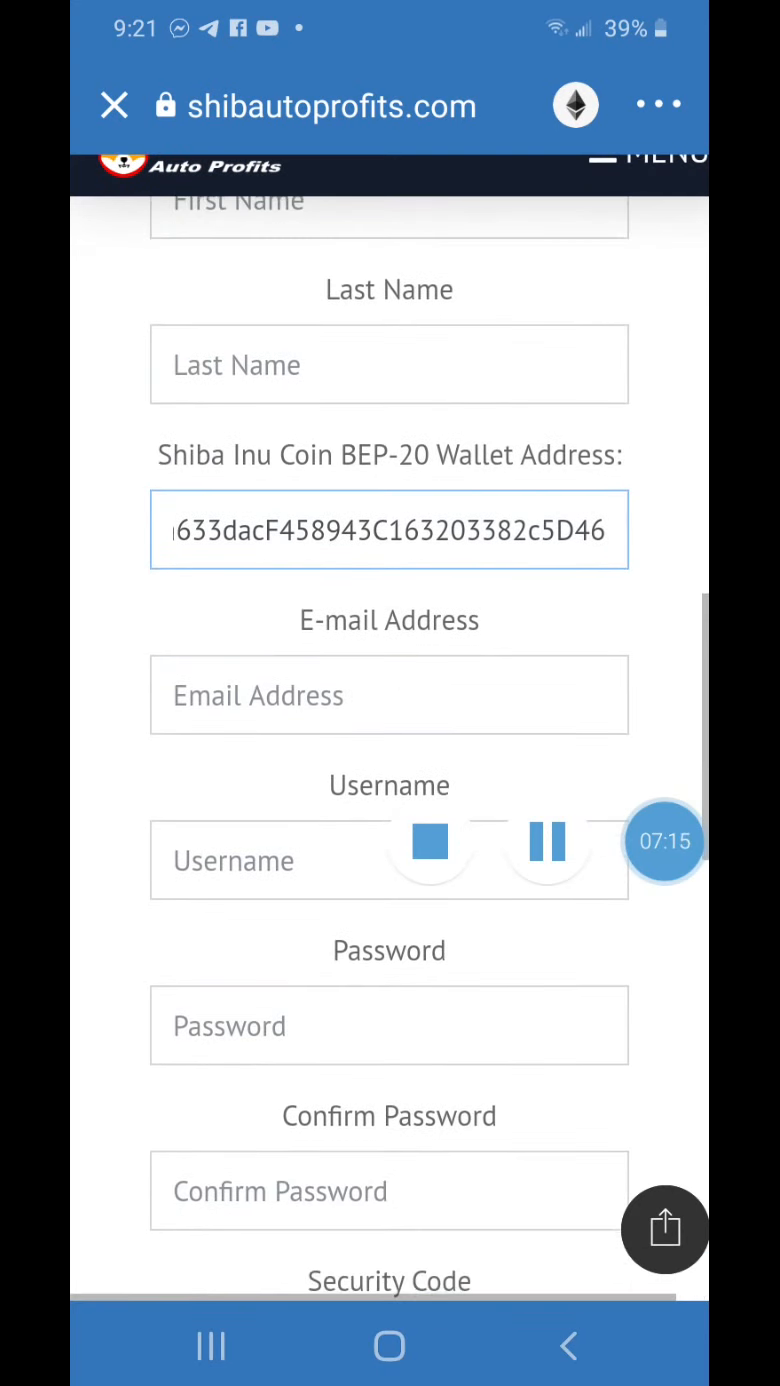
scroll(down, 3)
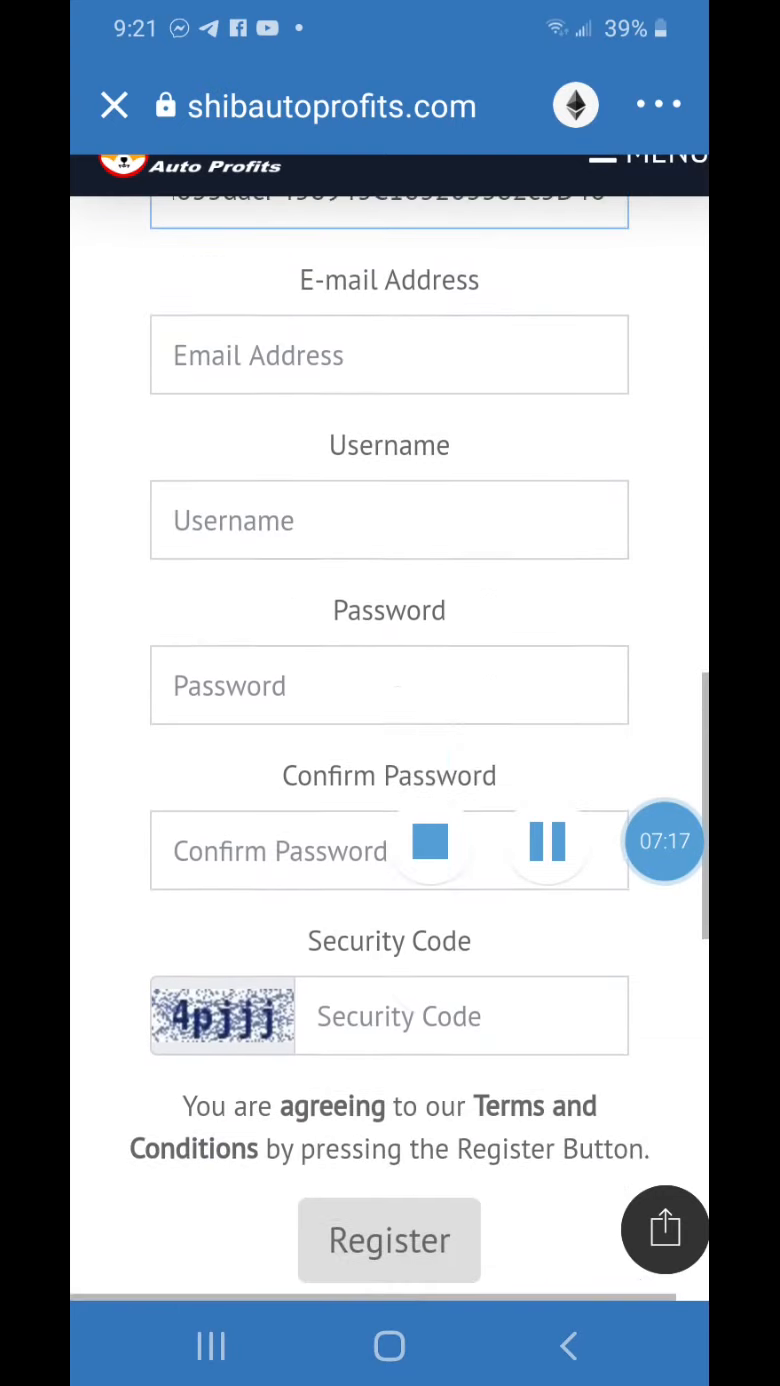
scroll(down, 3)
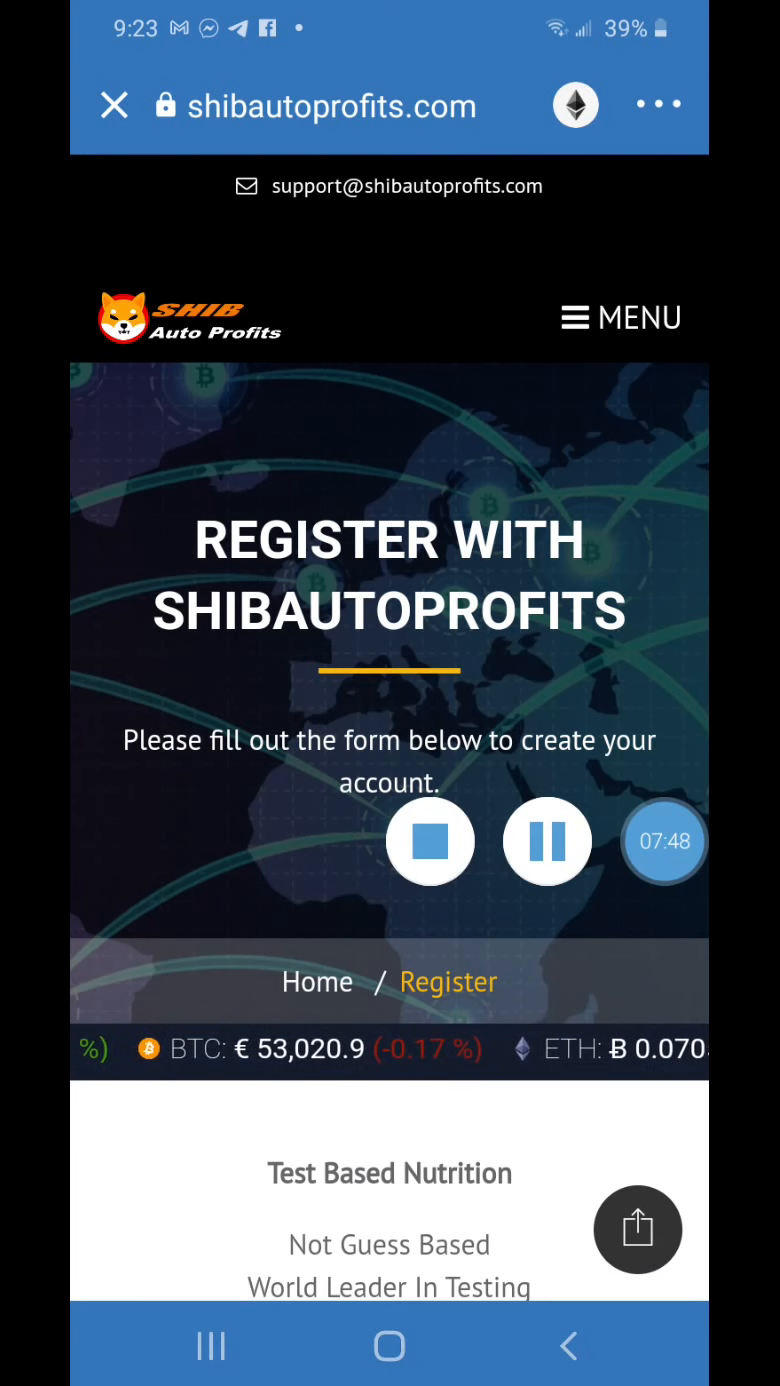
Step: Go to the ShibAutoProfits home page, then choose LOGIN to enter the Back Office
click(620, 317)
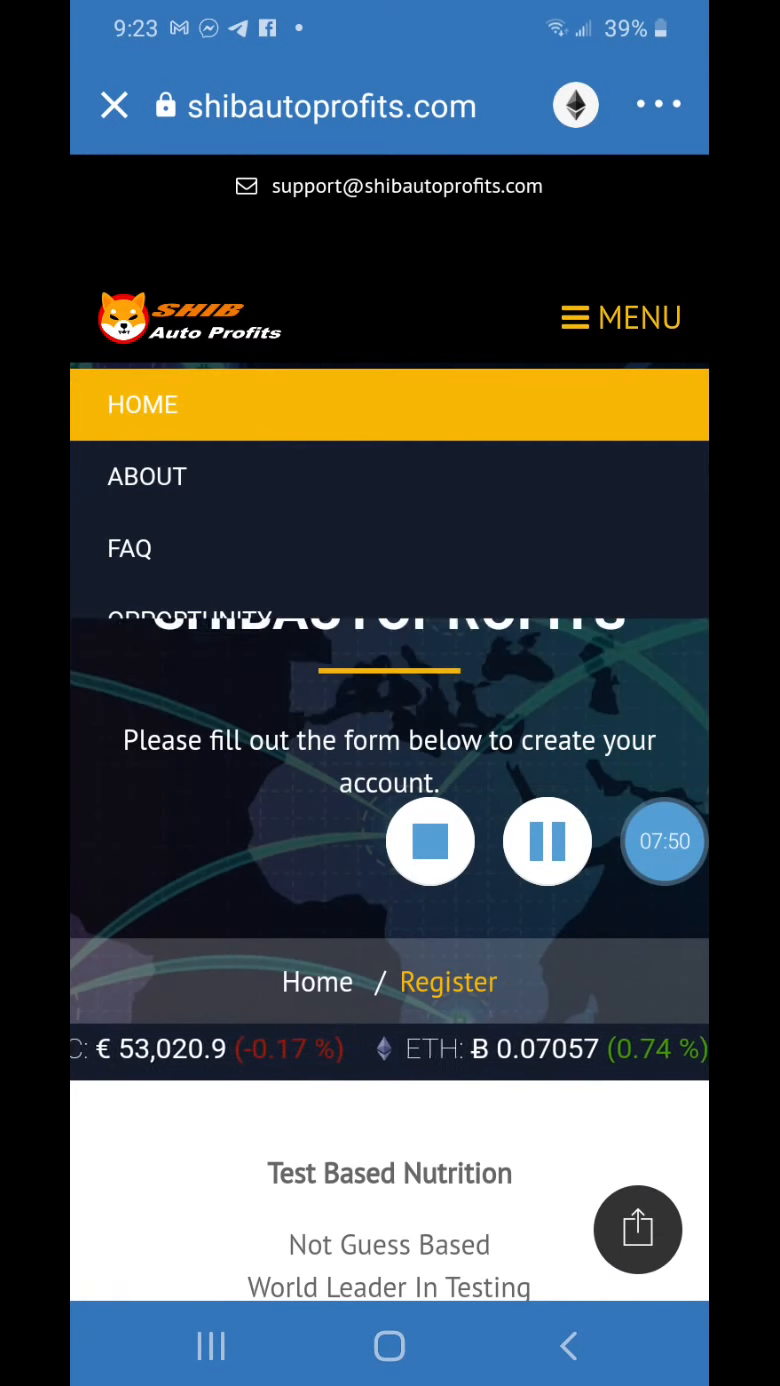
click(620, 318)
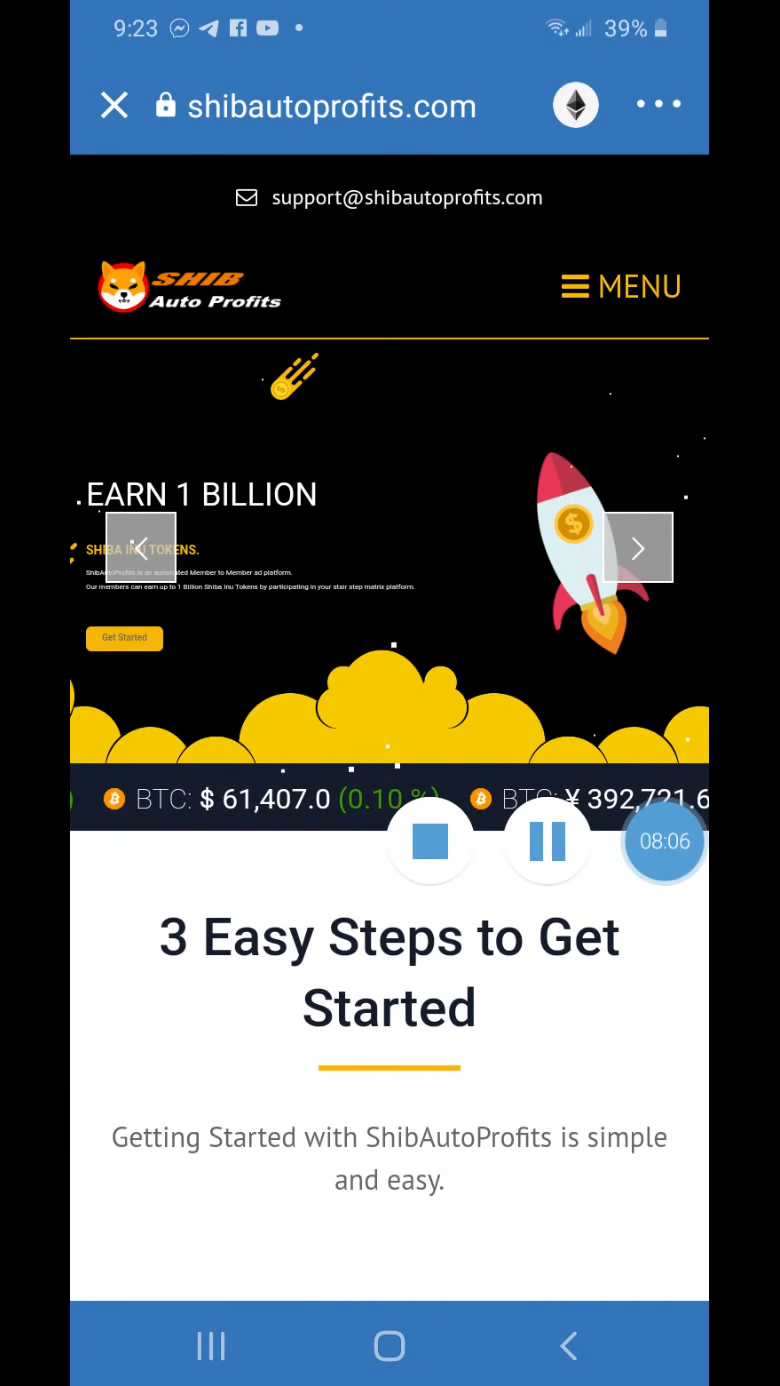
click(621, 287)
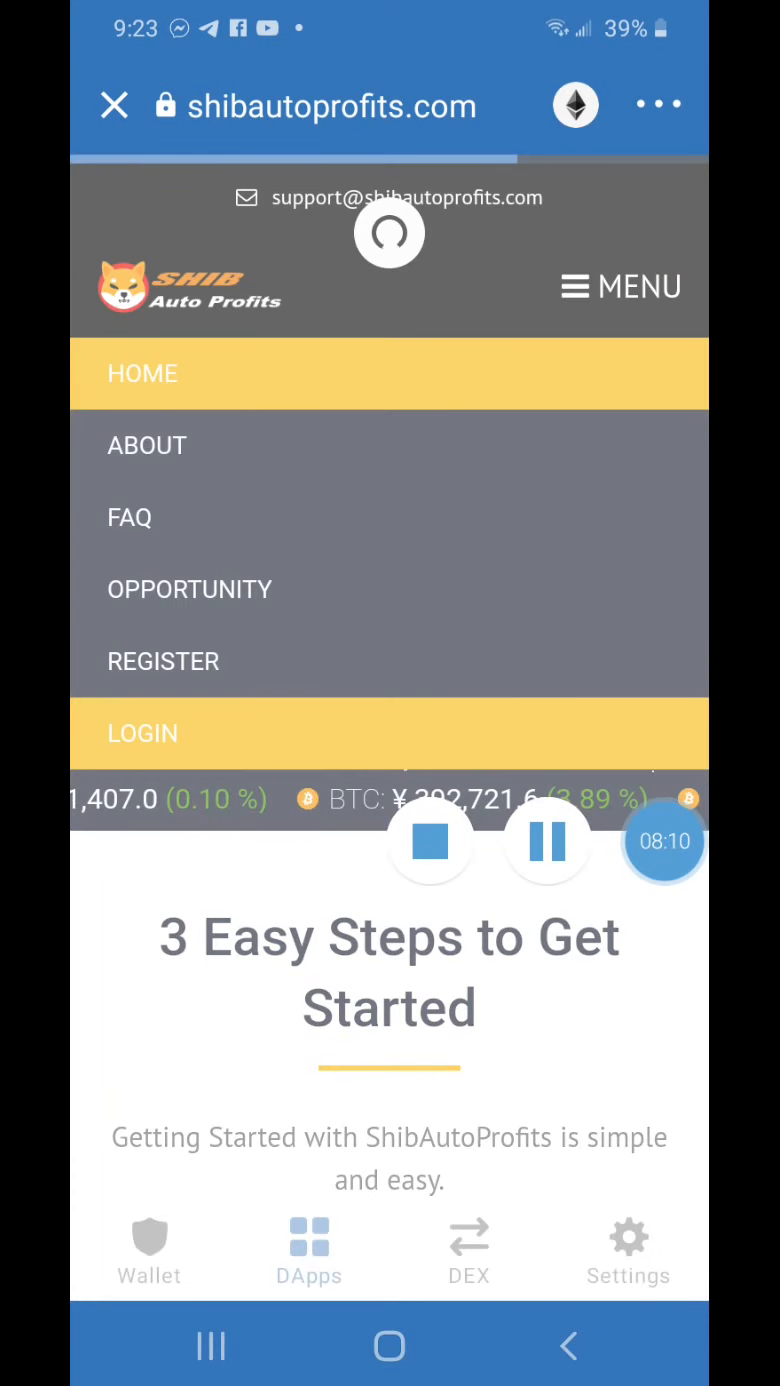
click(142, 733)
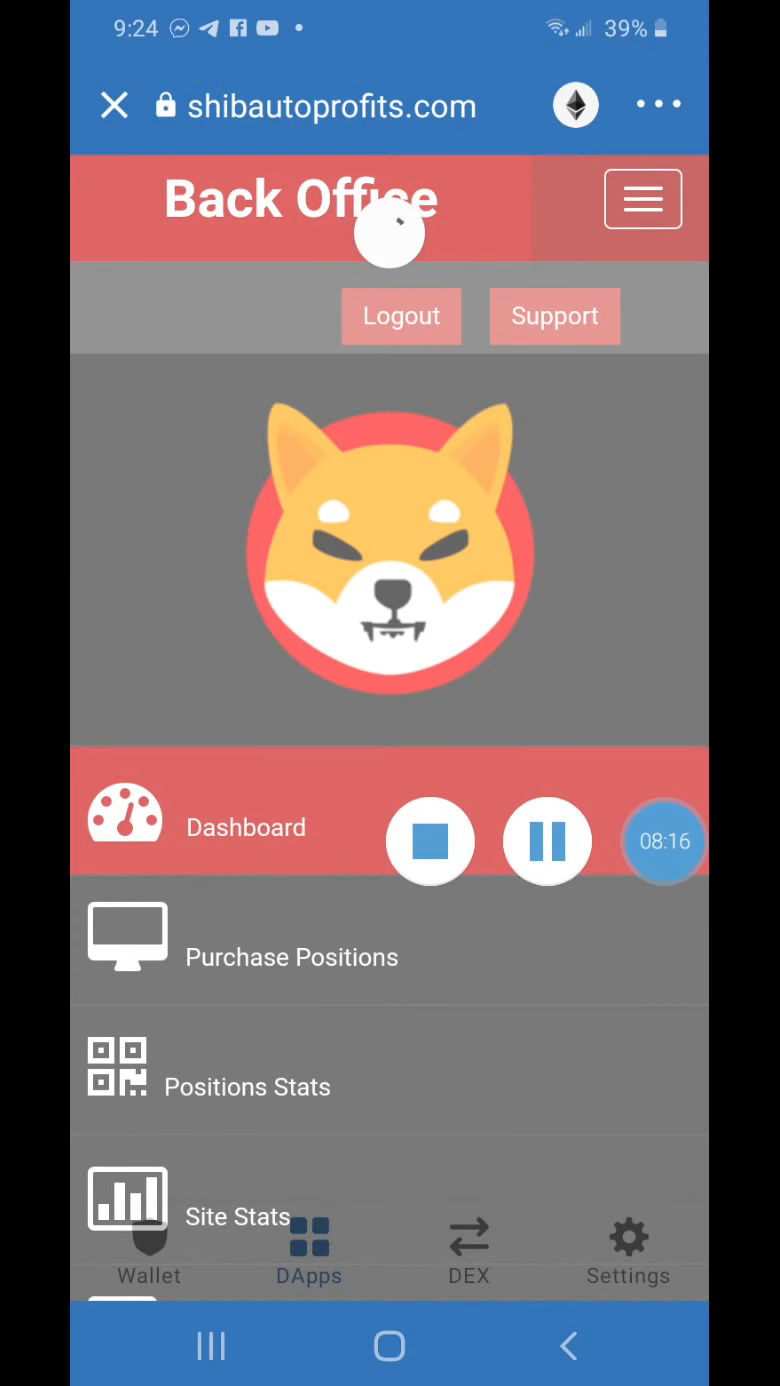
scroll(down, 3)
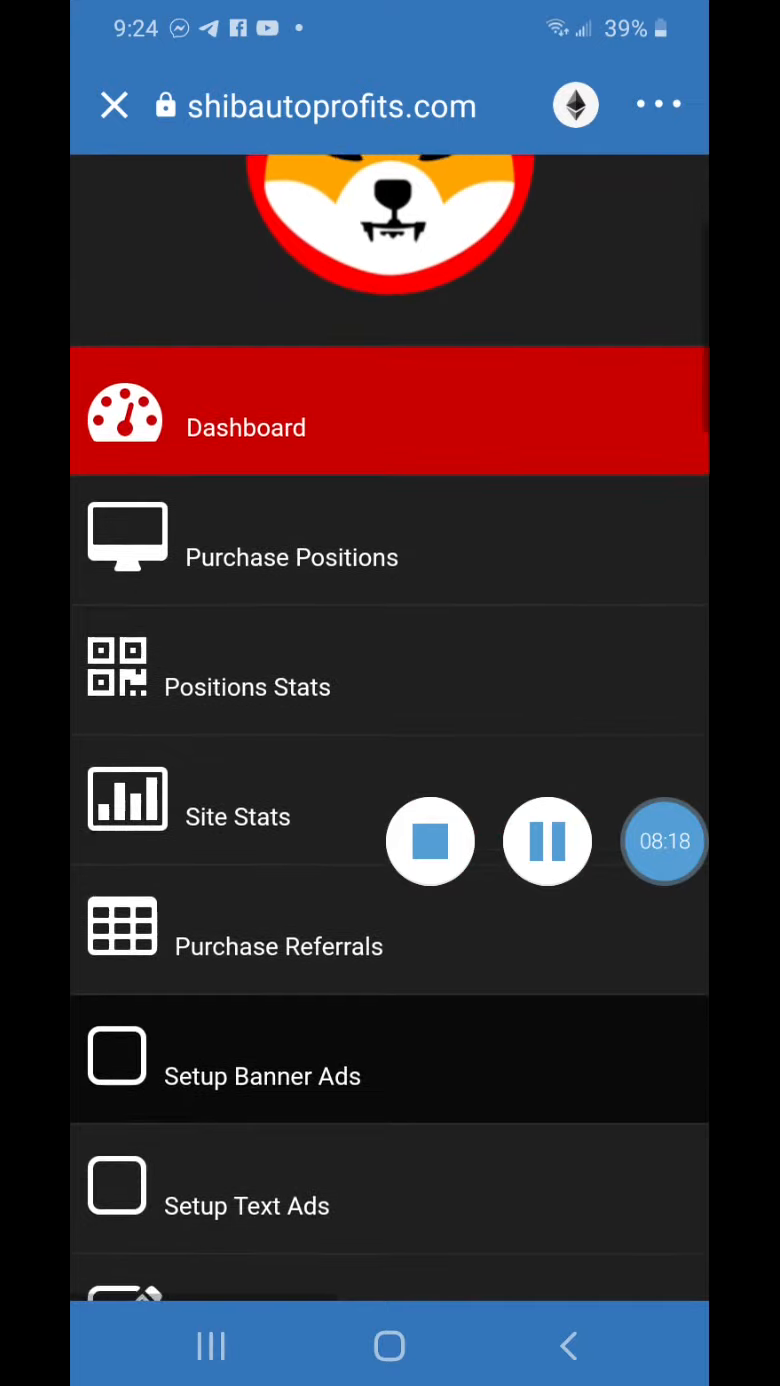
scroll(down, 3)
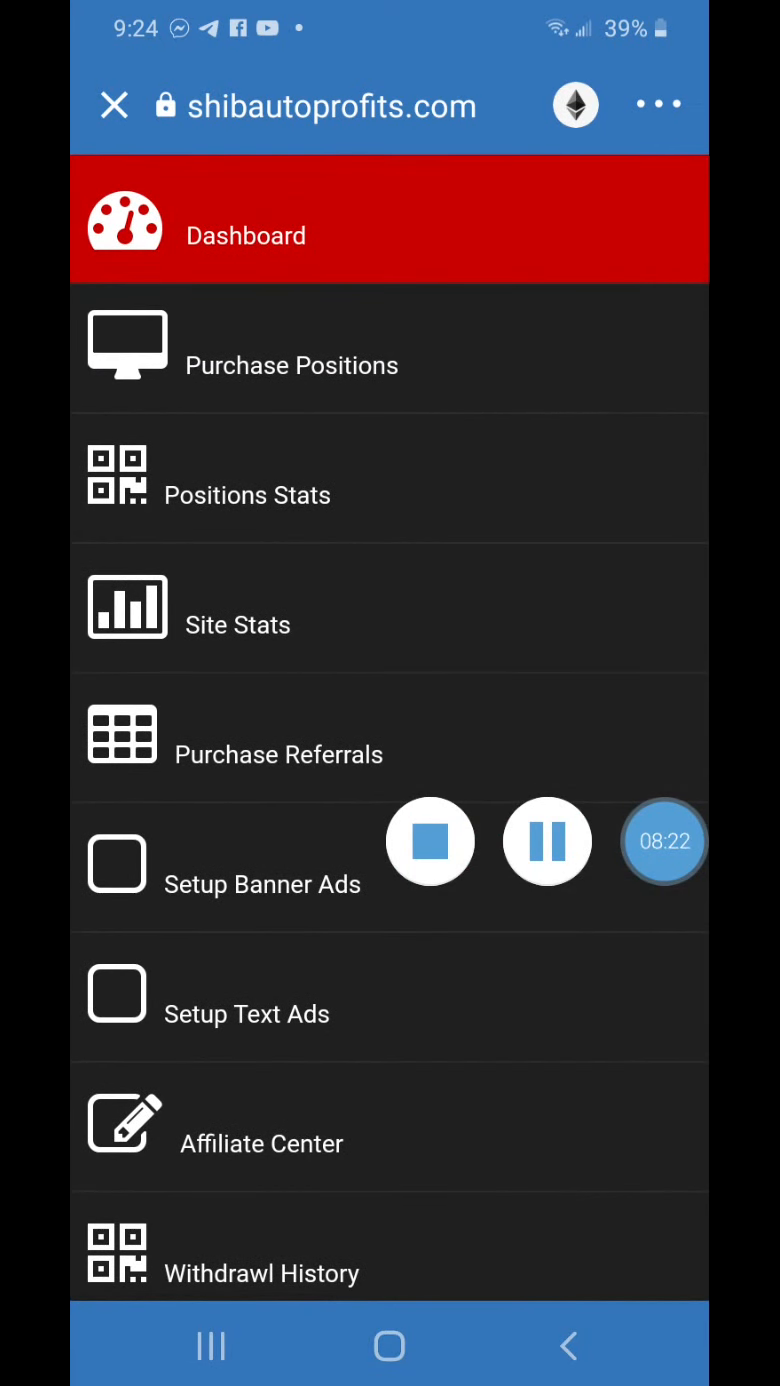
scroll(down, 3)
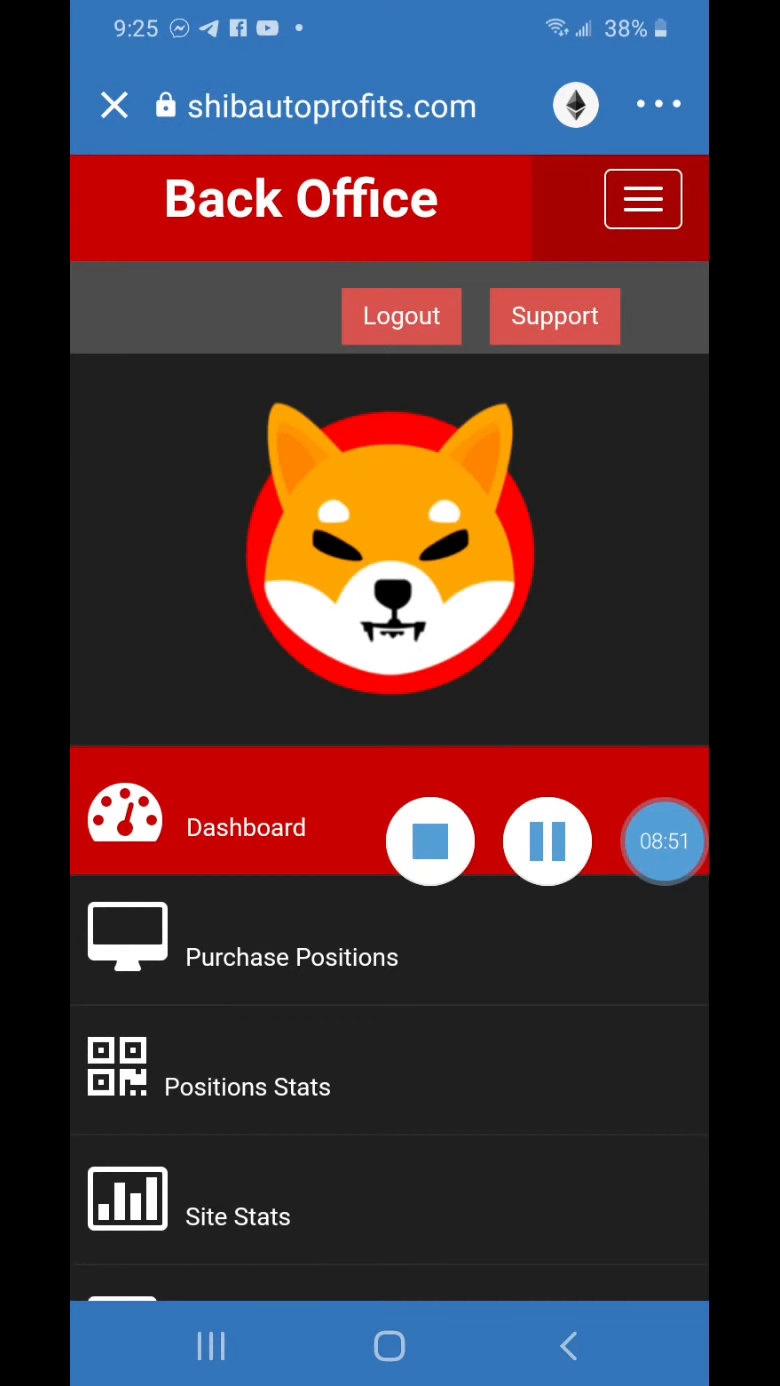
Step: Purchase a Level 1 Position with Shiba Inu Coin as the payment currency
click(291, 957)
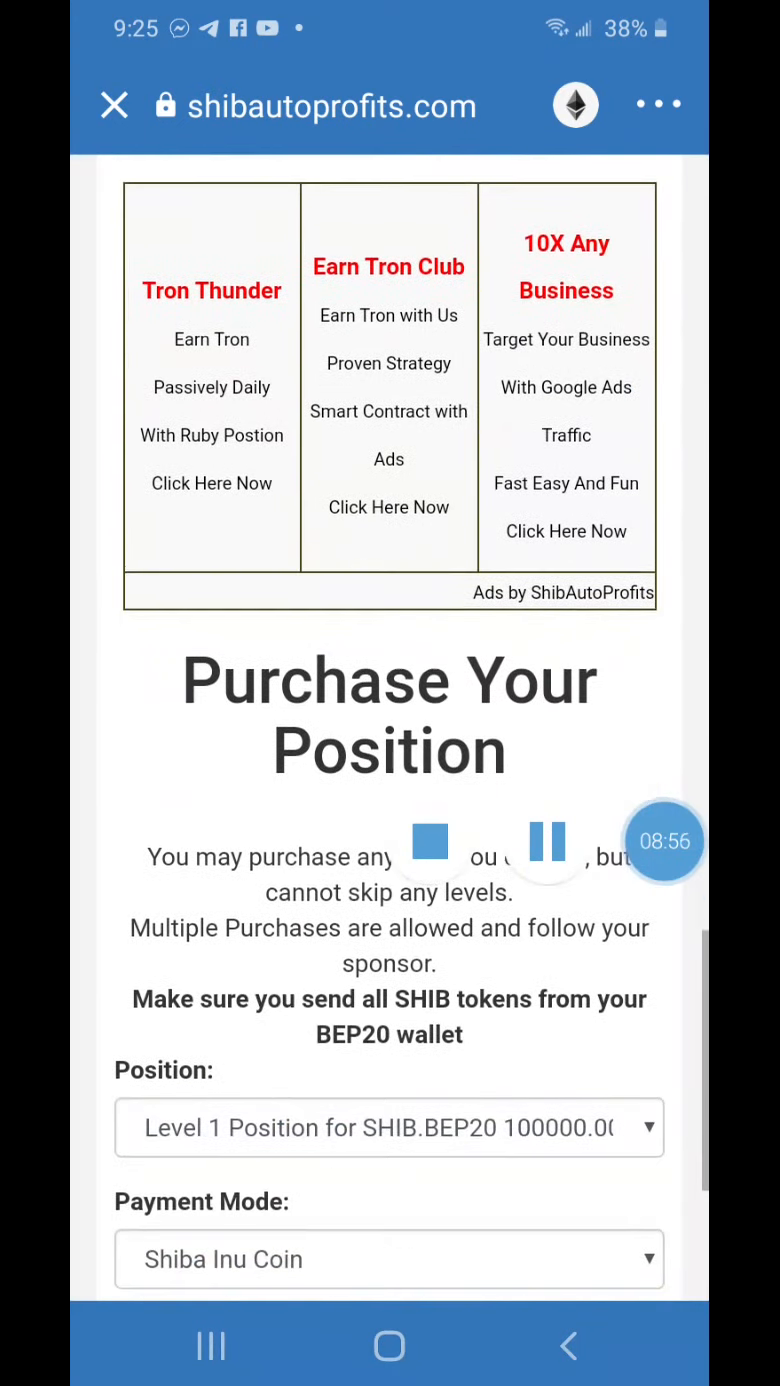
scroll(down, 3)
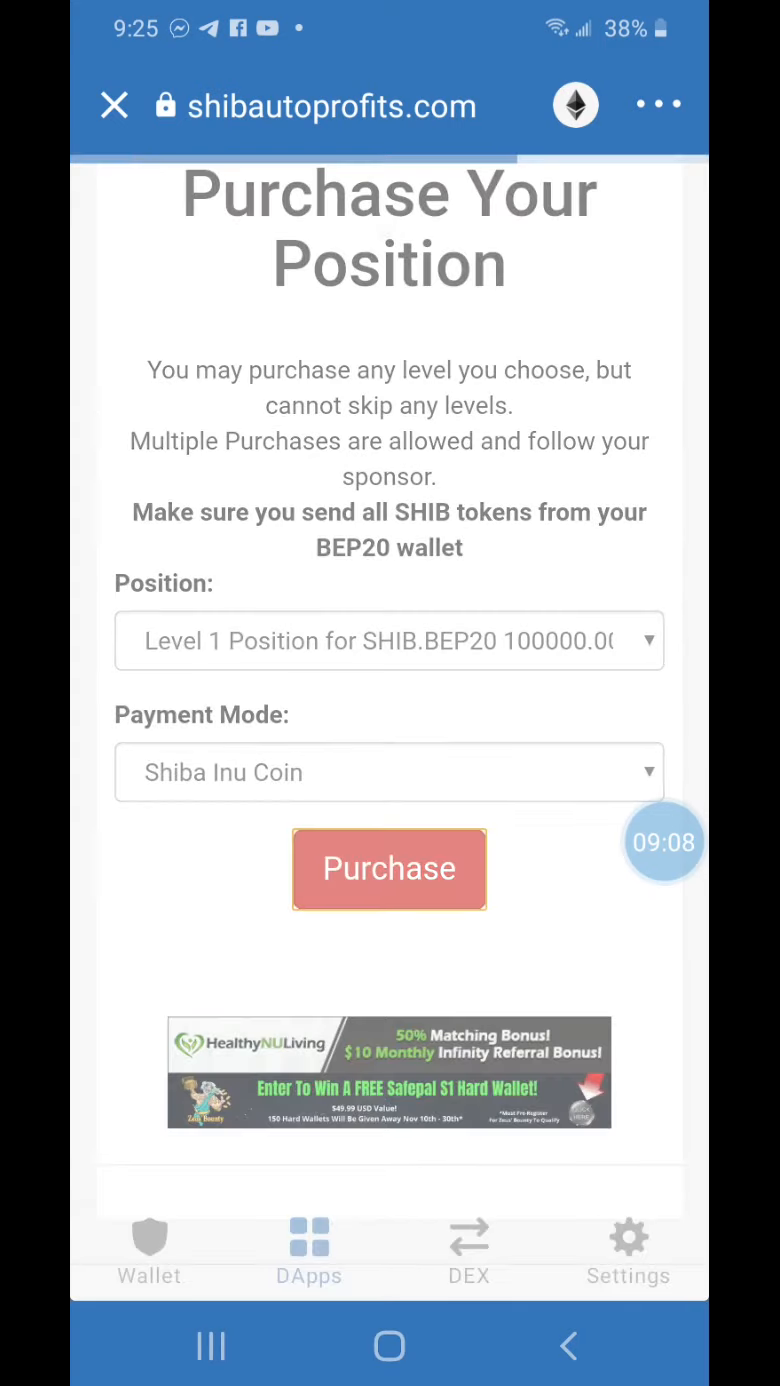
click(389, 868)
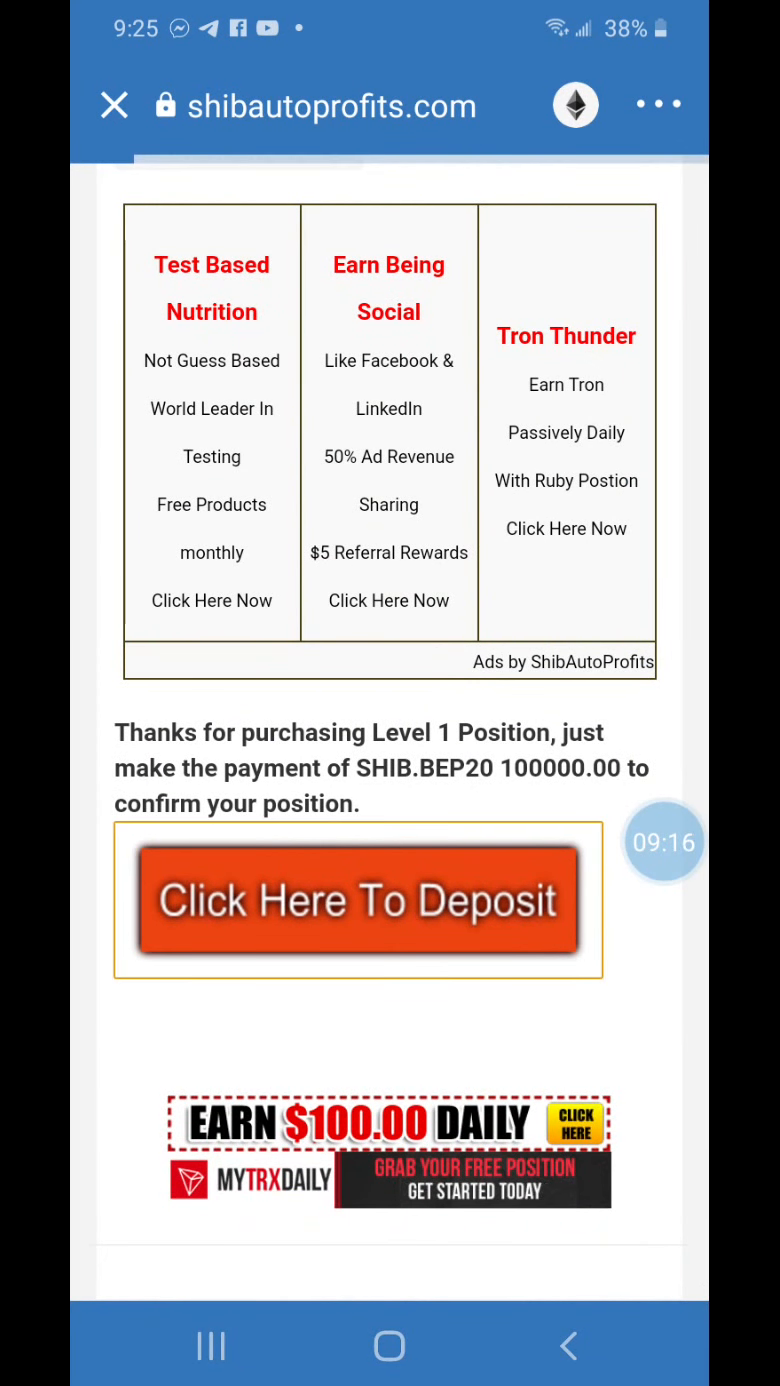
Step: Start the deposit and complete CoinPayments checkout with Litecoin, showing 0.03593 LTC due
click(357, 898)
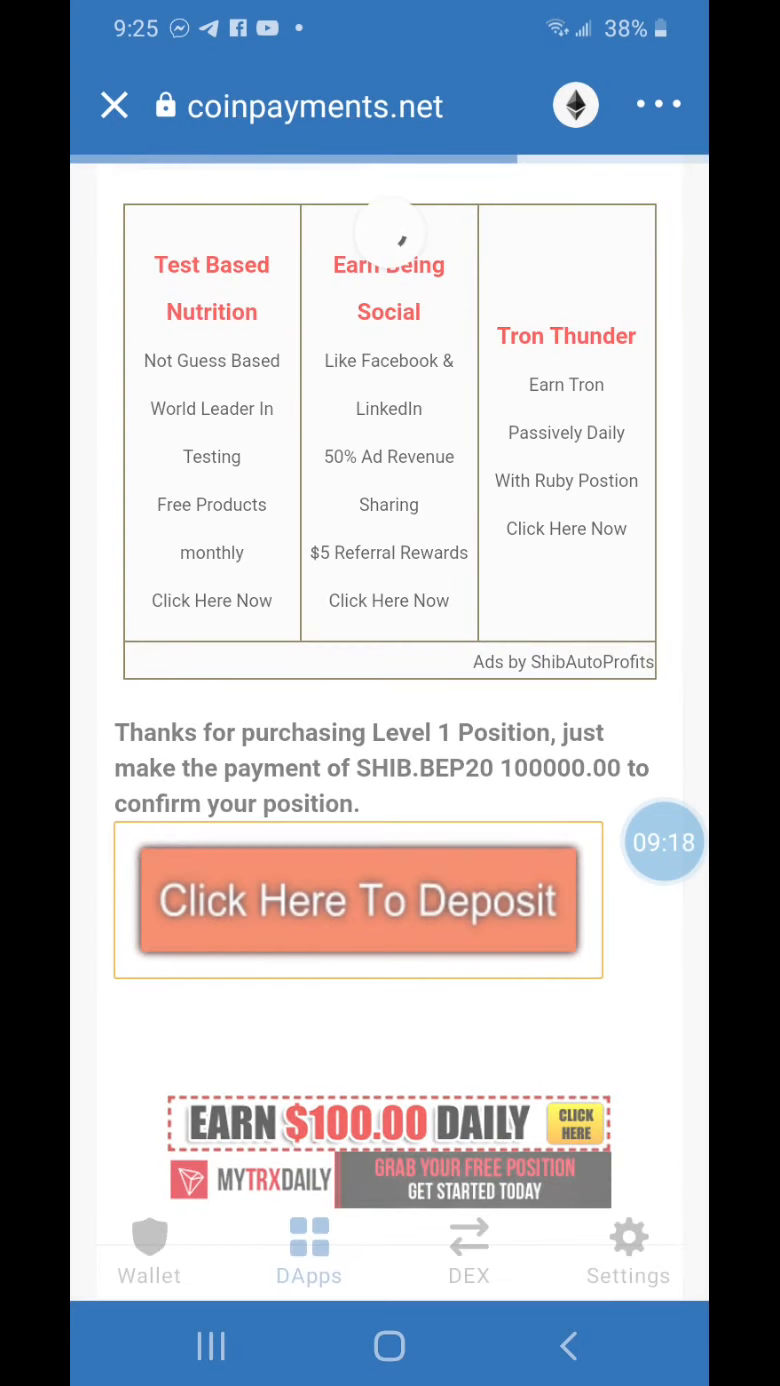
click(357, 899)
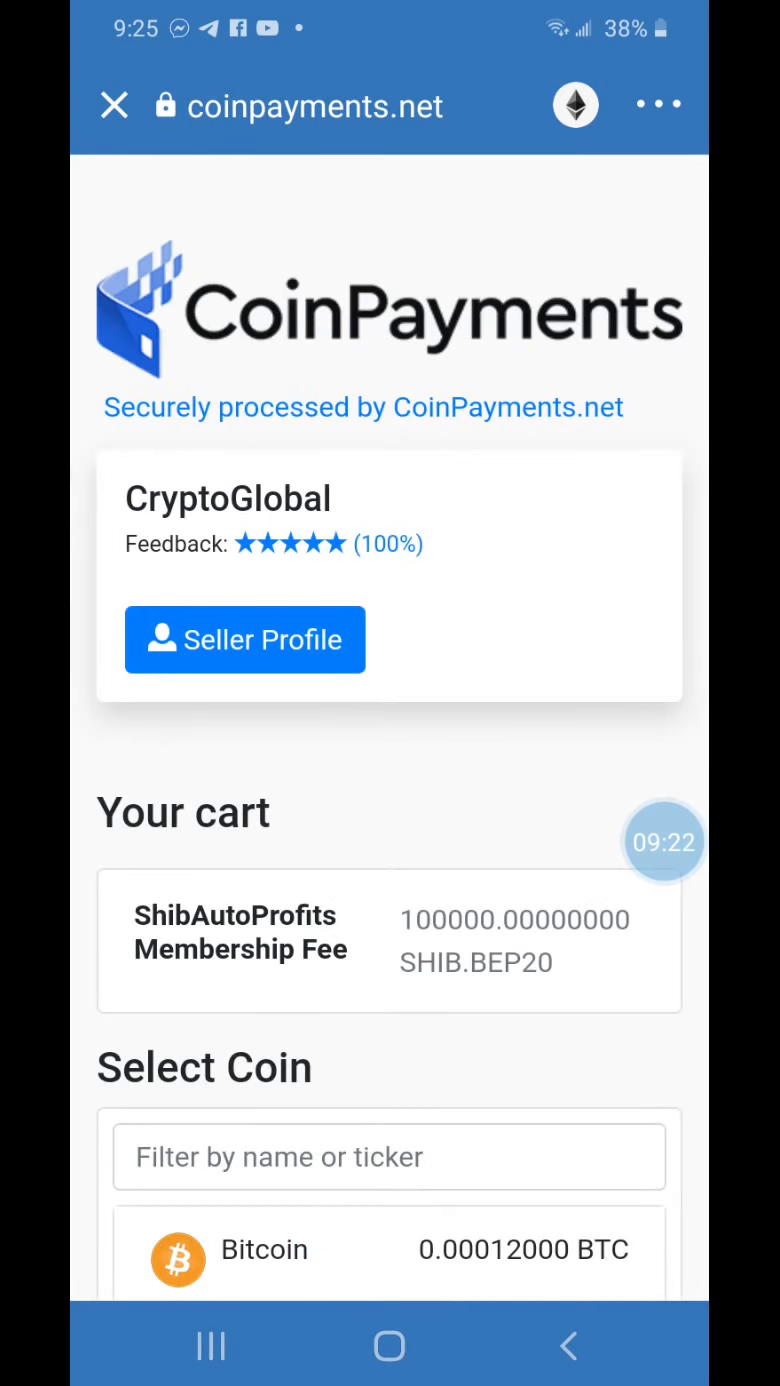
scroll(down, 3)
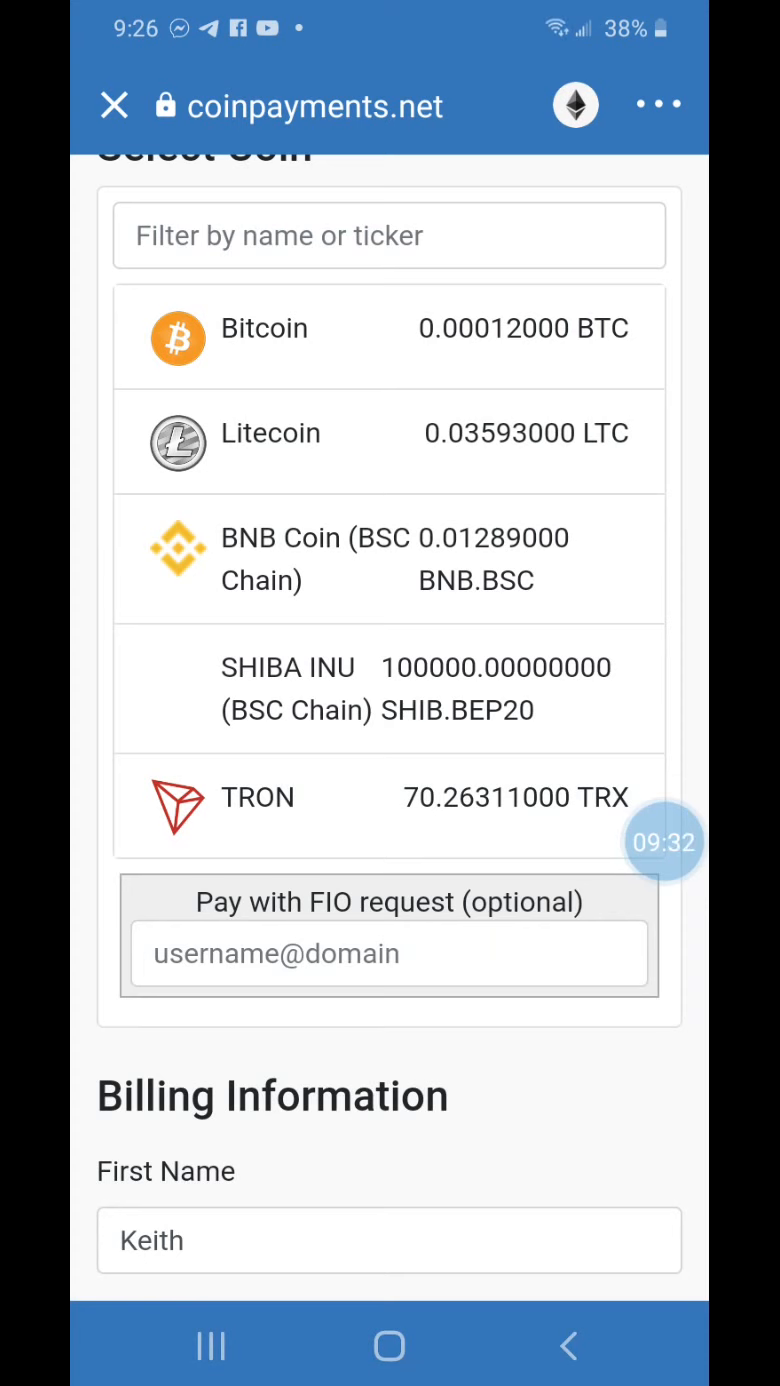
click(390, 441)
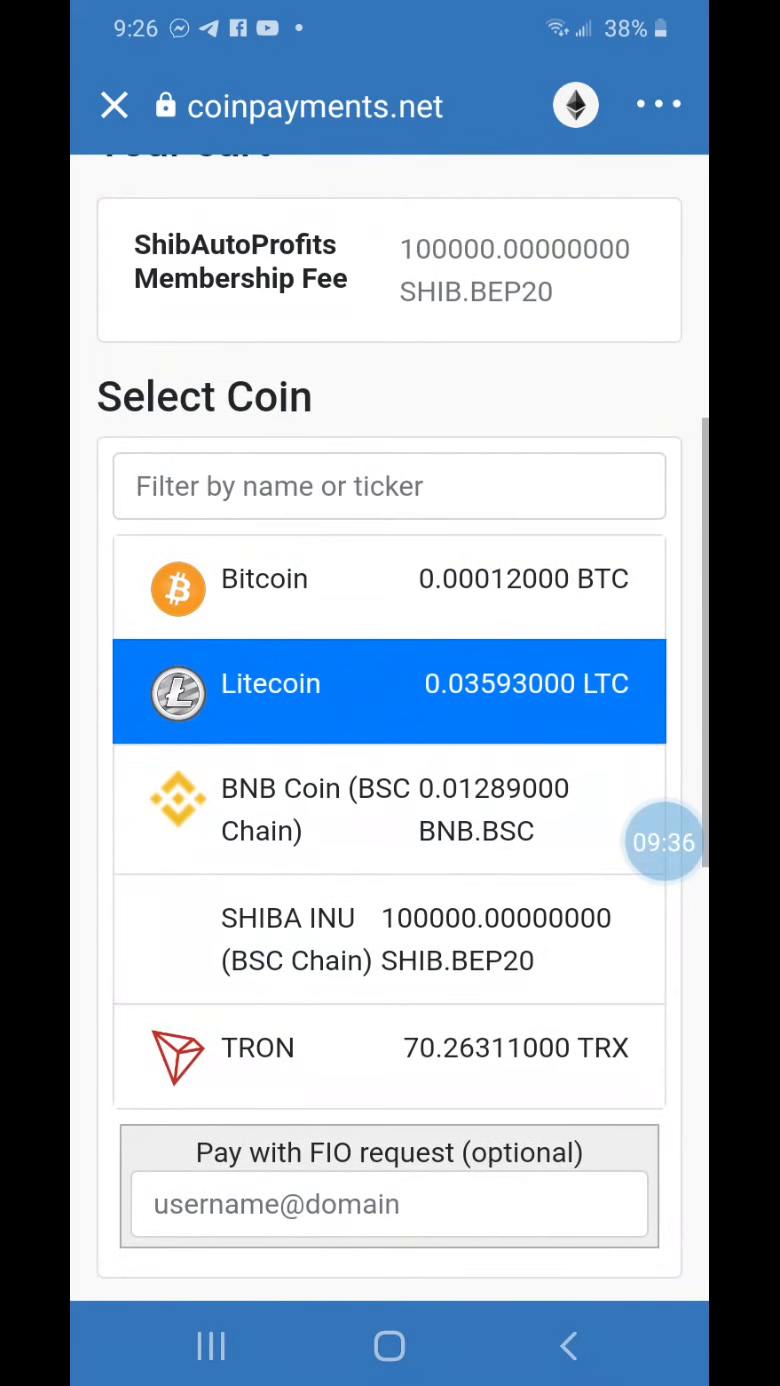
scroll(down, 3)
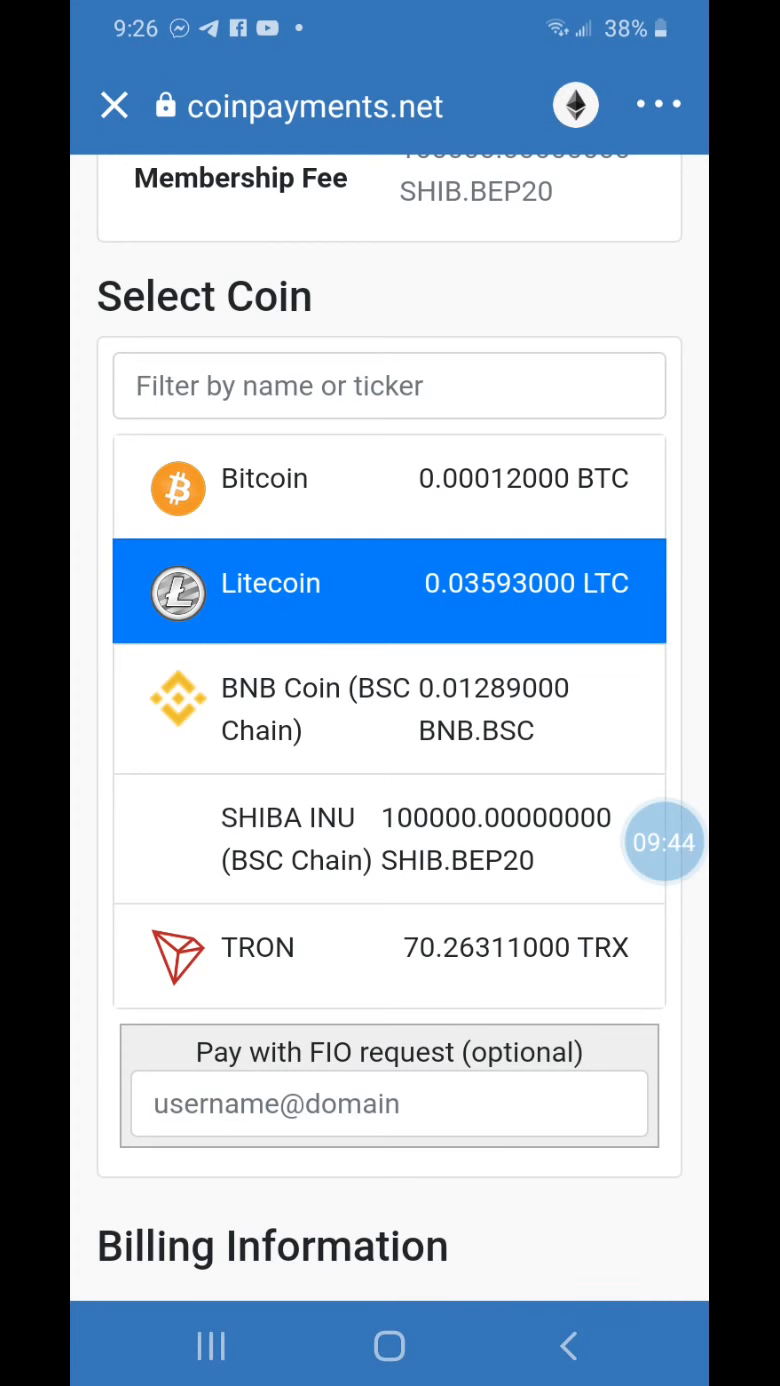
click(389, 591)
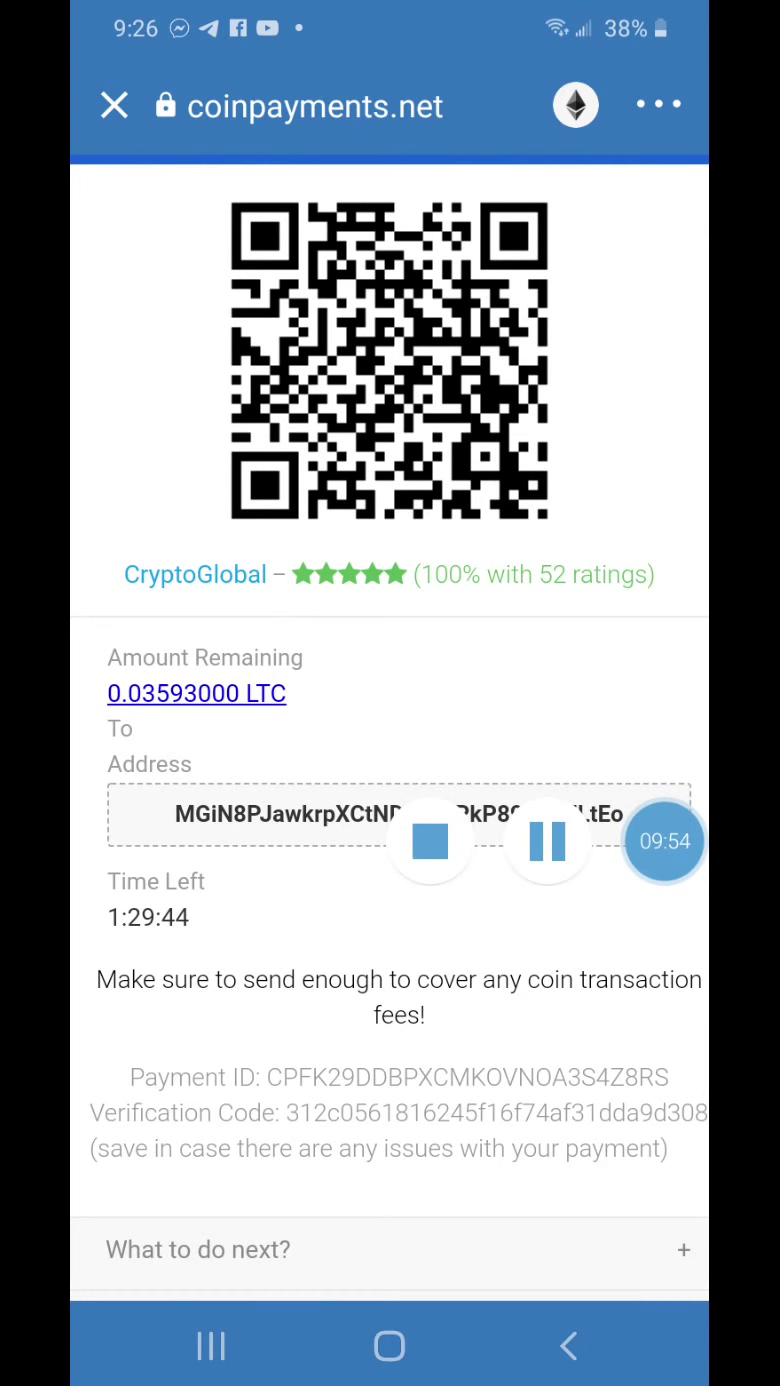
Step: Scroll the Litecoin invoice until it shows PAID, pending confirmations
scroll(down, 3)
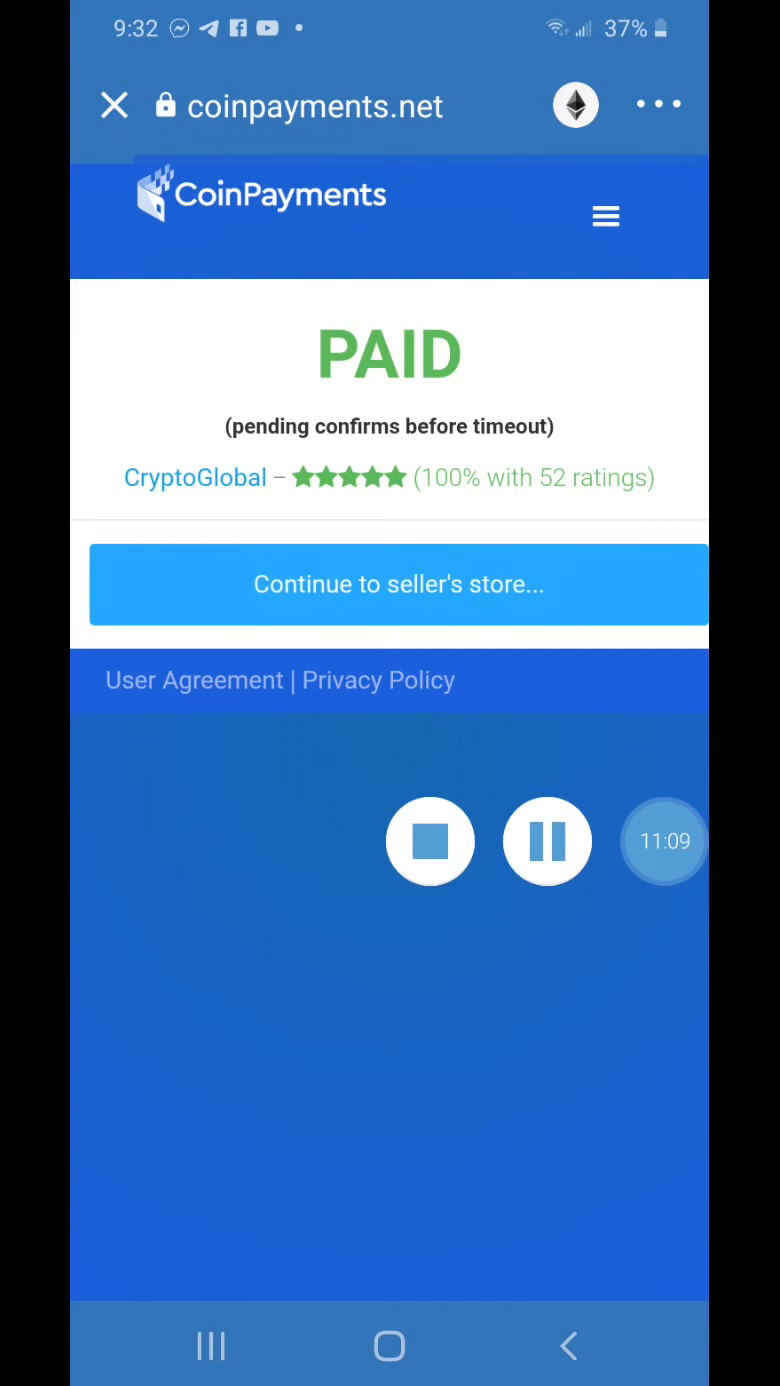
Step: Return to the ShibAutoProfits thank-you page via Continue to seller's store
click(398, 584)
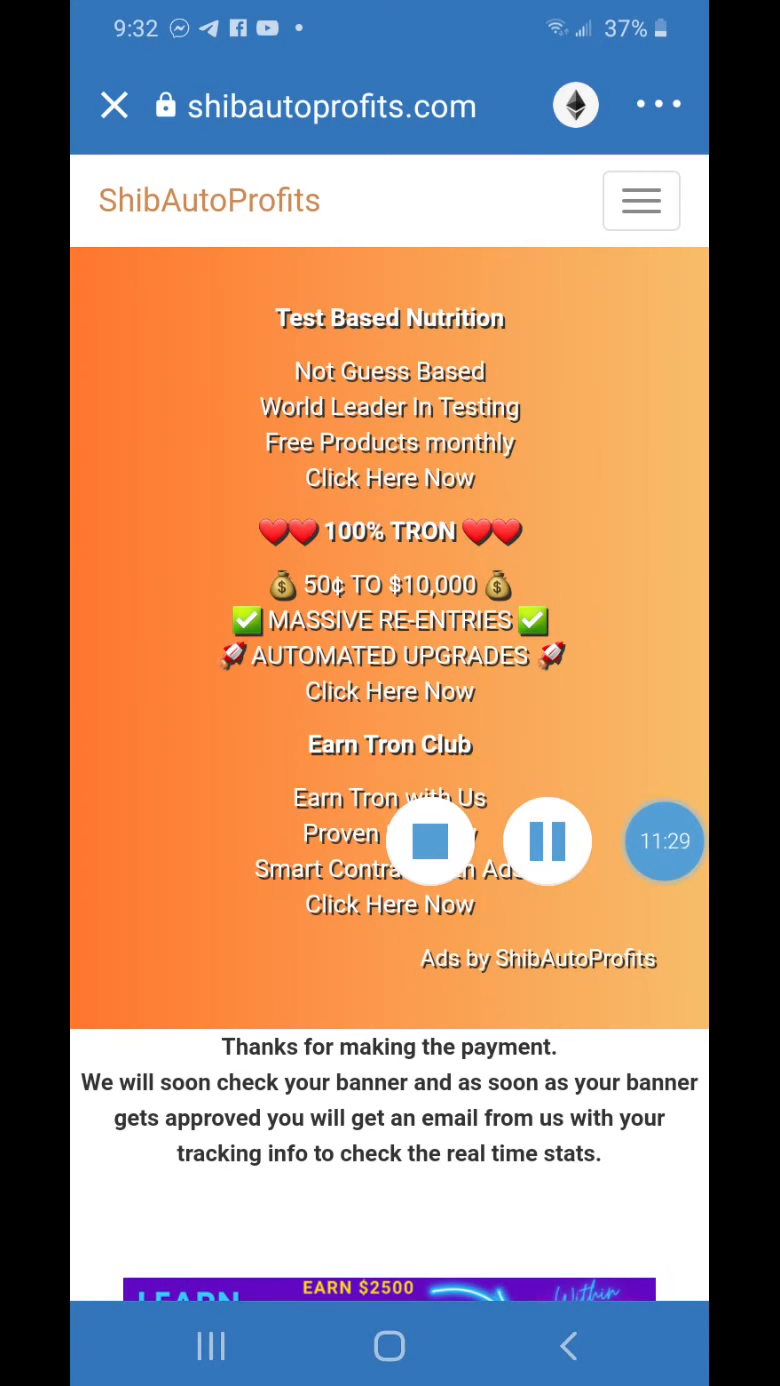
Step: Open the Back Office and scroll its member menu from Dashboard to Update Profile
click(641, 201)
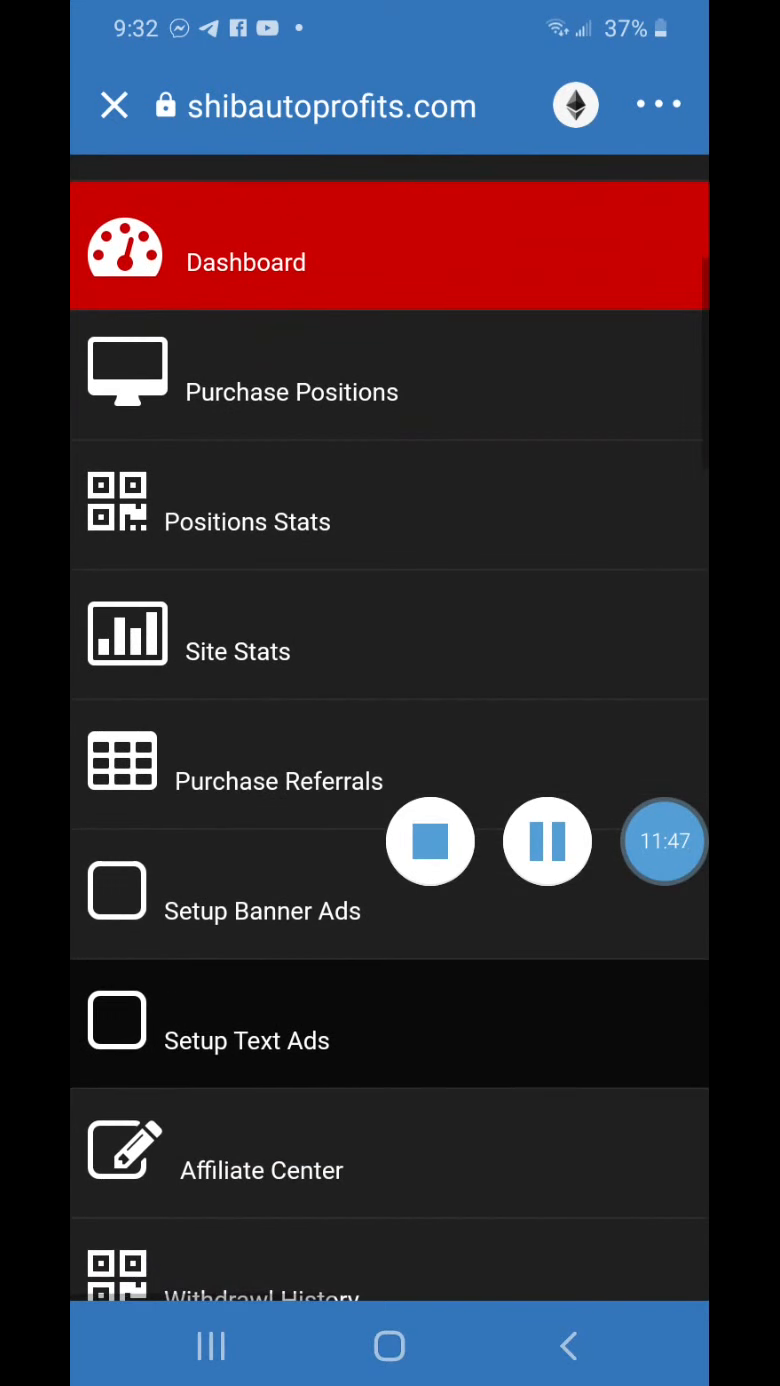
scroll(down, 3)
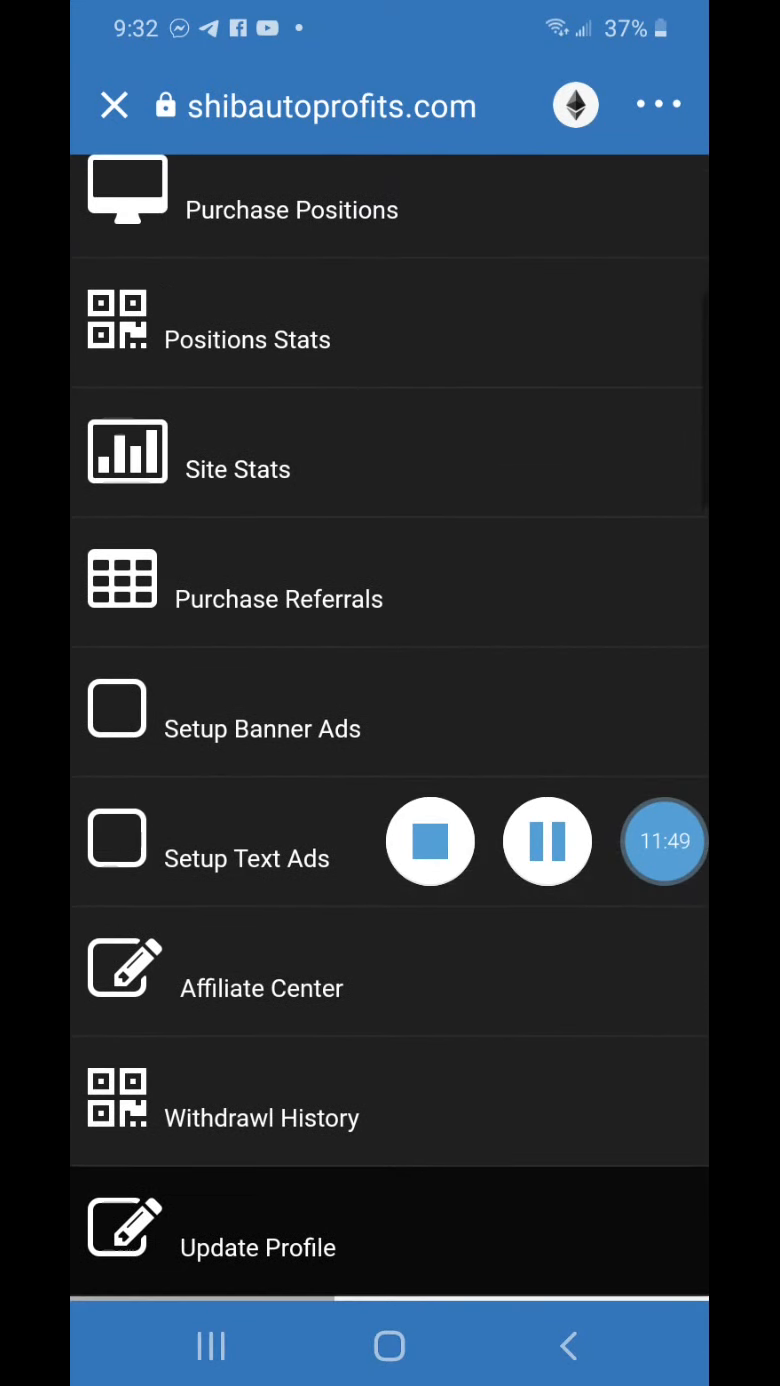